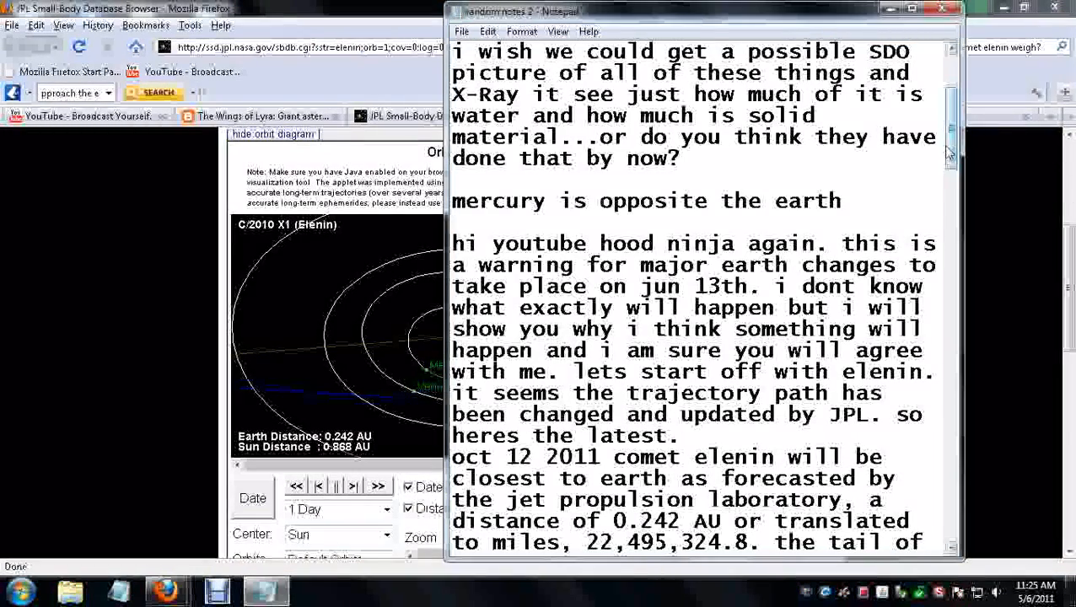
Step: Scroll down Elenin's page to the orbit applet, highlighting the comet's 4 km diameter
scroll("down", 3)
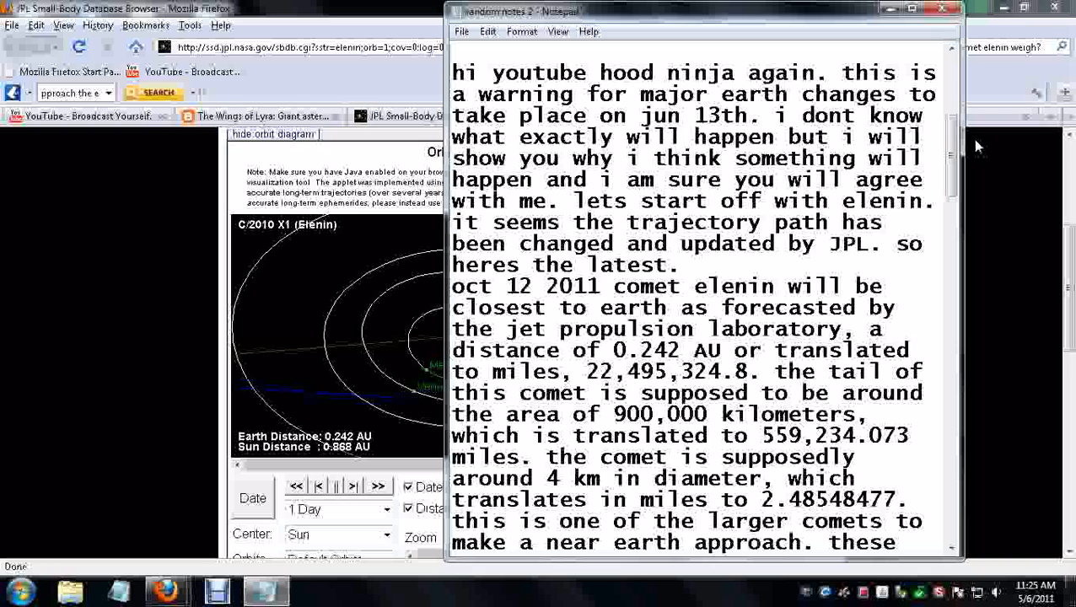
mouse_move(986, 130)
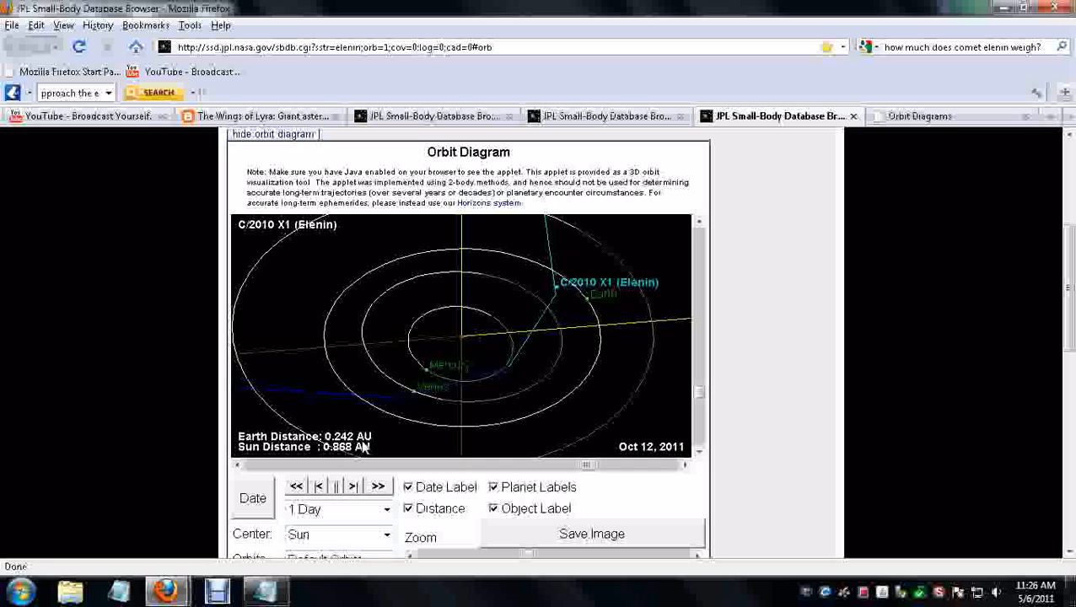
mouse_move(333, 465)
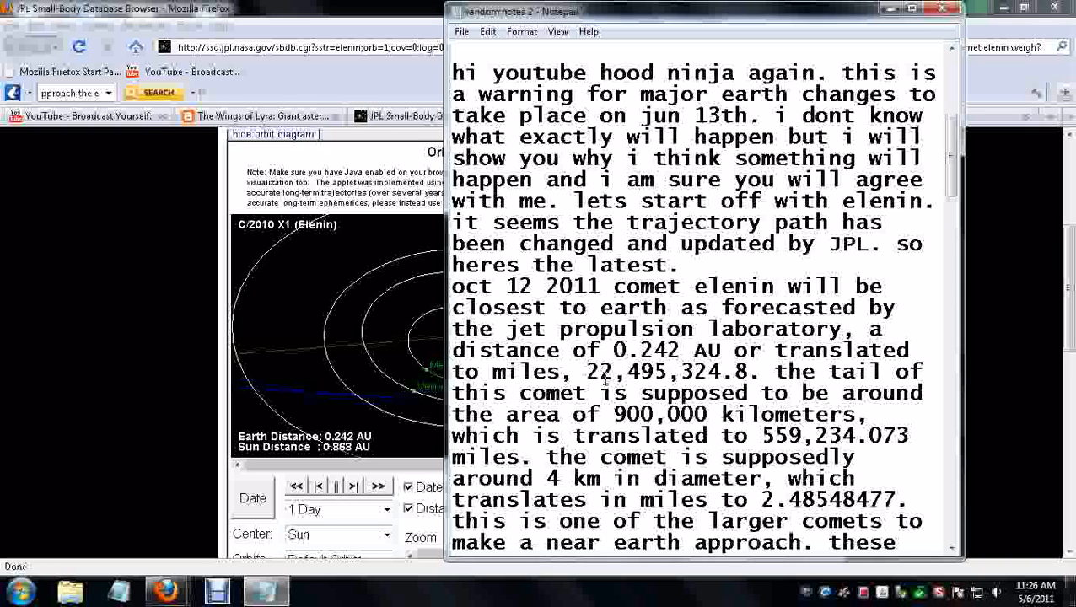
mouse_move(820, 393)
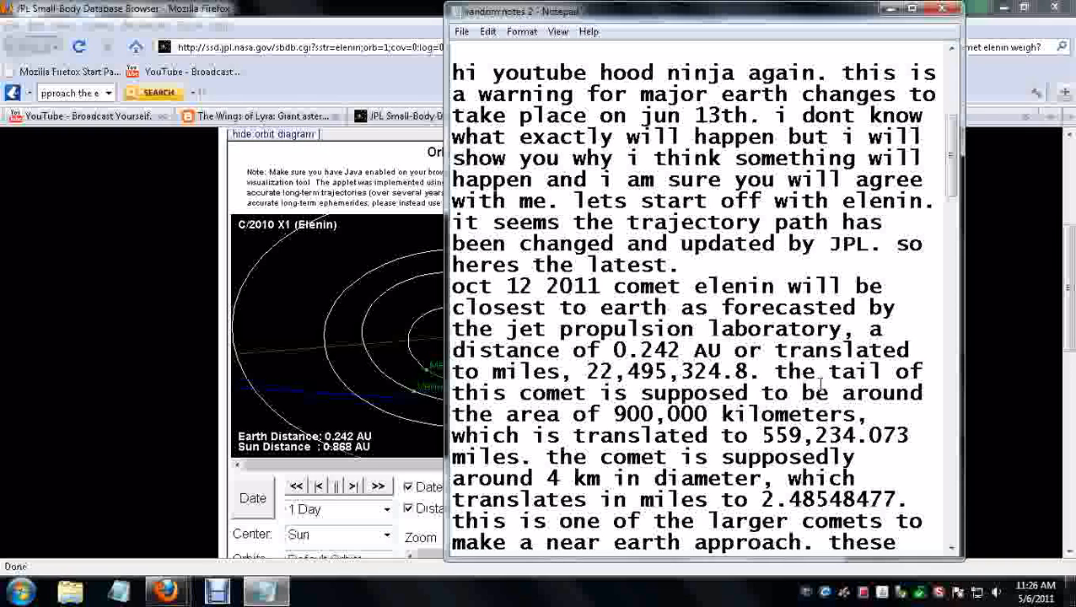
mouse_move(885, 371)
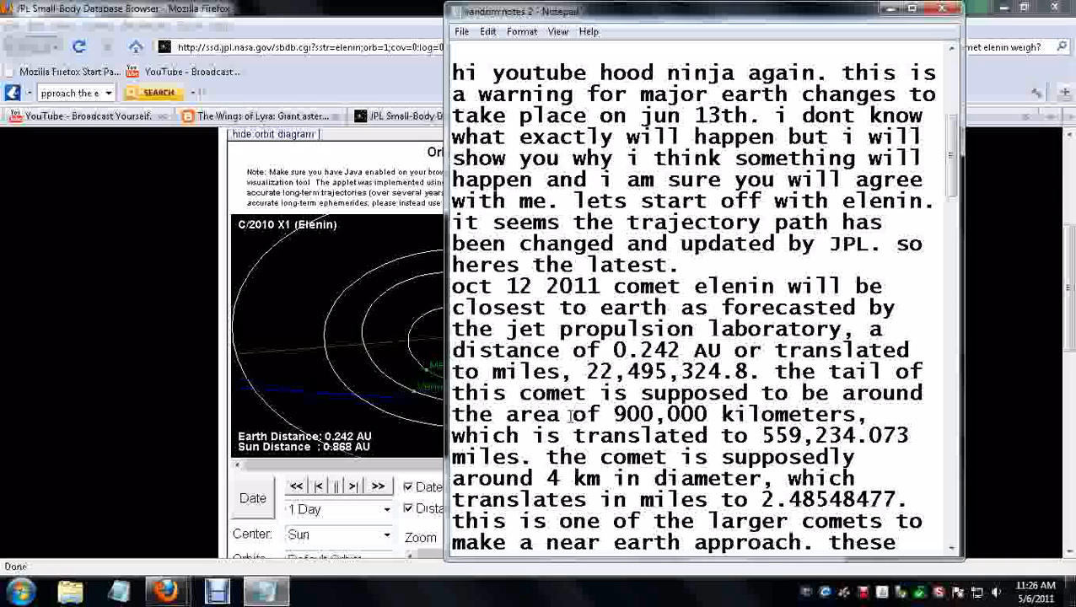
mouse_move(679, 414)
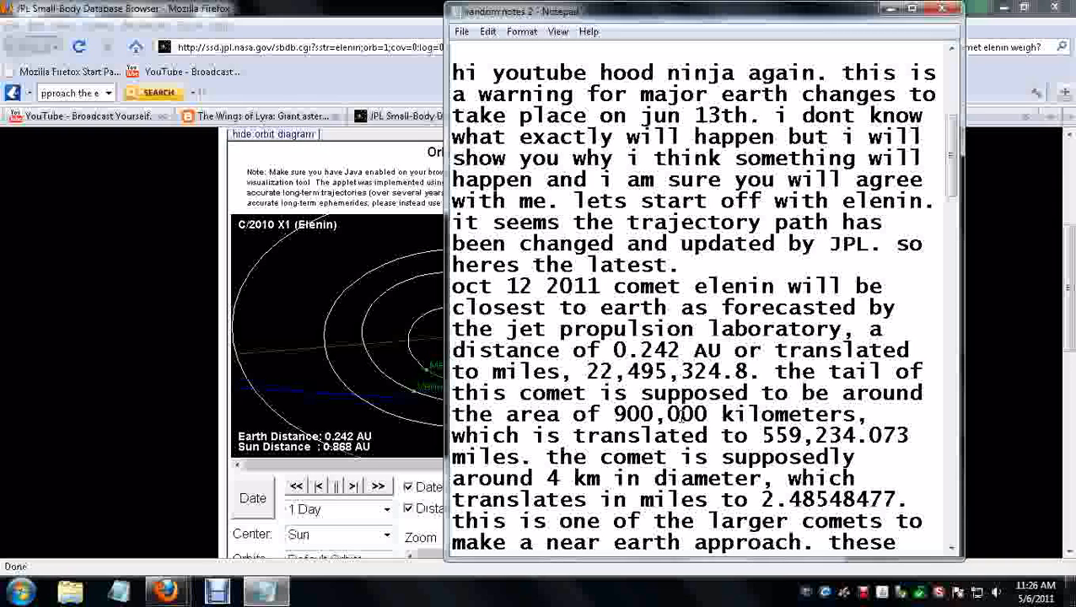
mouse_move(784, 449)
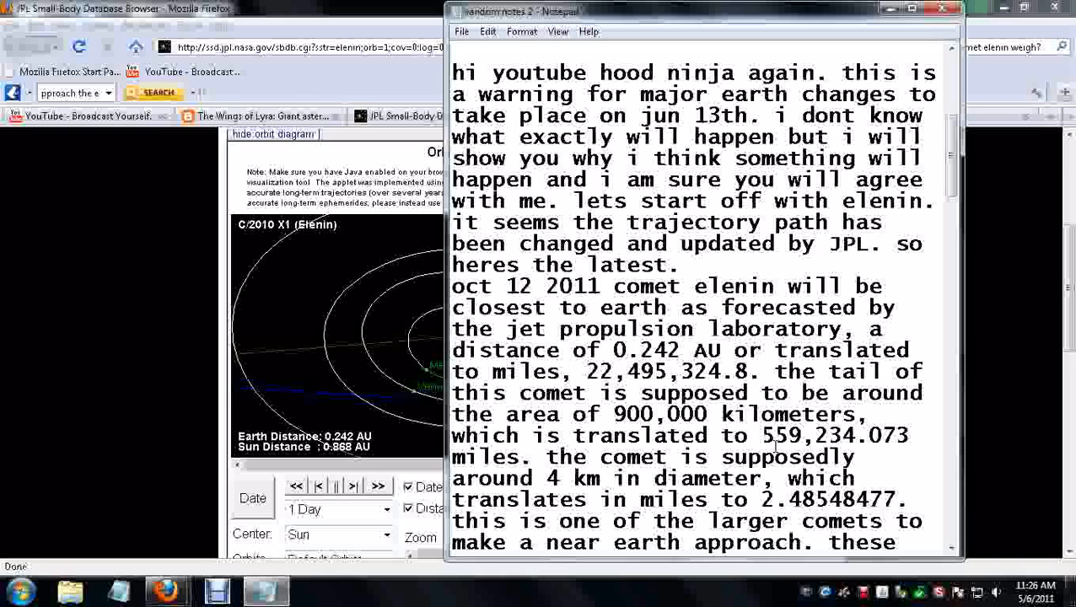
mouse_move(867, 444)
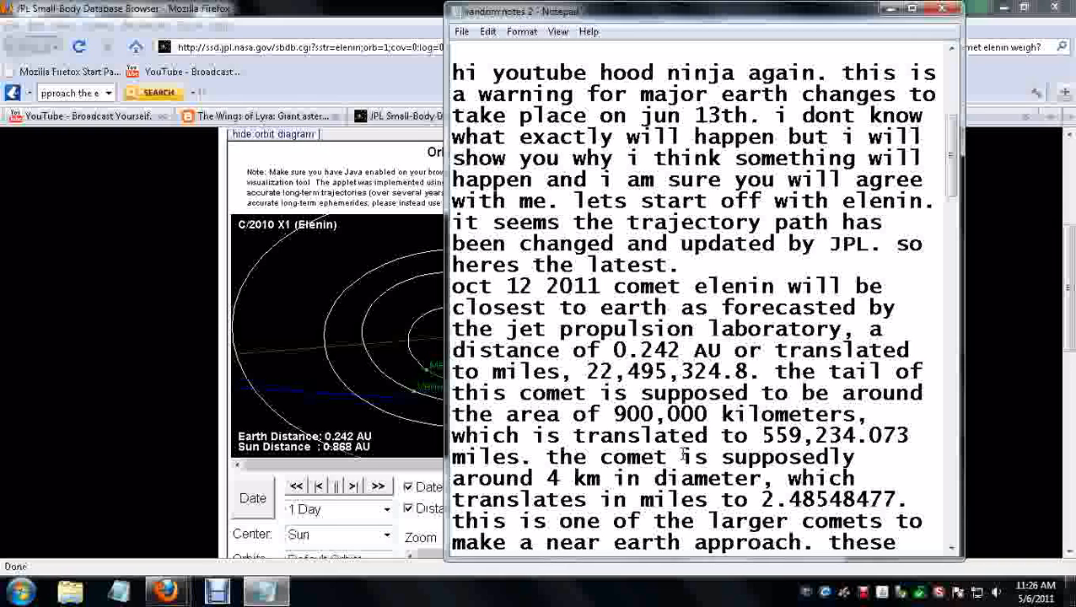
mouse_move(573, 478)
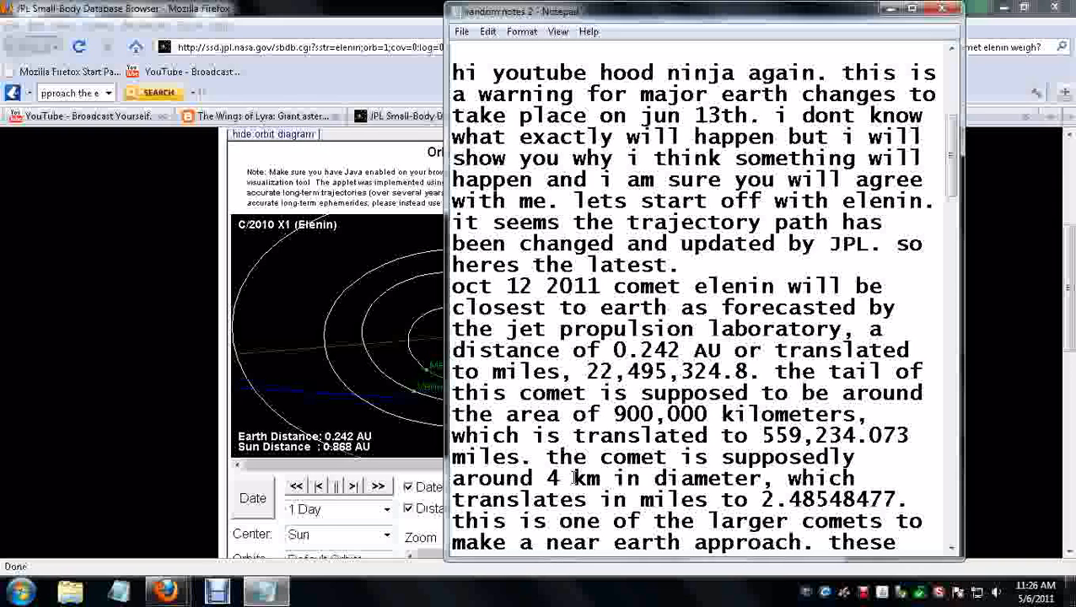
mouse_move(714, 499)
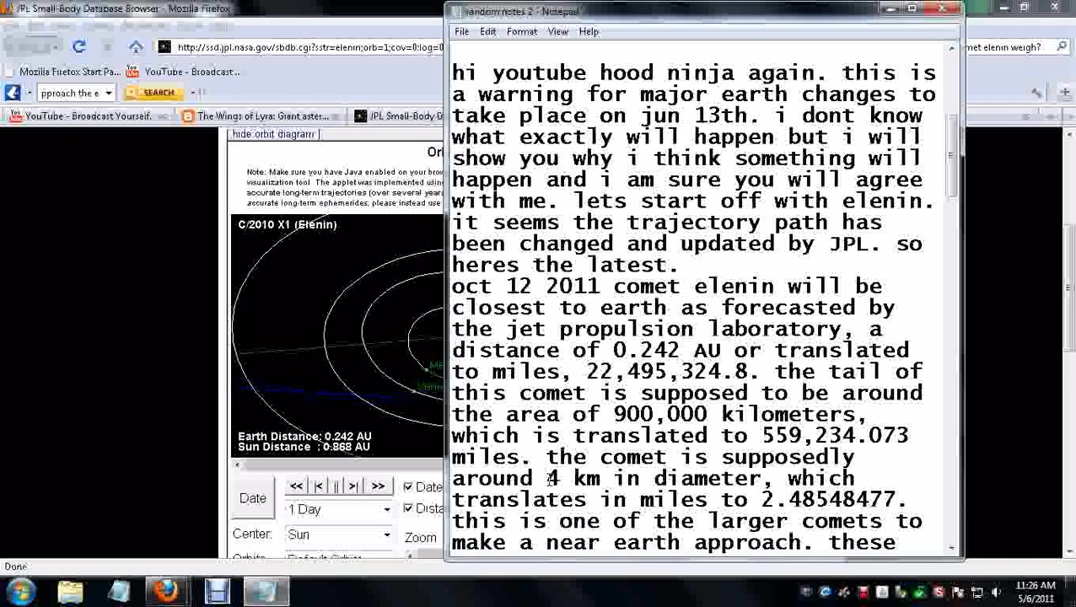
left_click_drag(546, 478, 601, 478)
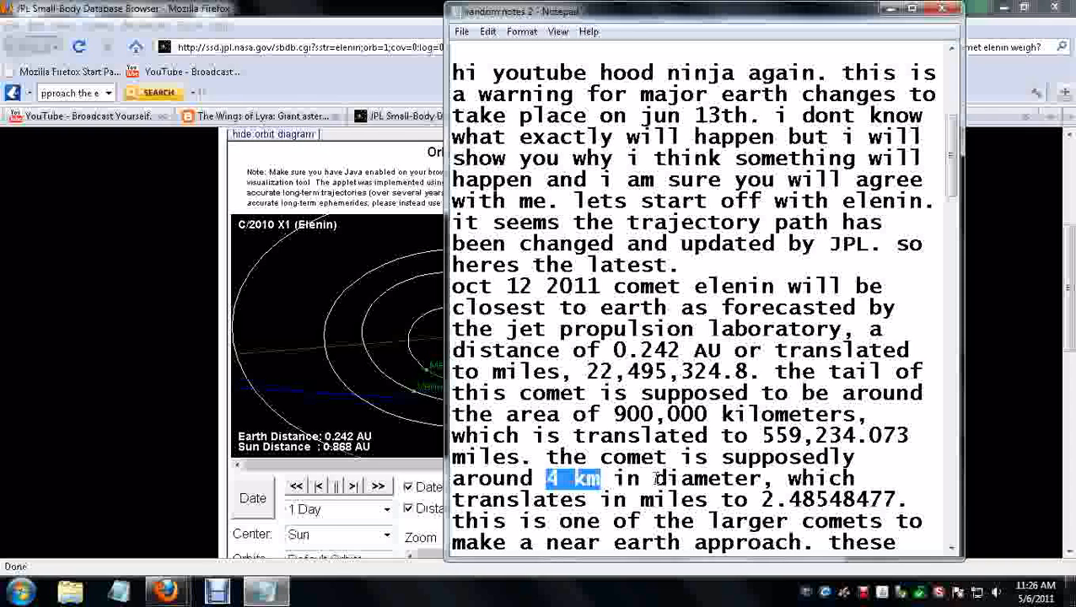
mouse_move(713, 523)
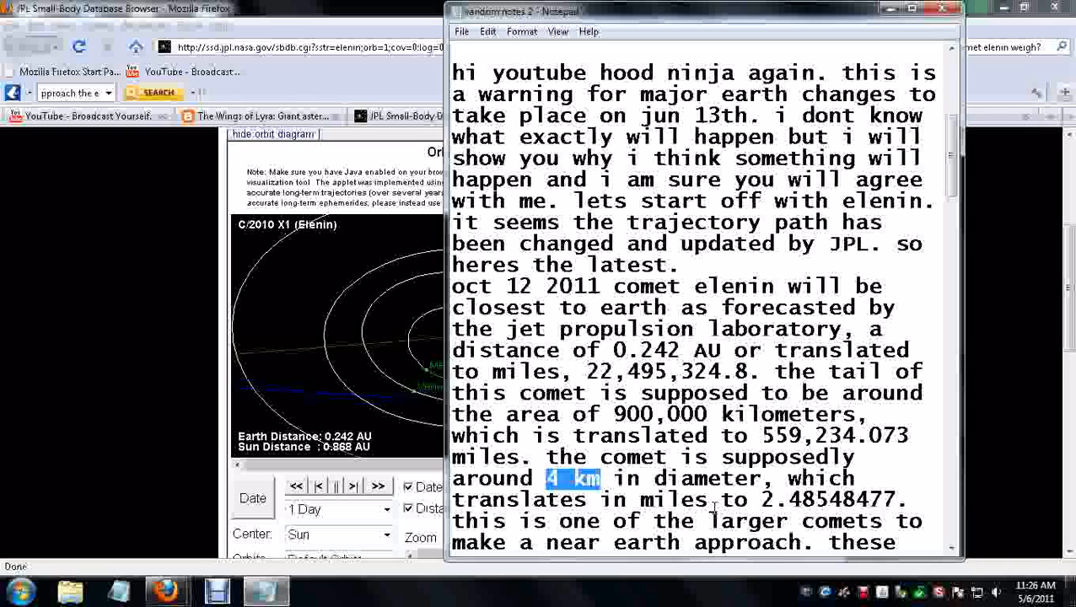
mouse_move(767, 507)
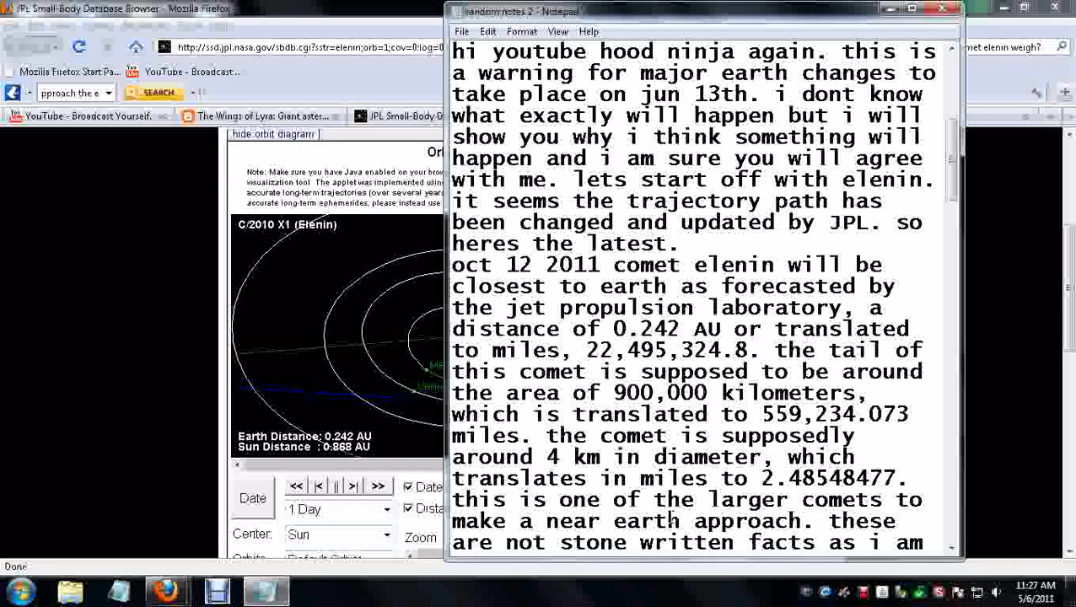
scroll("down", 3)
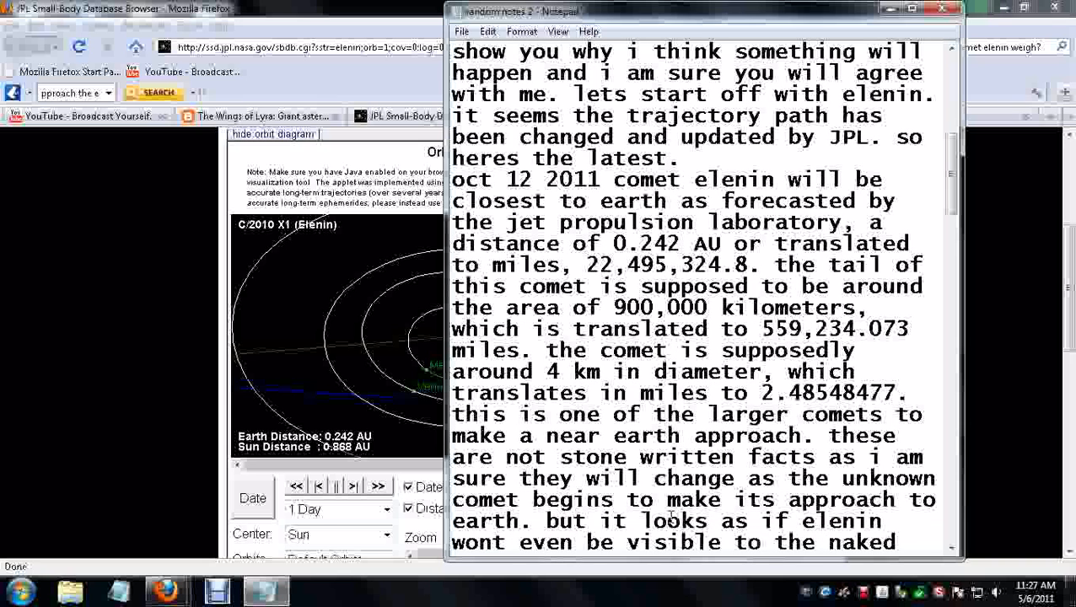
scroll("down", 3)
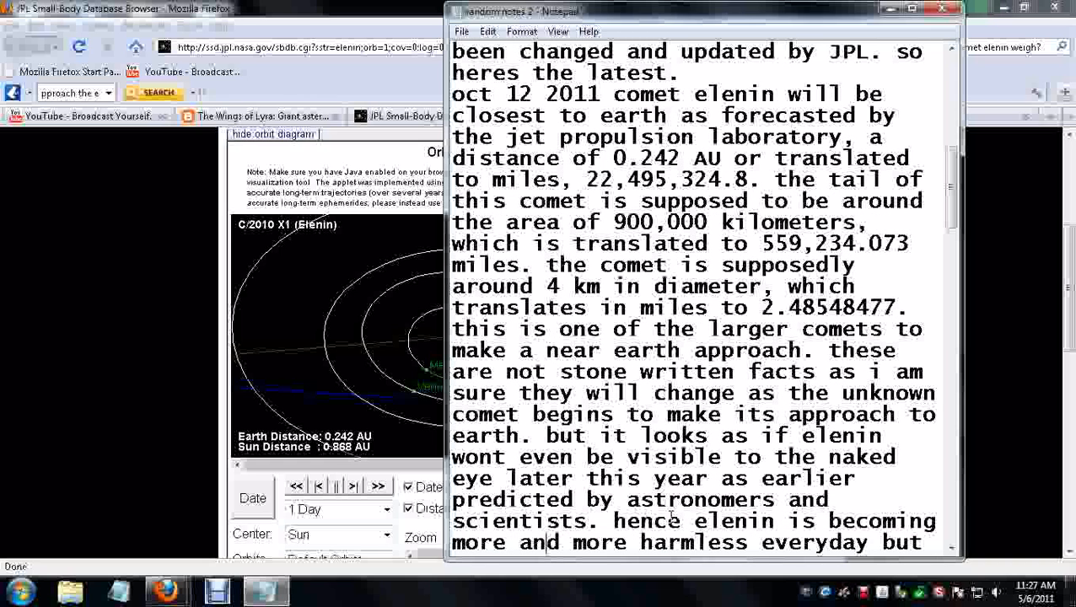
scroll("down", 3)
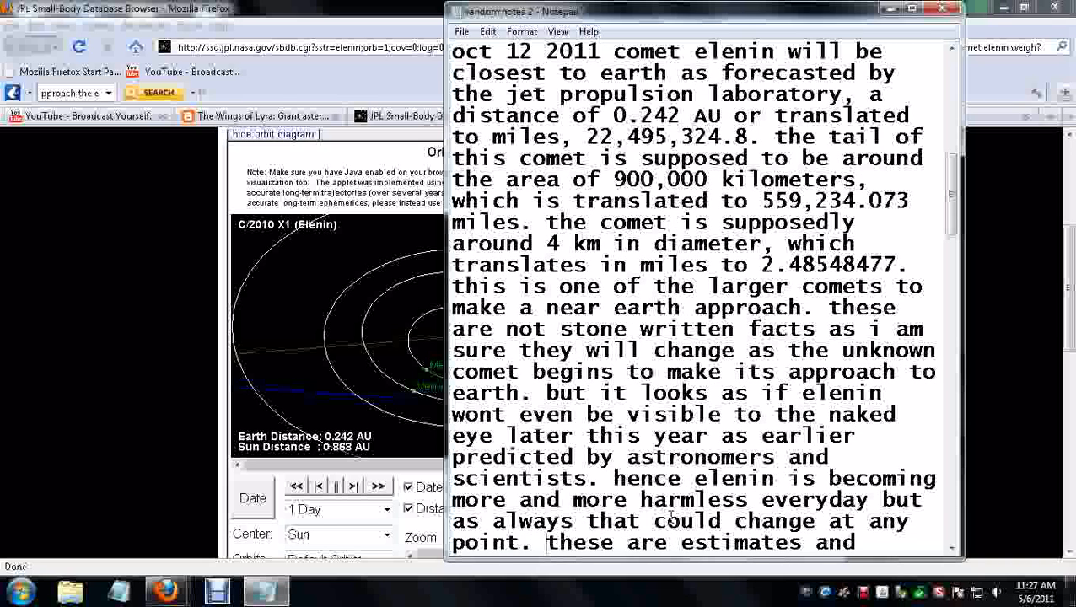
scroll("down", 3)
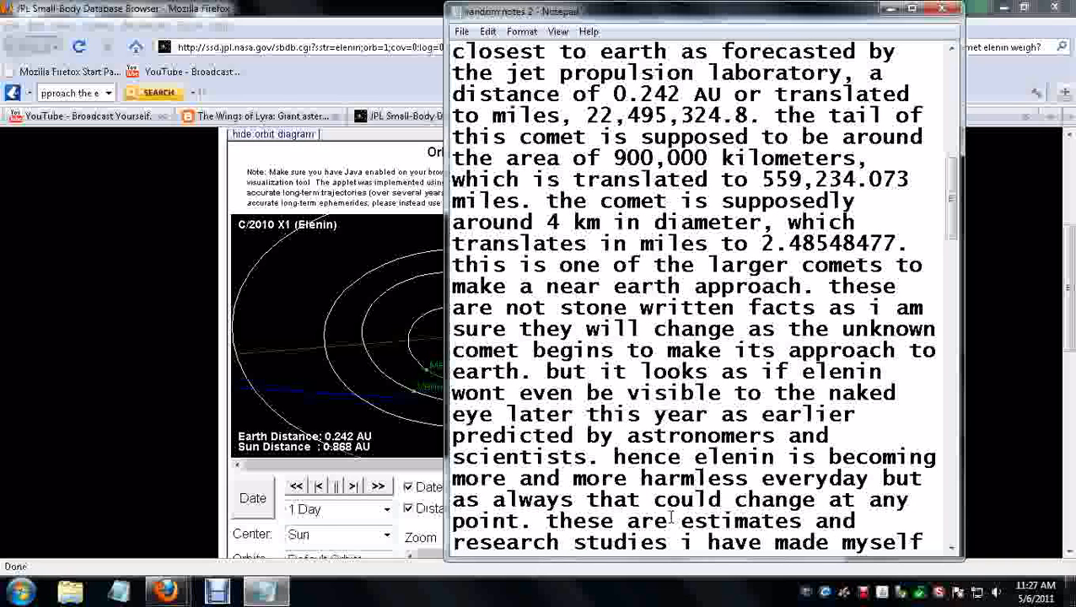
scroll("down", 3)
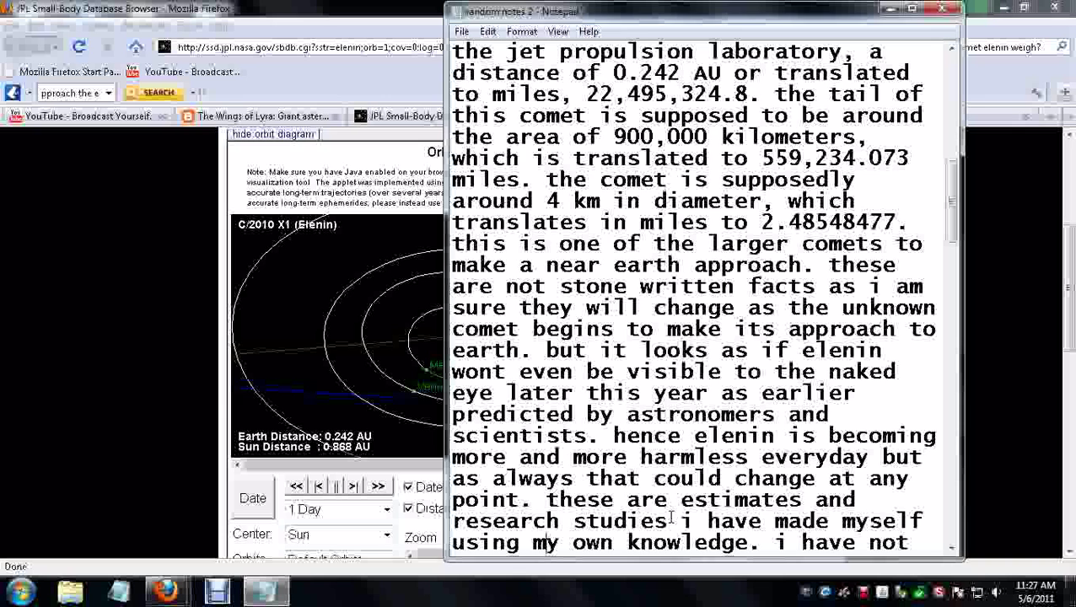
scroll("down", 3)
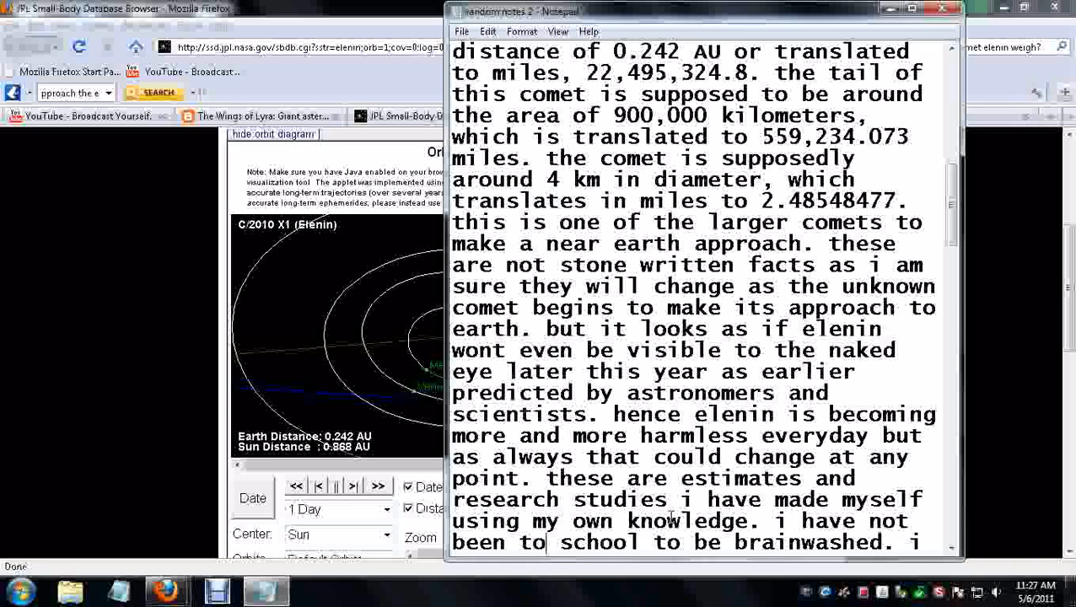
scroll("down", 3)
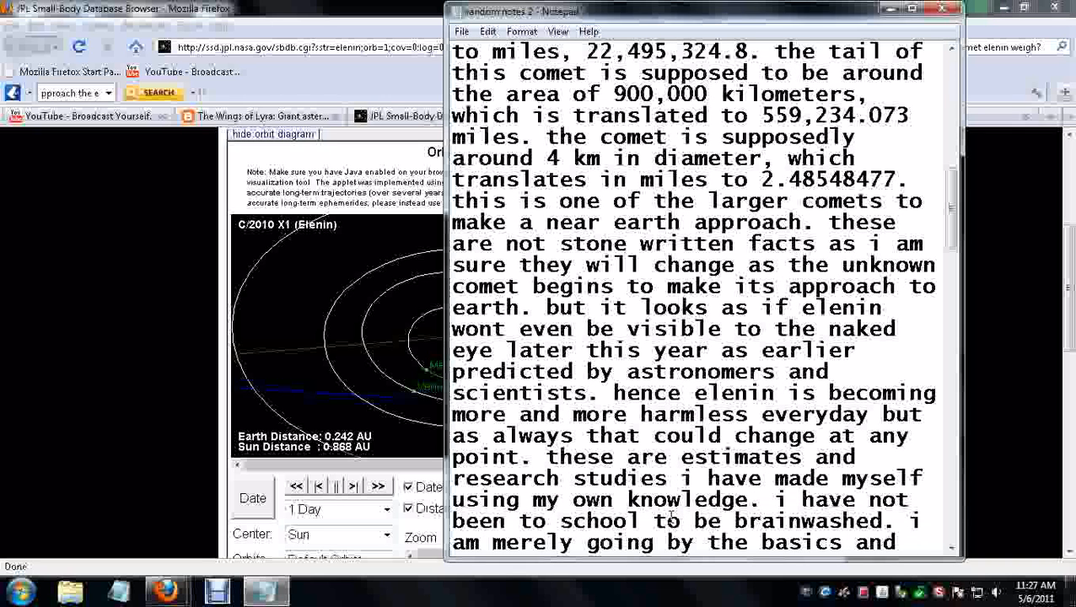
scroll("down", 3)
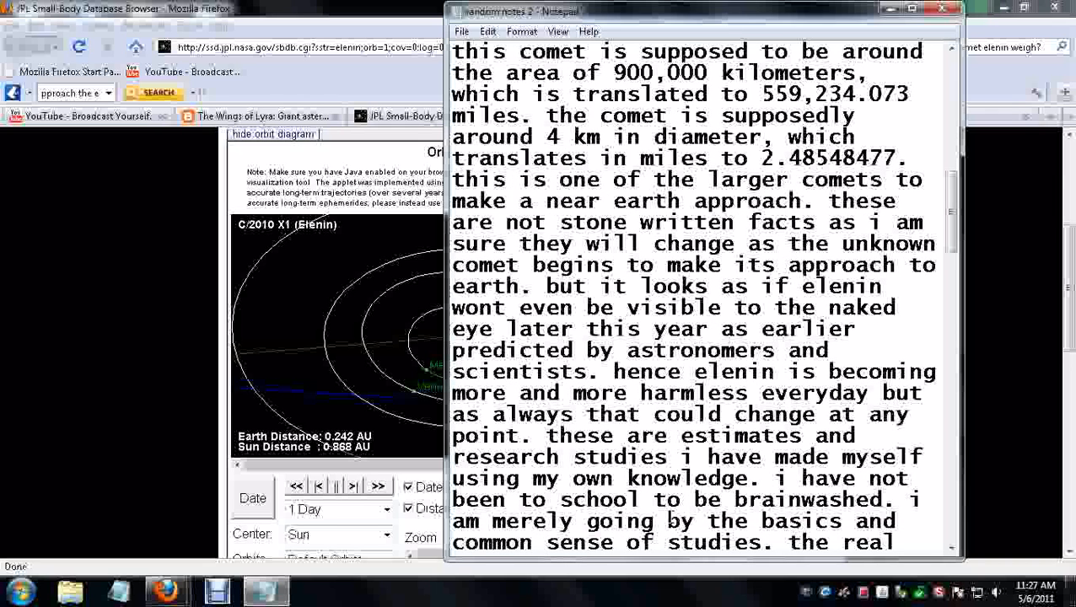
scroll("down", 3)
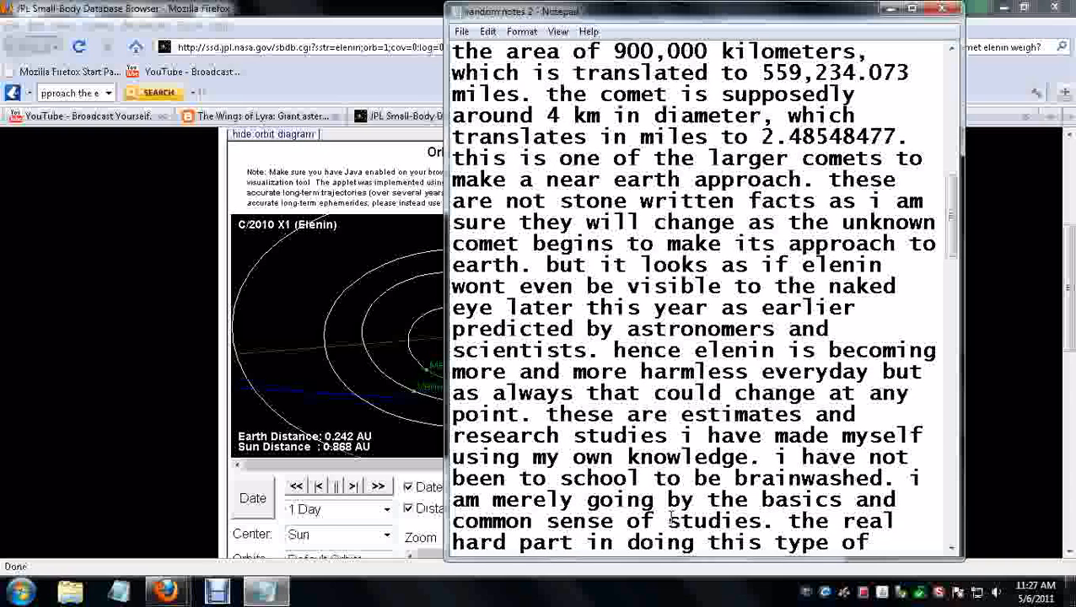
scroll("down", 3)
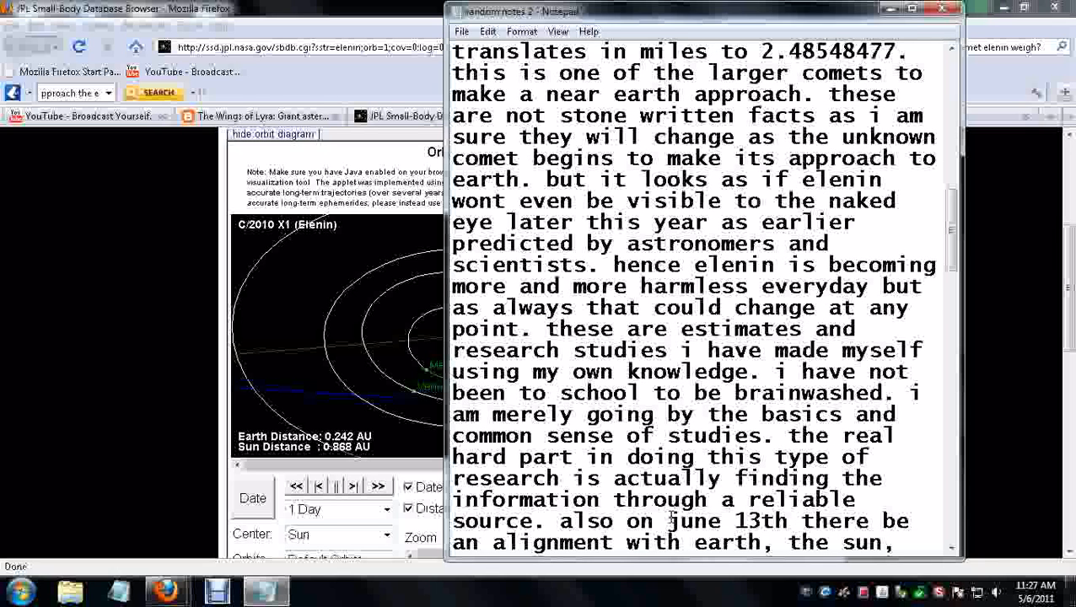
scroll("down", 3)
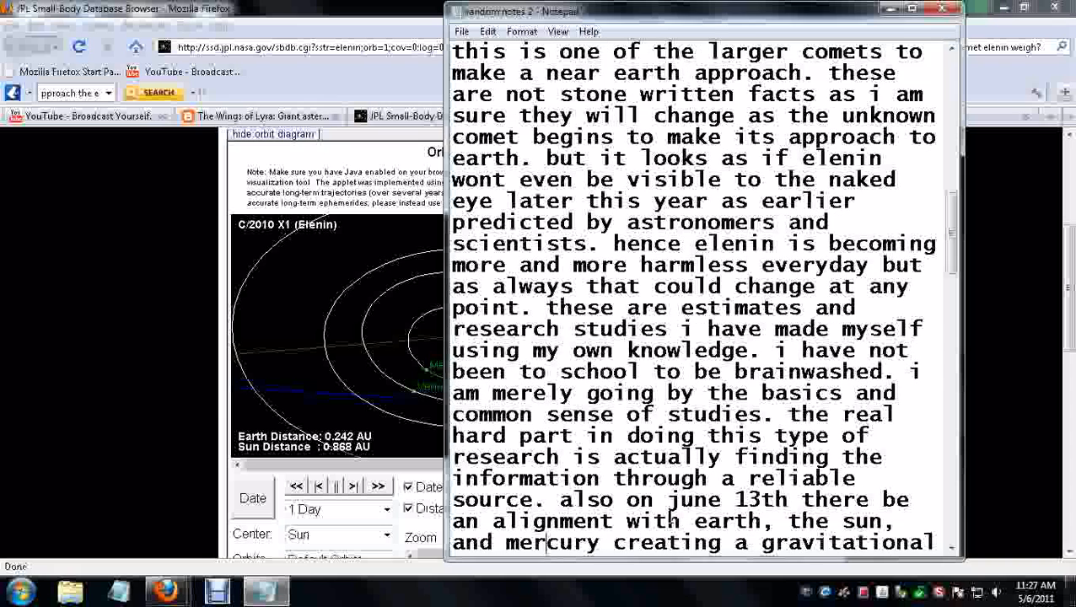
scroll("down", 3)
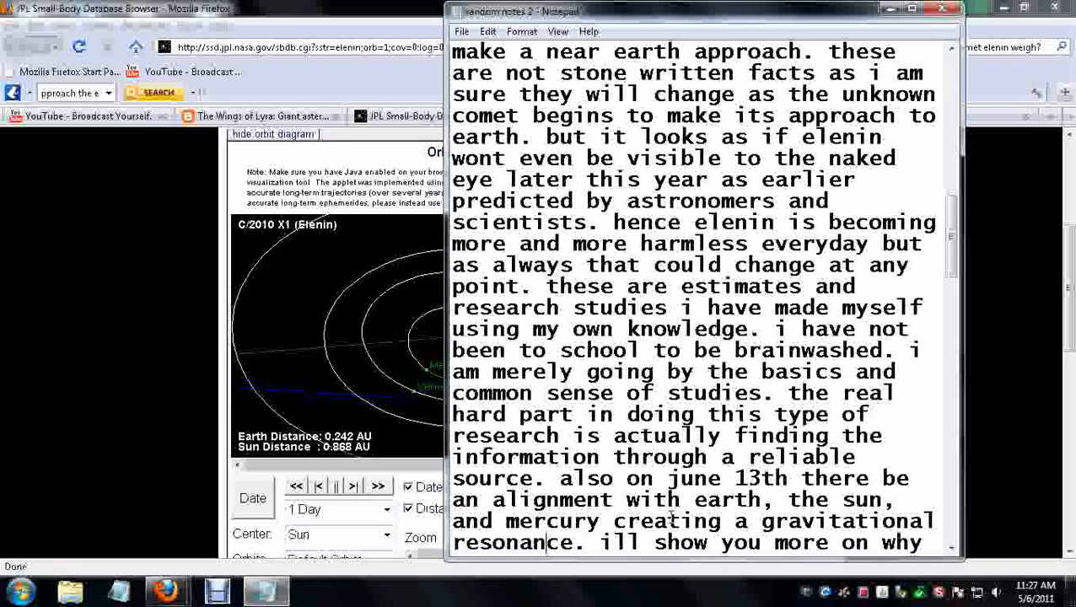
scroll("down", 3)
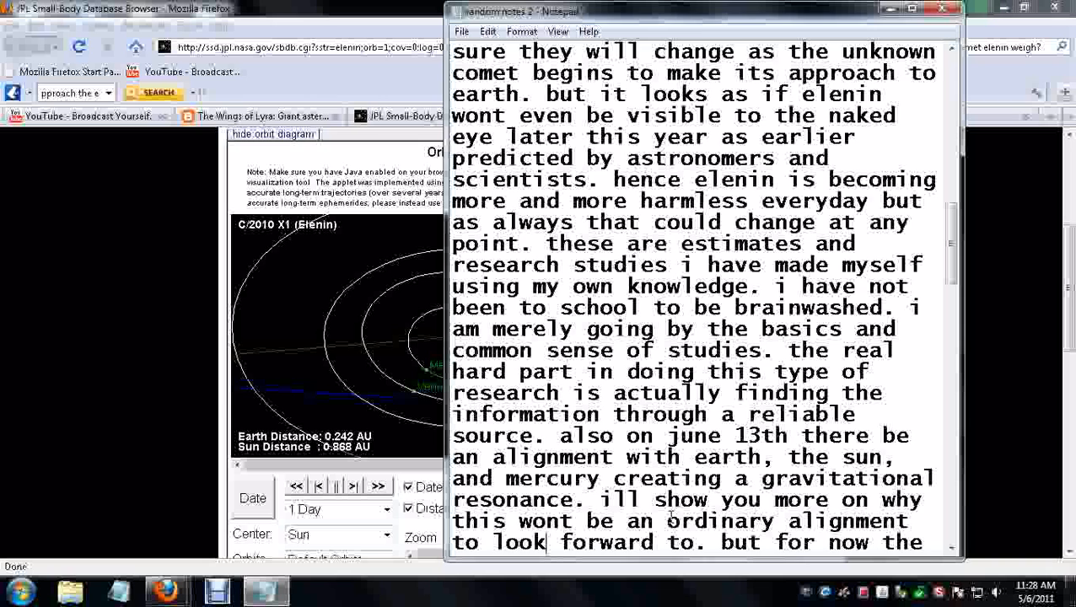
scroll("down", 3)
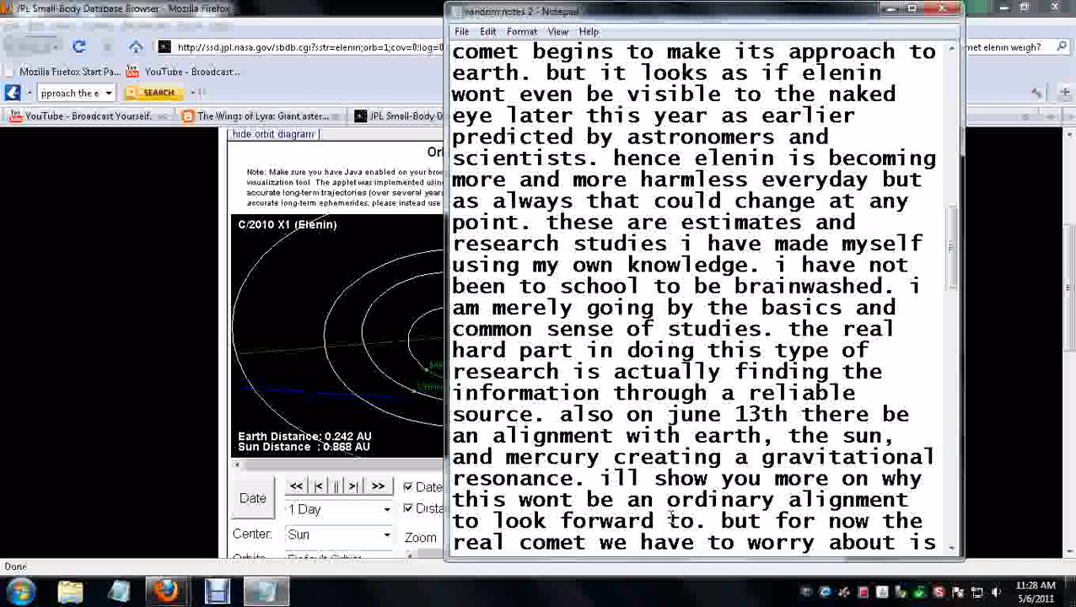
scroll("down", 3)
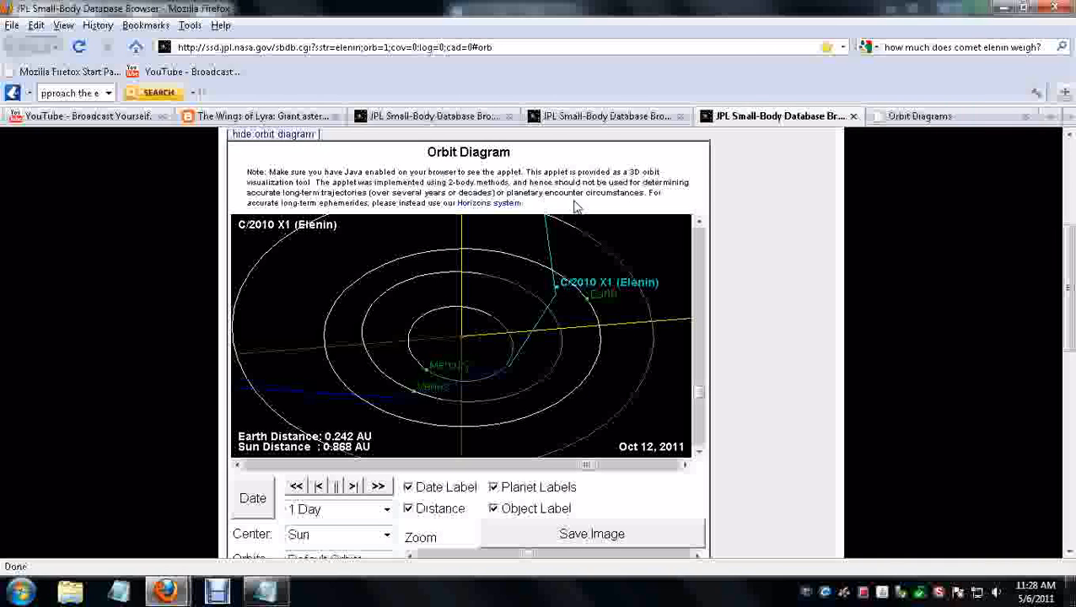
mouse_move(586, 467)
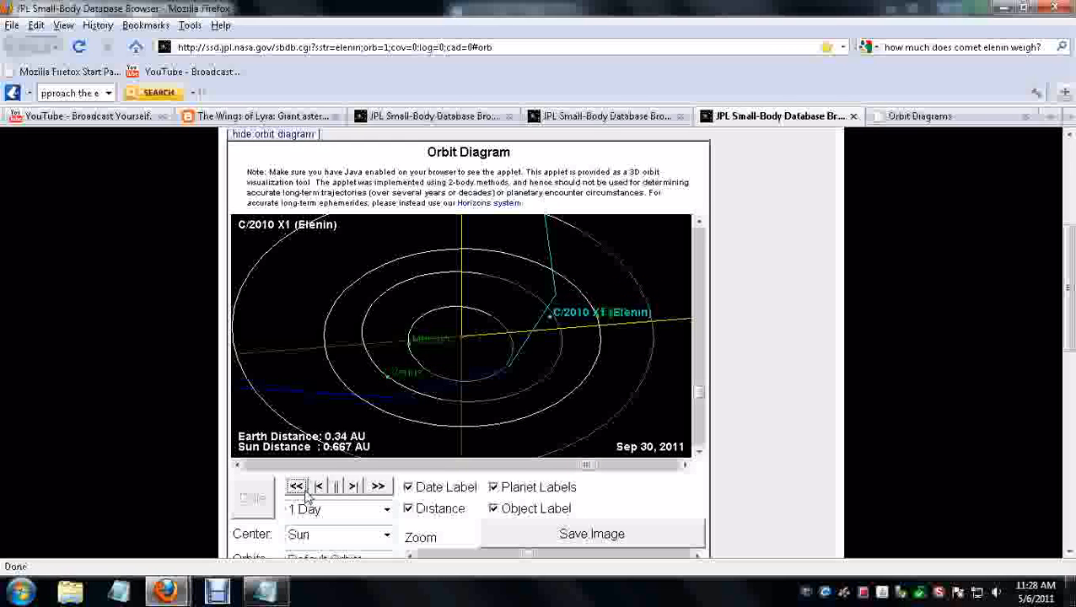
Step: Rewind the orbit, then step the date forward and back to June 12, 2011
left_click(295, 485)
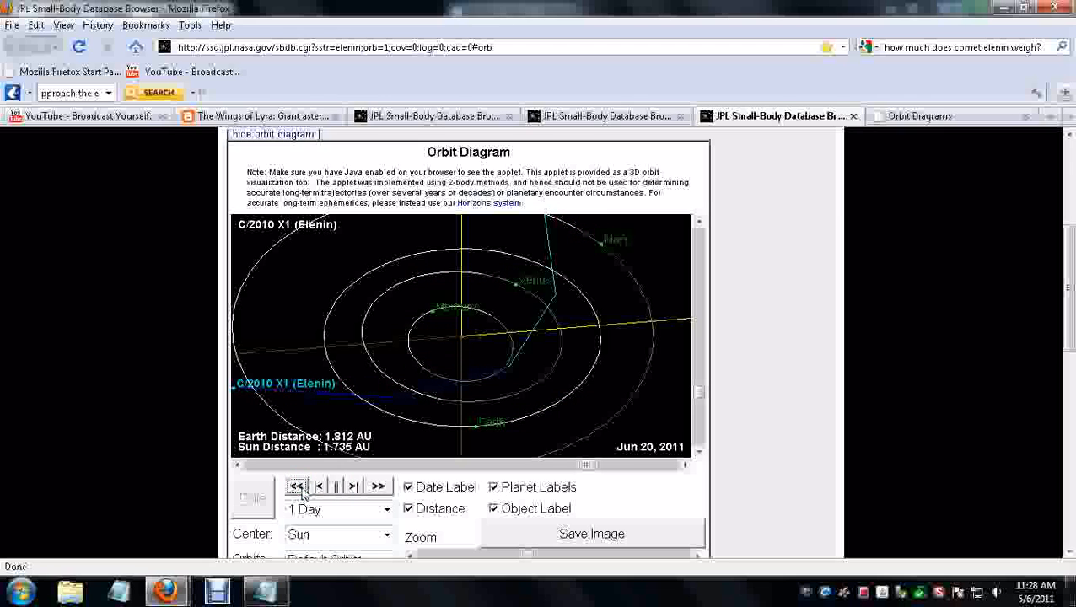
left_click(297, 485)
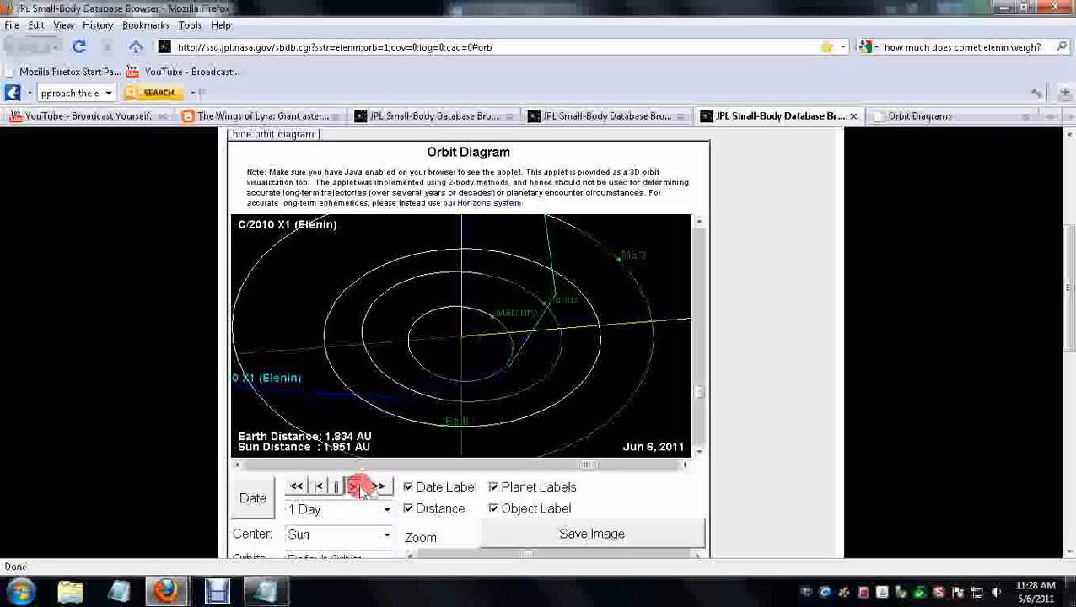
left_click(351, 485)
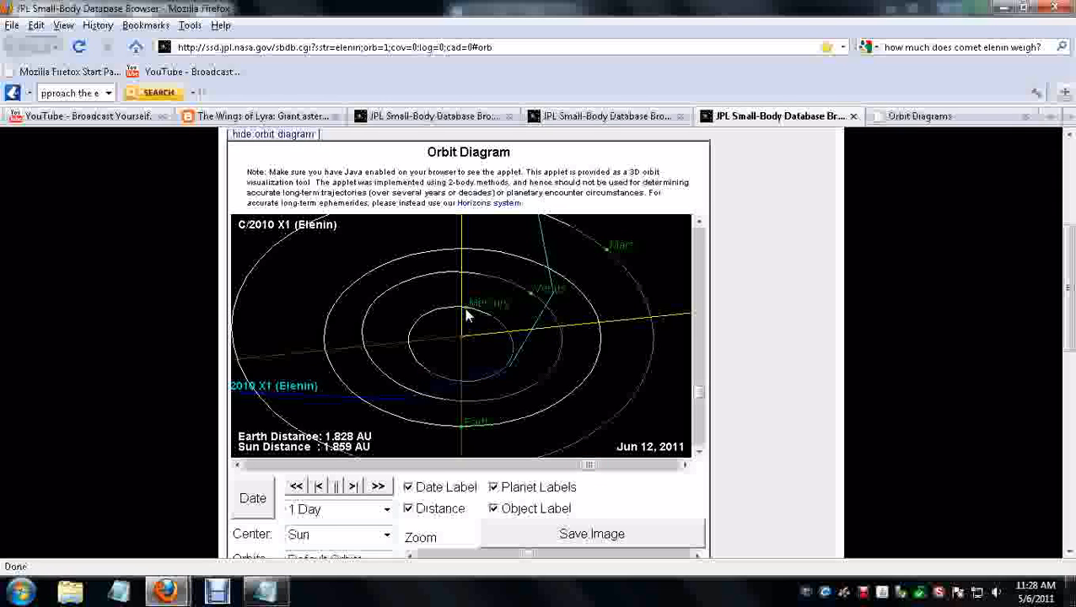
left_click(353, 485)
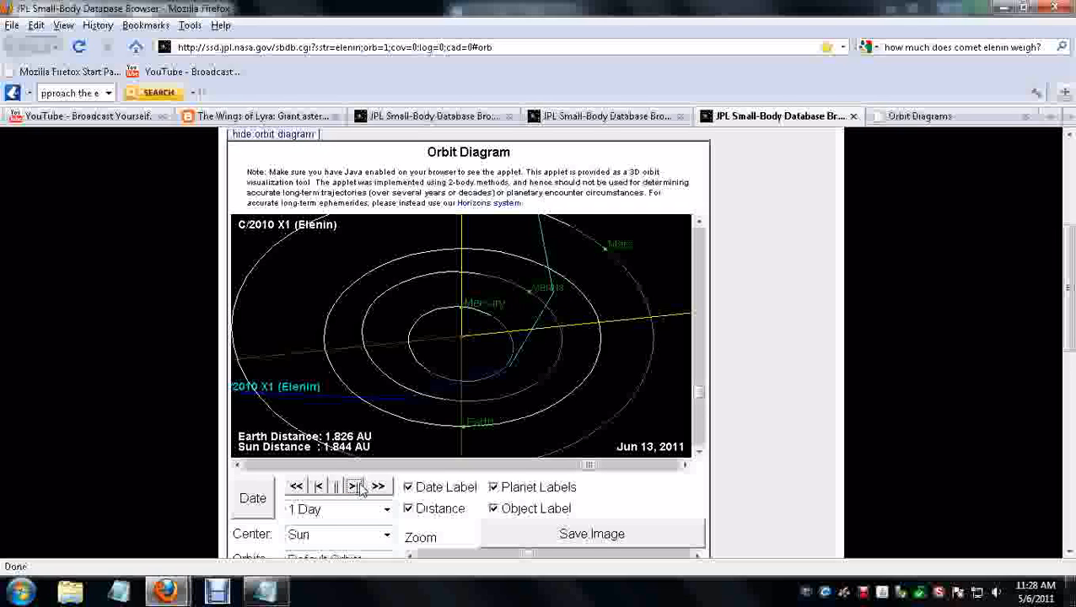
mouse_move(318, 486)
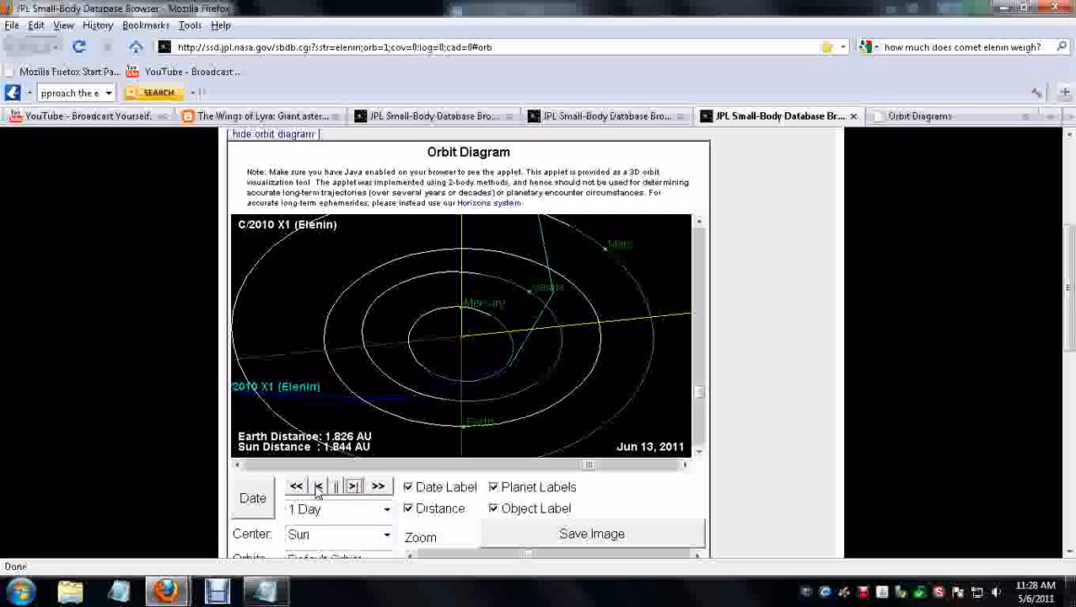
left_click(316, 485)
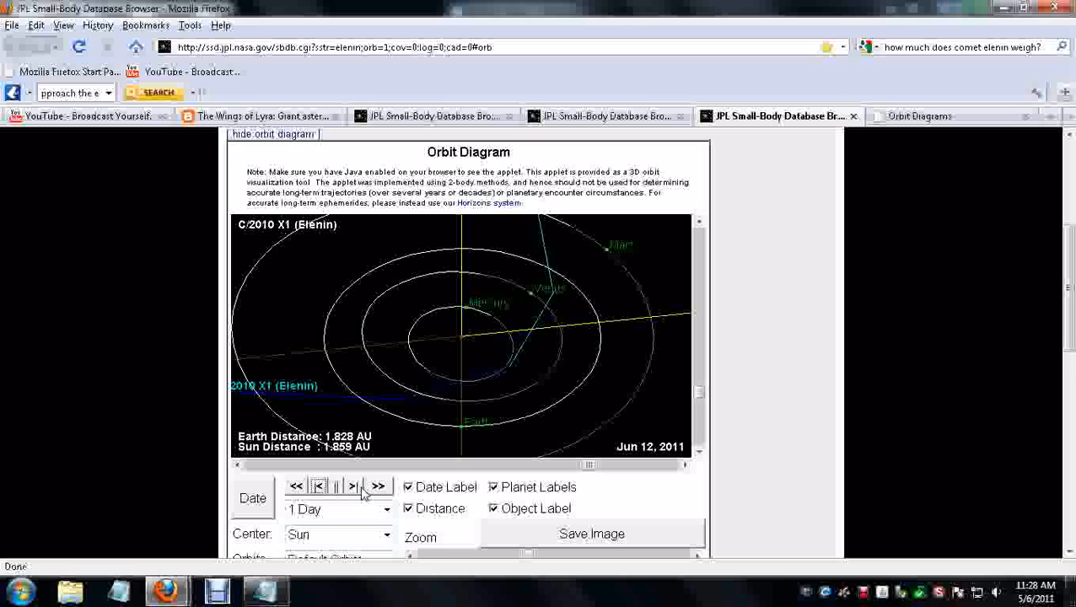
mouse_move(379, 460)
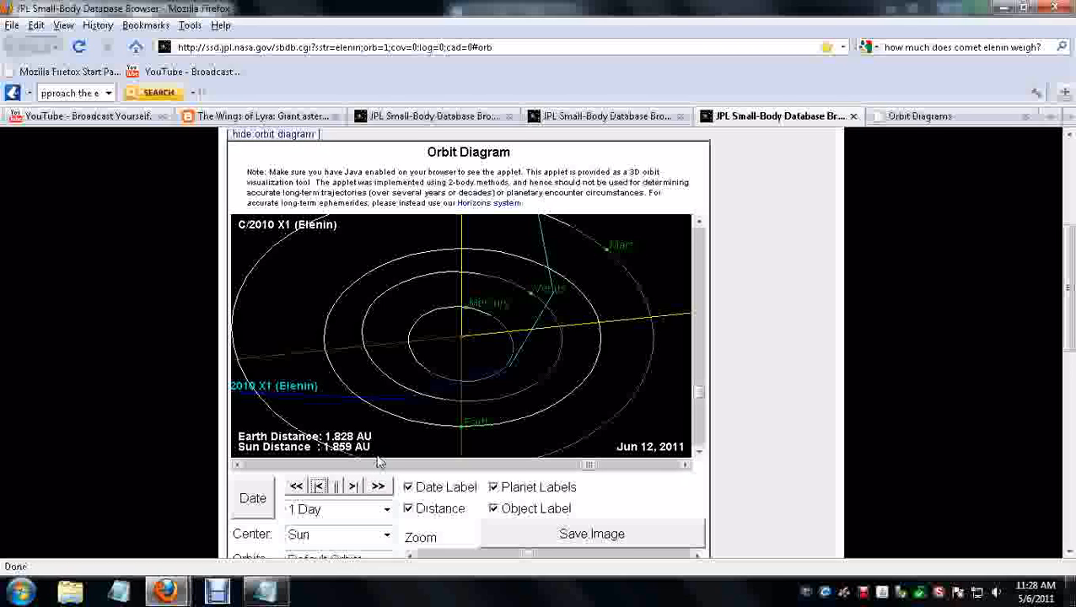
mouse_move(397, 471)
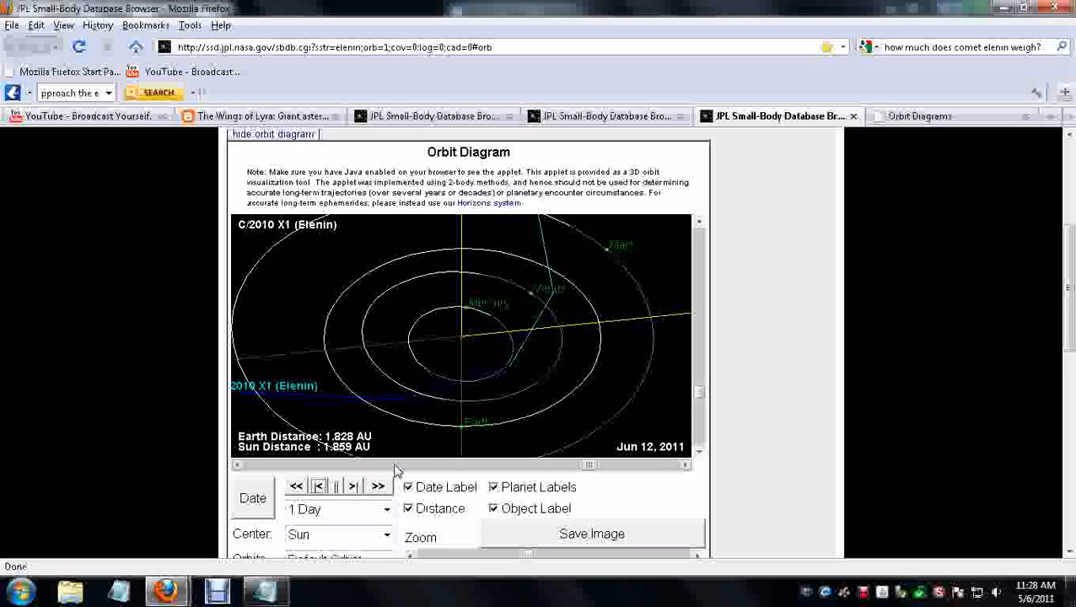
mouse_move(527, 426)
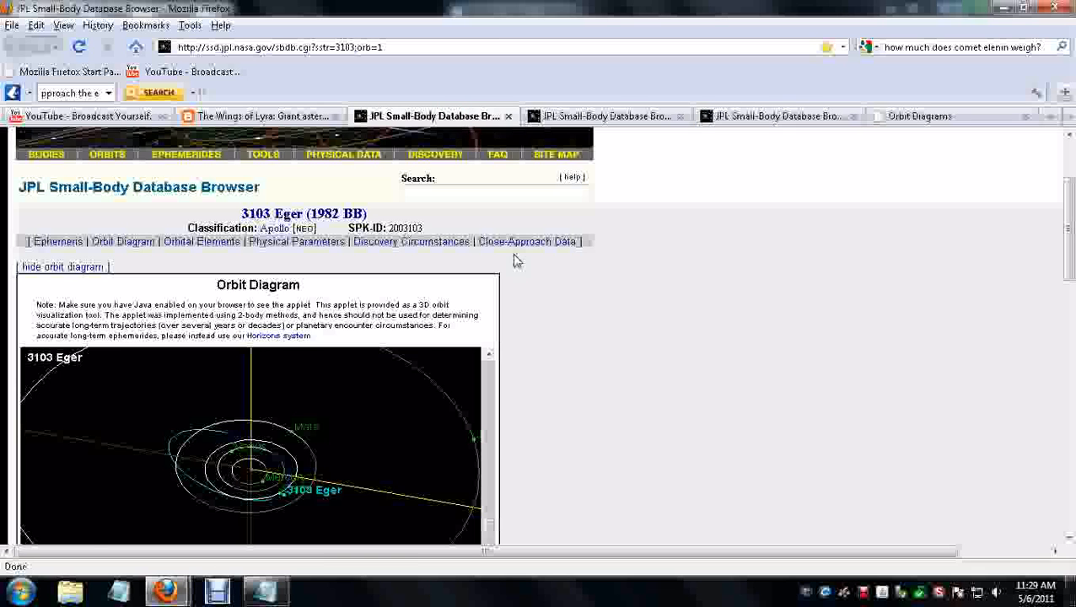
left_click(605, 116)
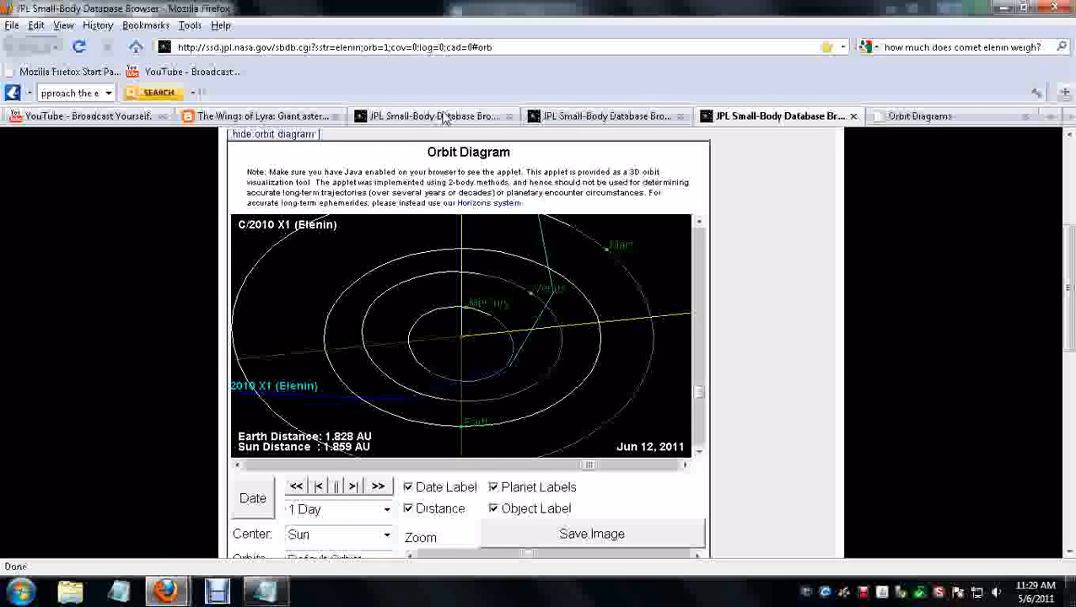
mouse_move(95, 585)
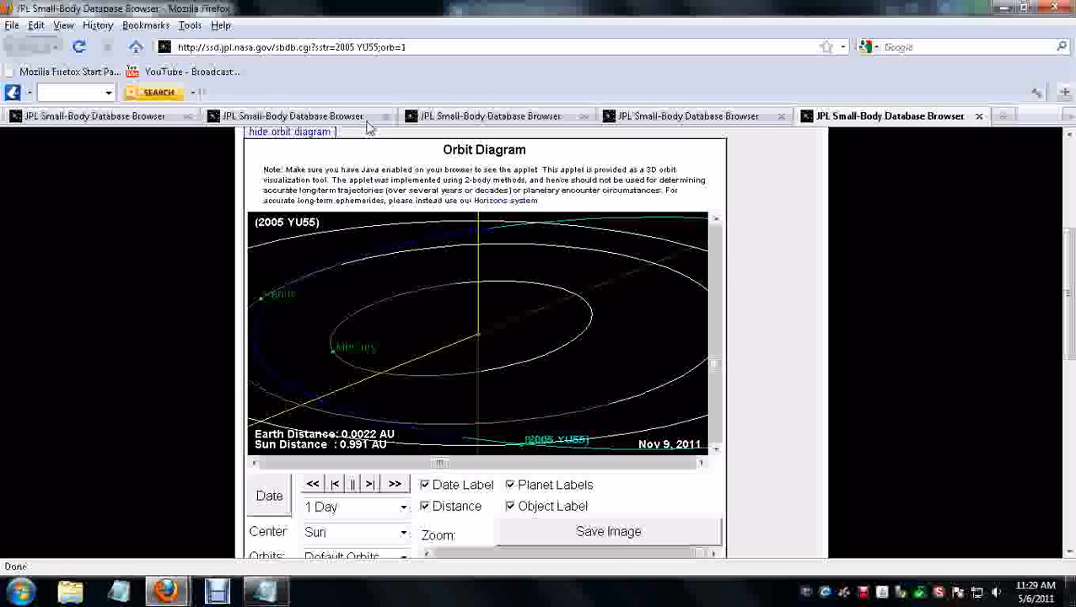
mouse_move(429, 163)
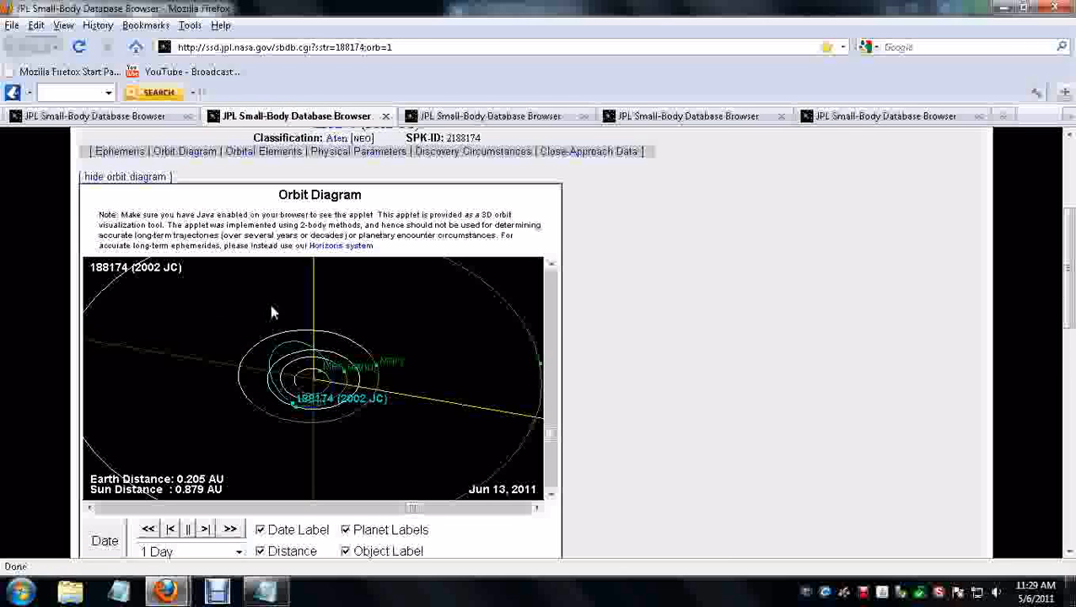
mouse_move(186, 278)
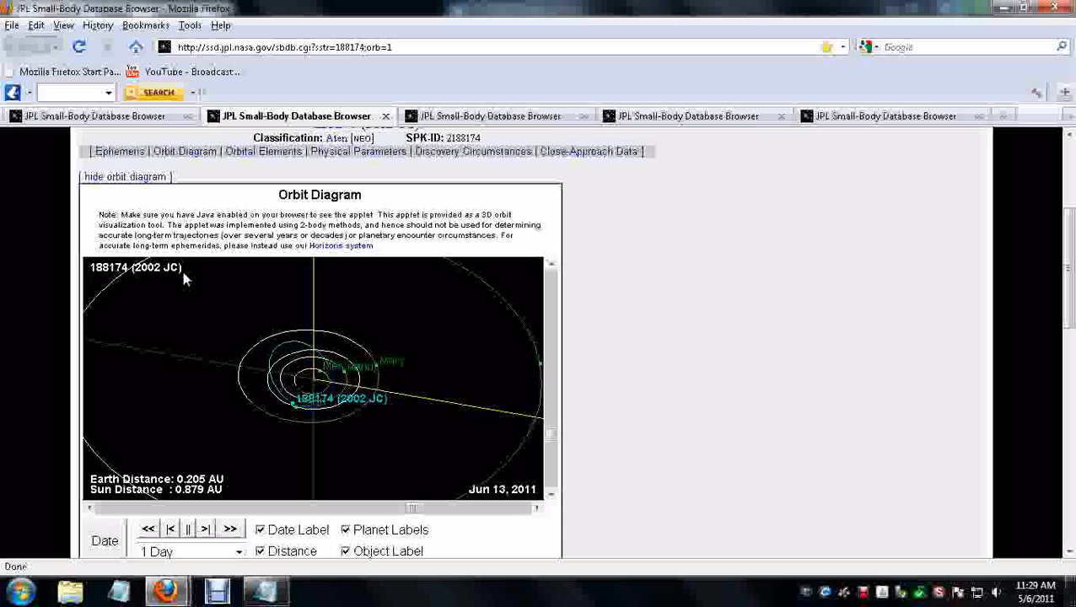
mouse_move(529, 505)
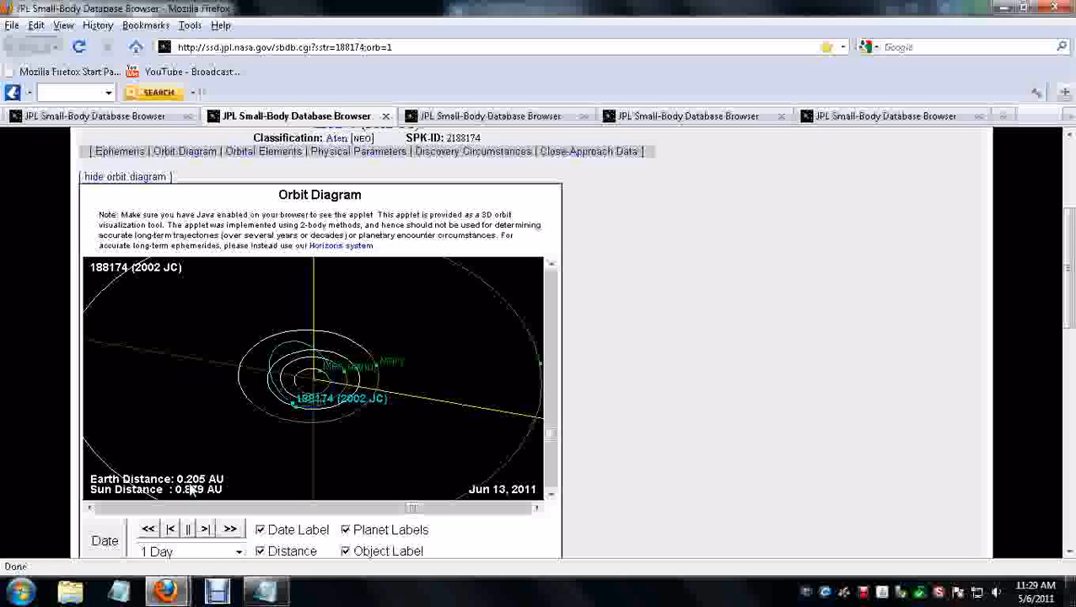
mouse_move(322, 421)
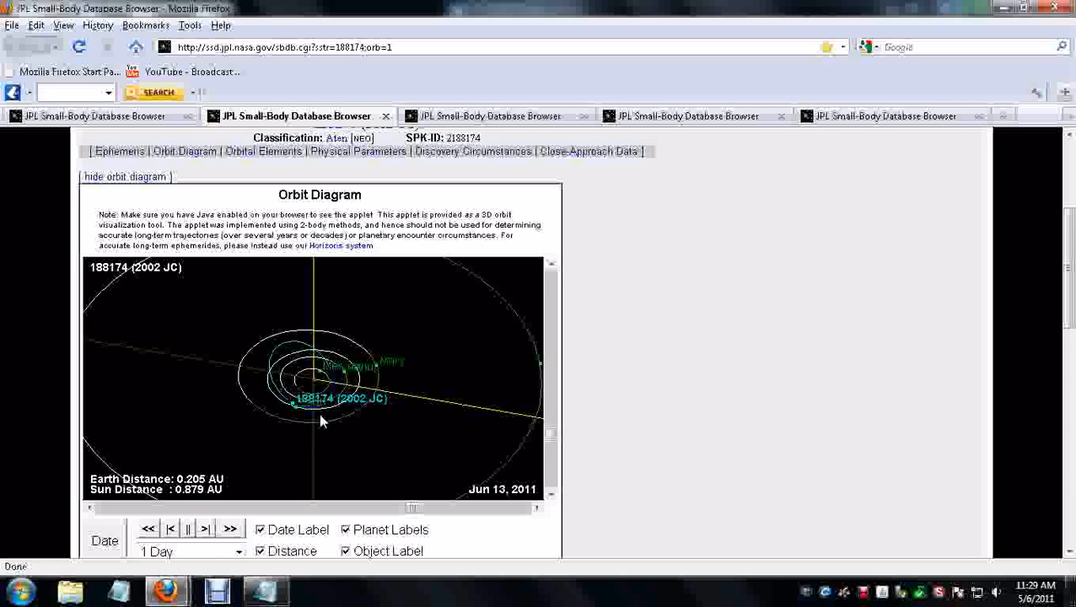
mouse_move(557, 91)
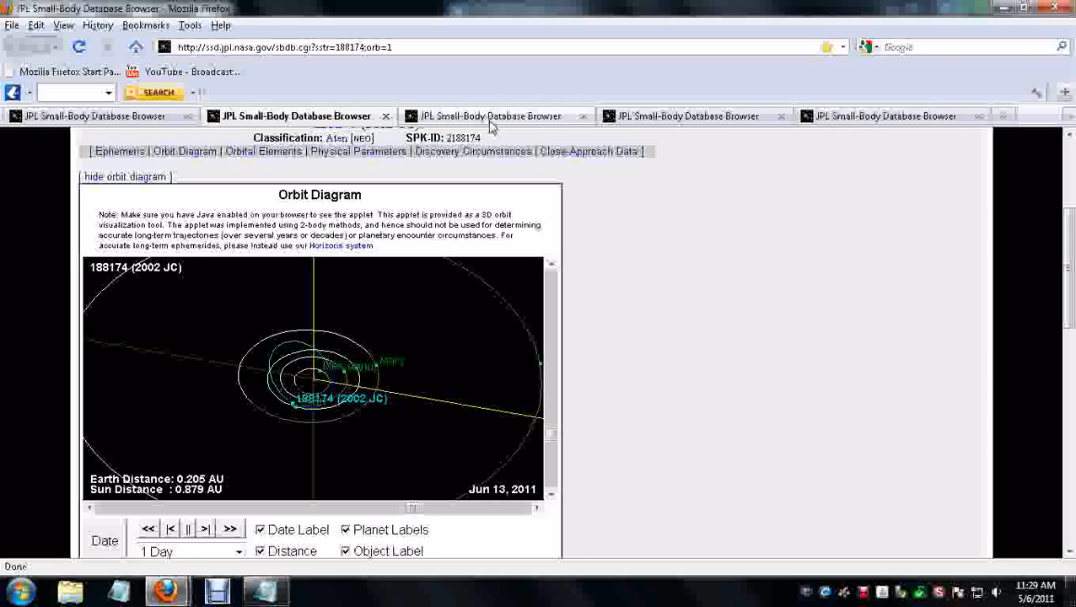
left_click(493, 116)
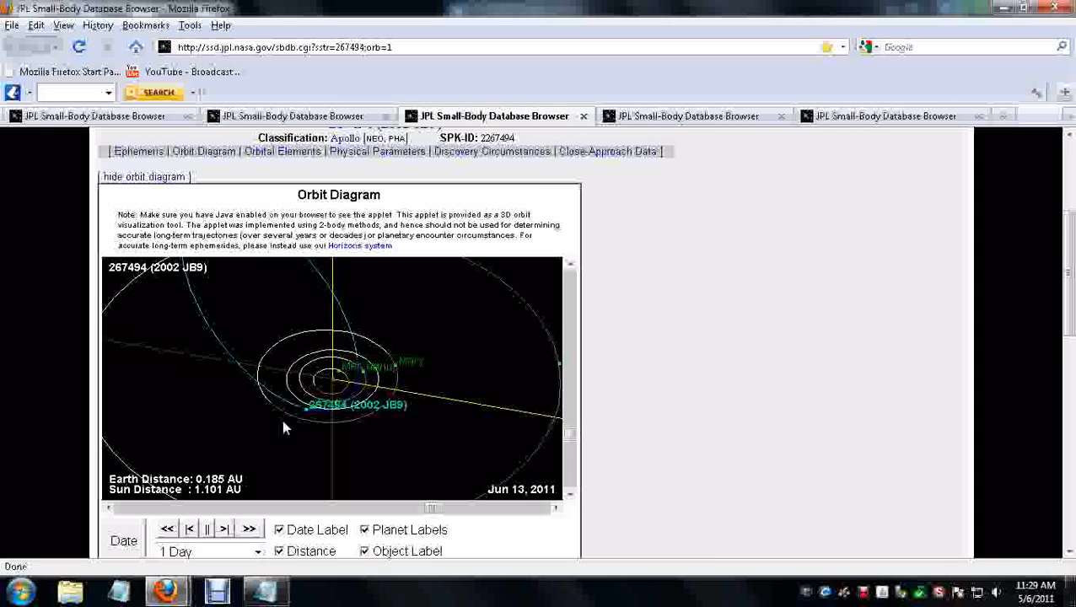
mouse_move(279, 495)
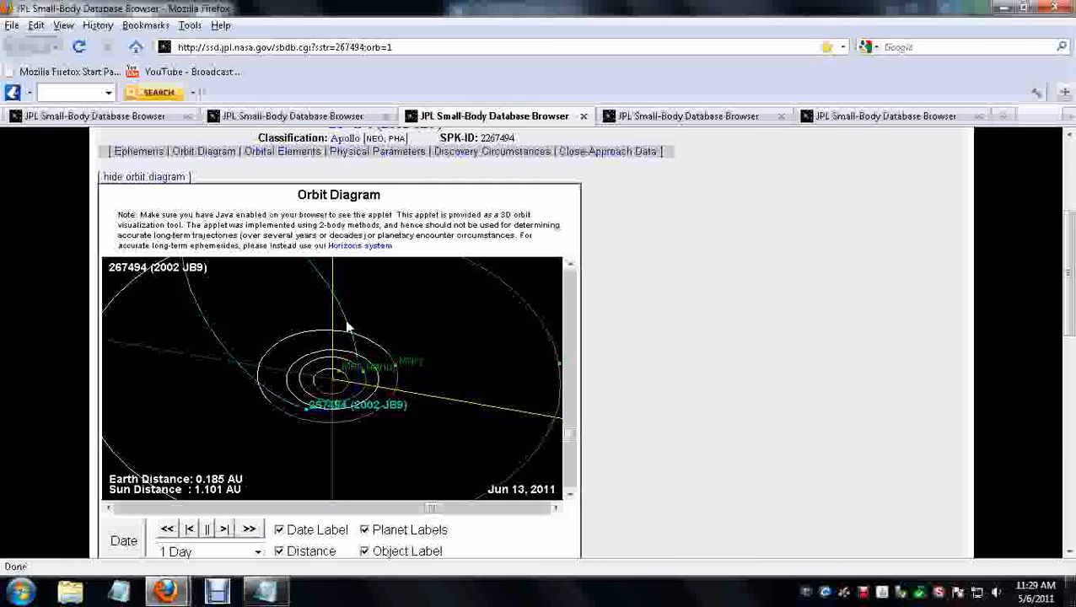
mouse_move(684, 96)
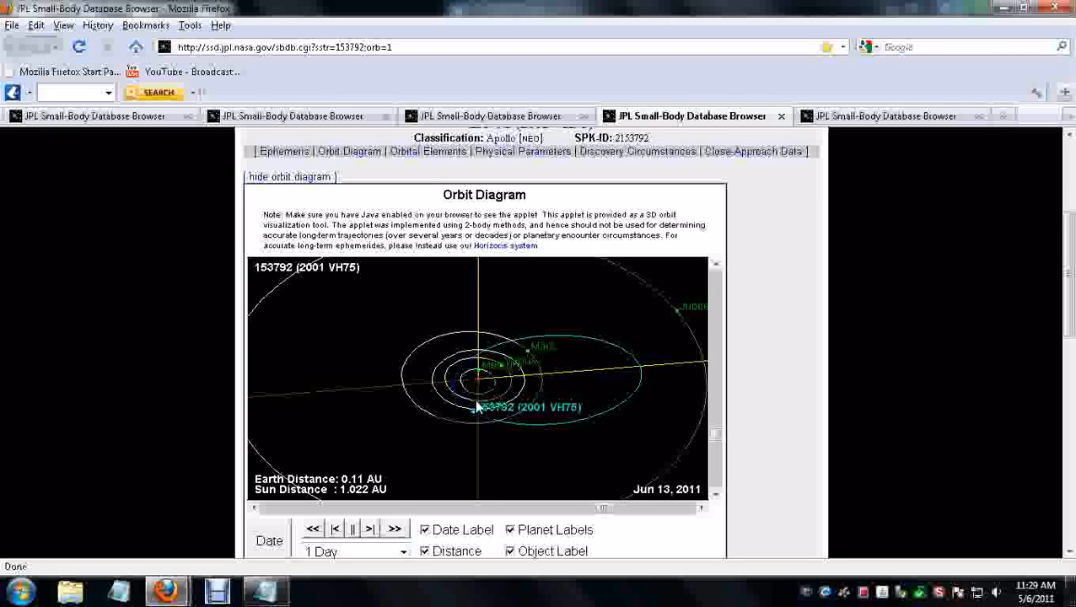
mouse_move(480, 384)
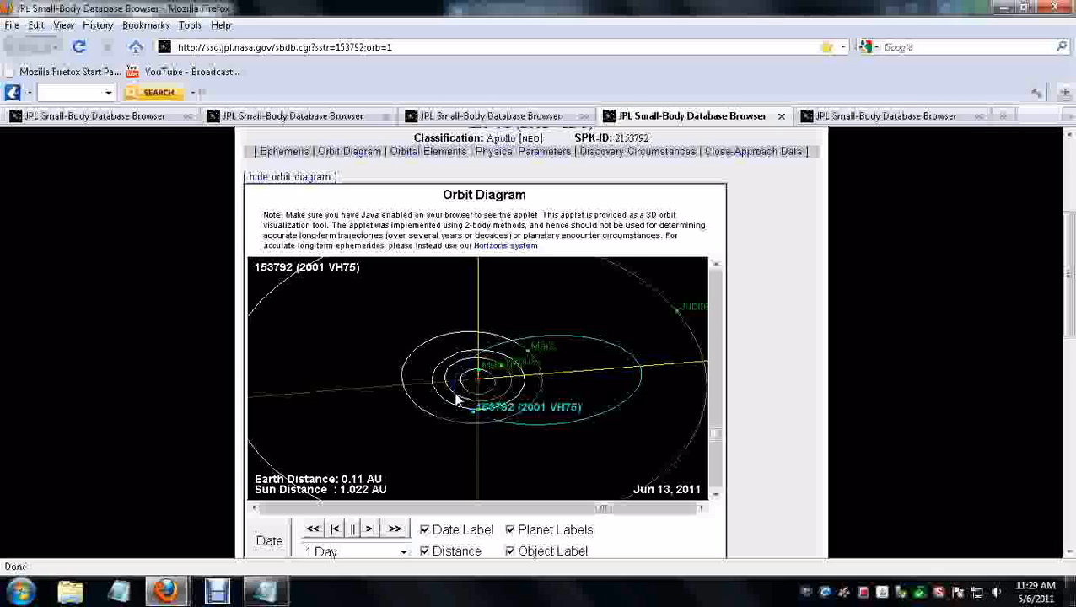
mouse_move(479, 436)
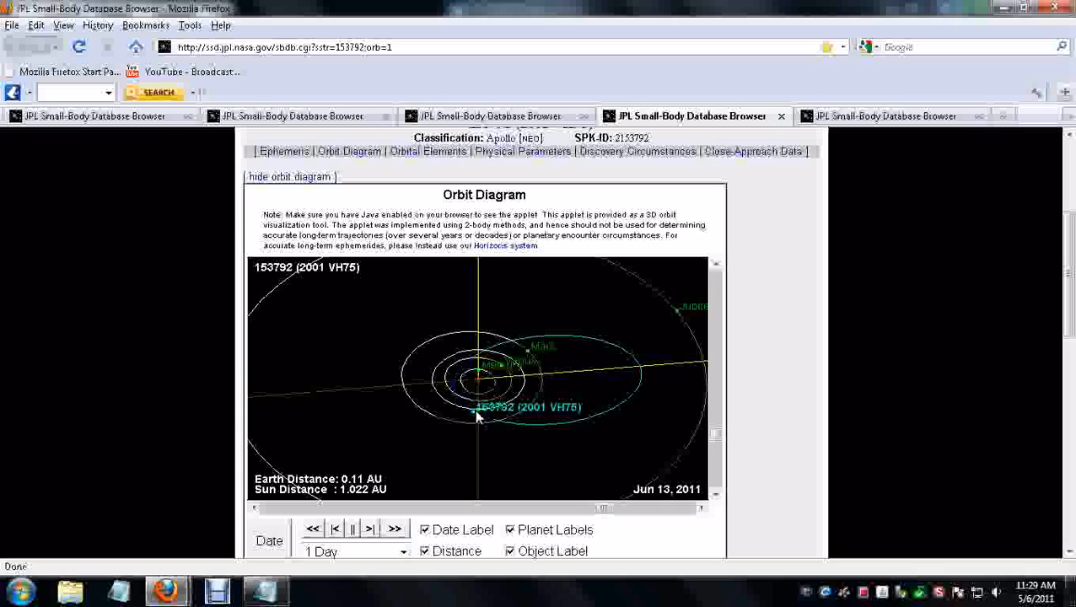
mouse_move(470, 423)
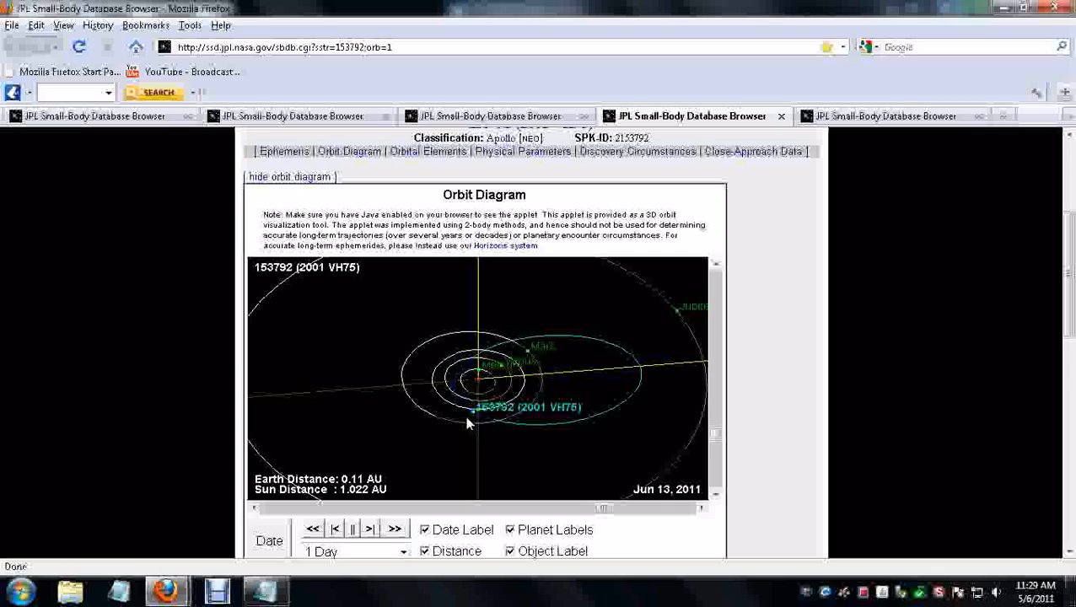
mouse_move(470, 408)
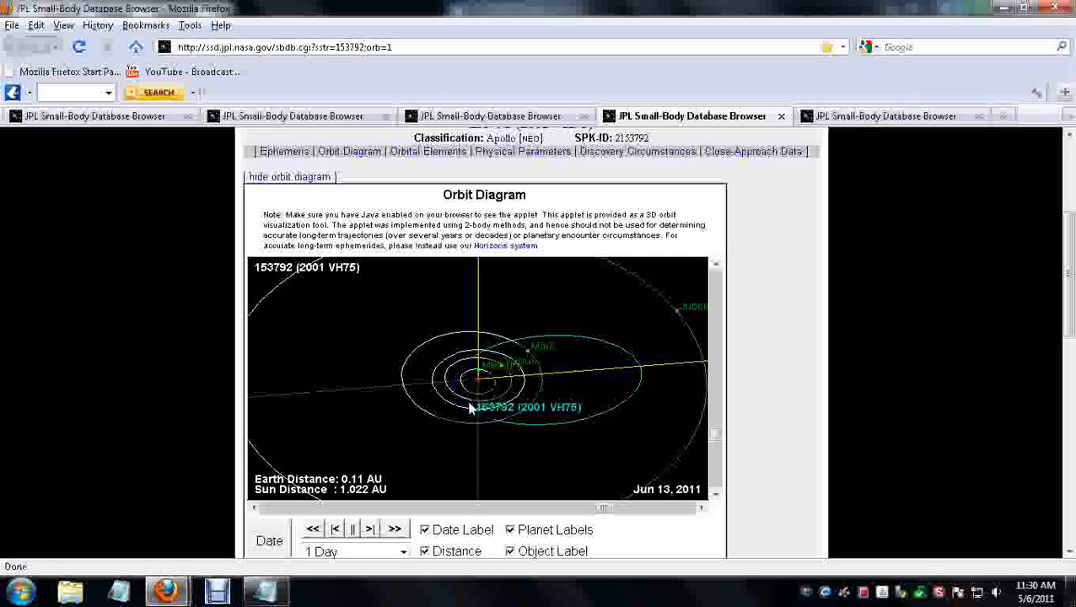
mouse_move(424, 395)
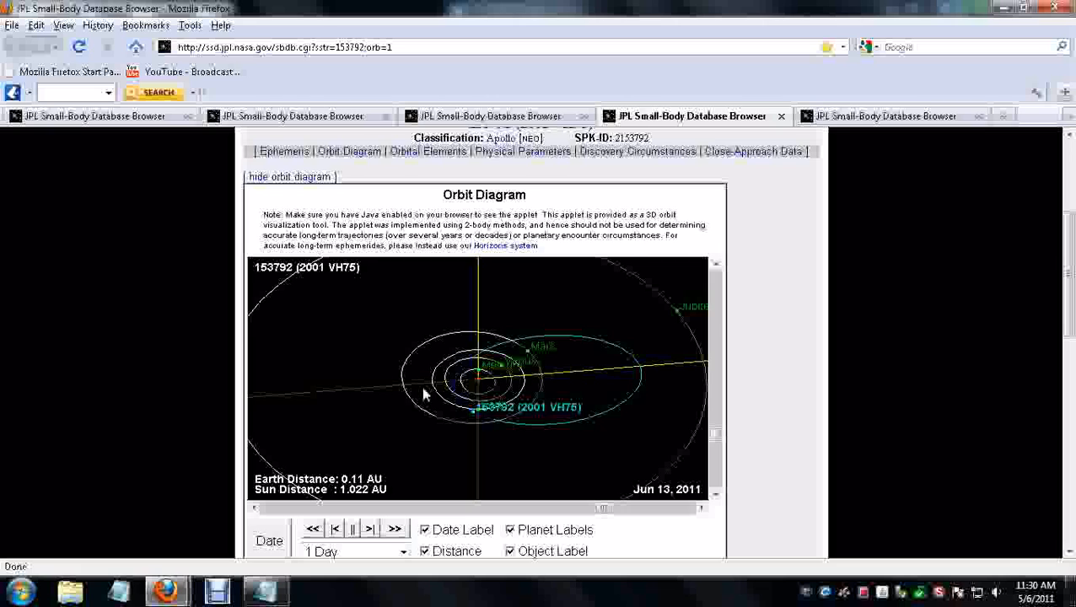
mouse_move(463, 422)
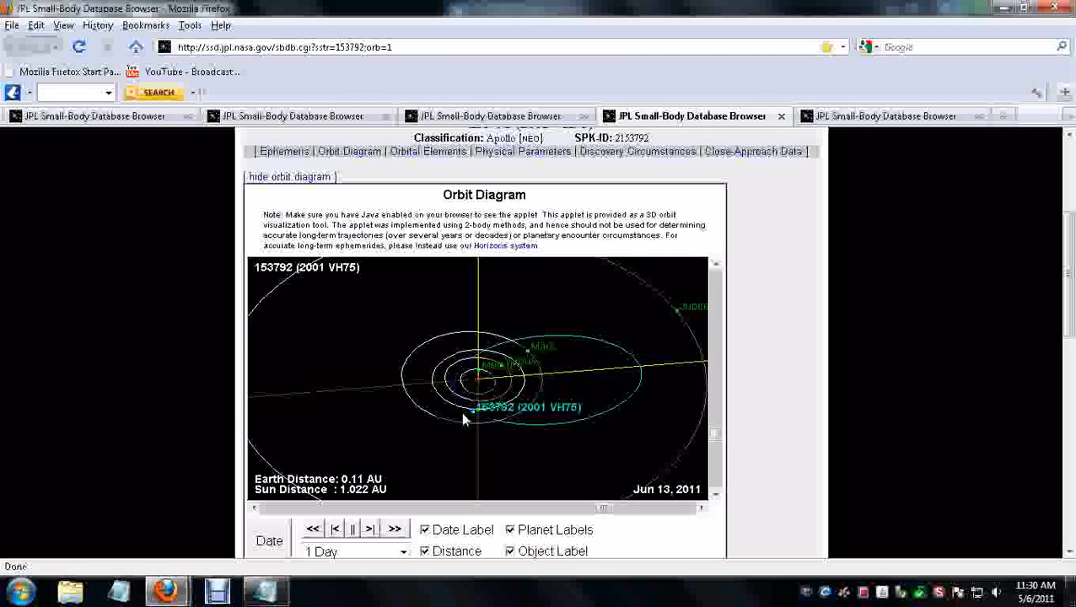
mouse_move(323, 124)
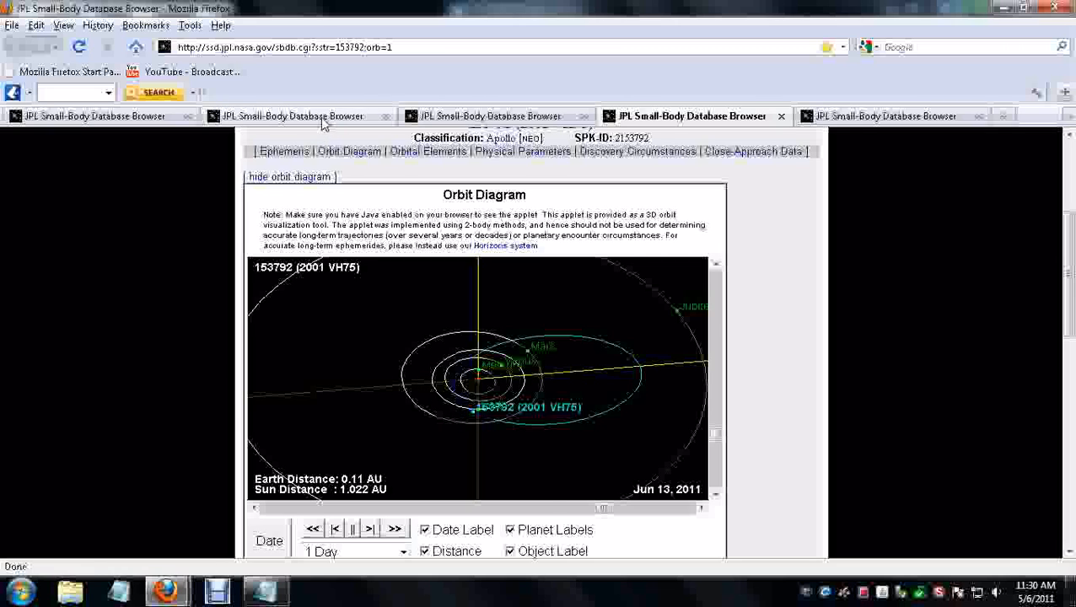
Step: Cycle through the 2002 JC, 2002 JB9 and 2001 VH75 diagrams, ending on 2002 JC
left_click(303, 116)
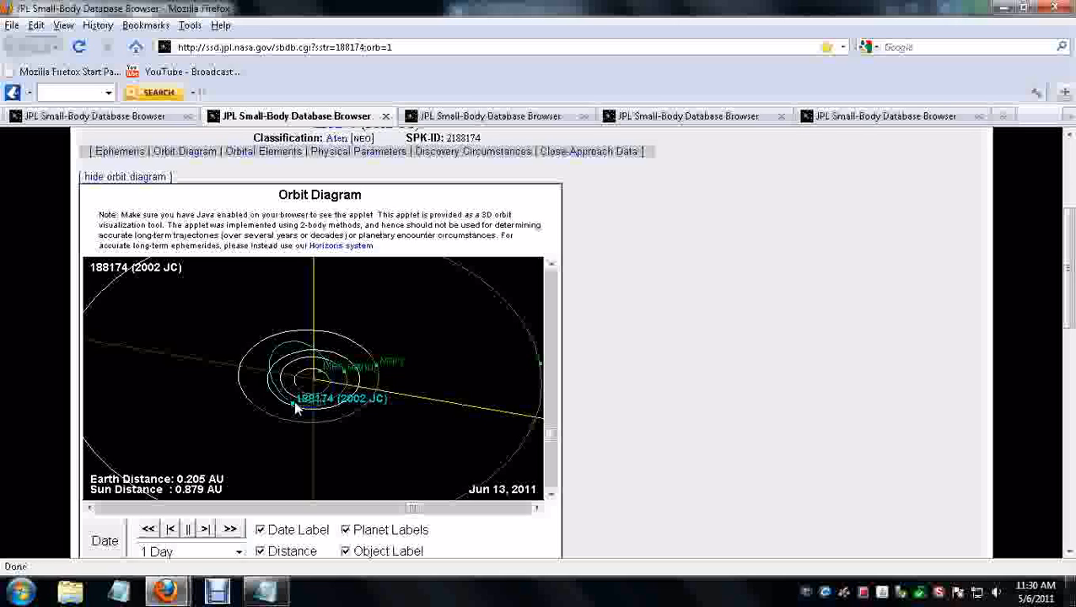
mouse_move(295, 408)
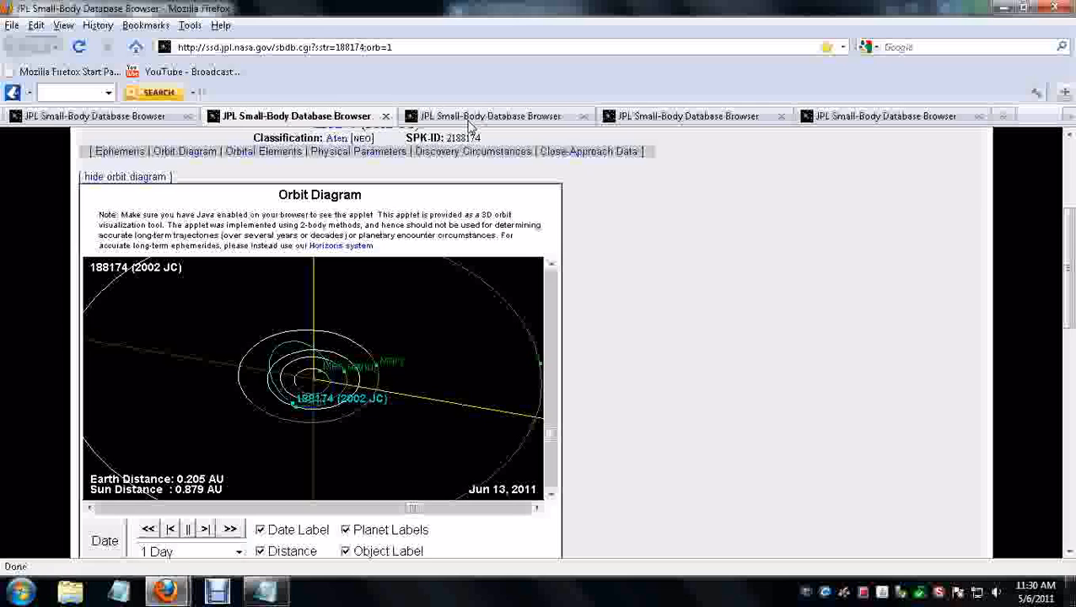
left_click(494, 115)
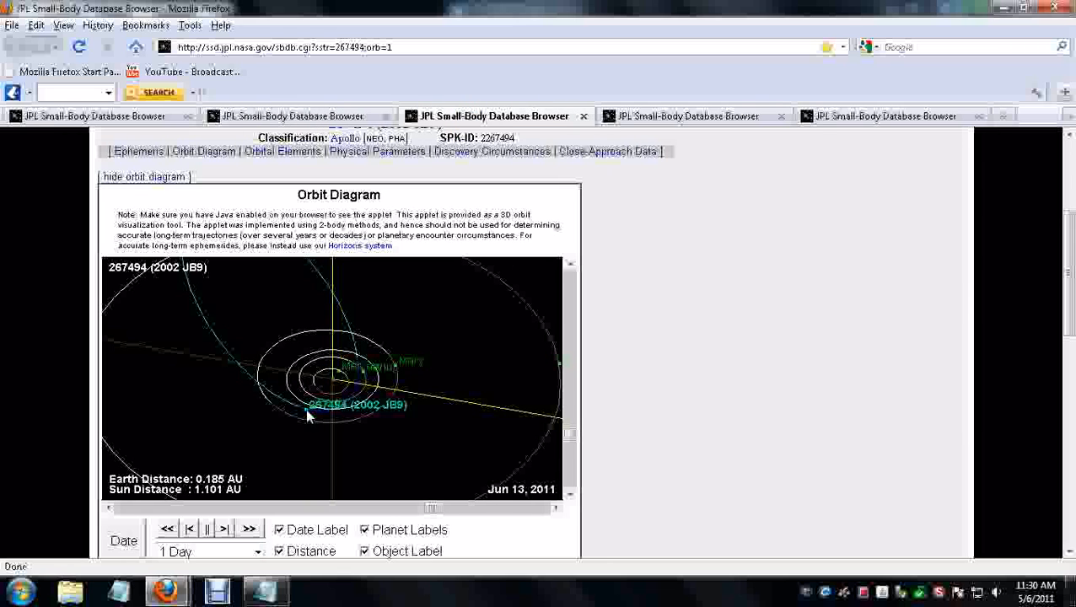
left_click(706, 121)
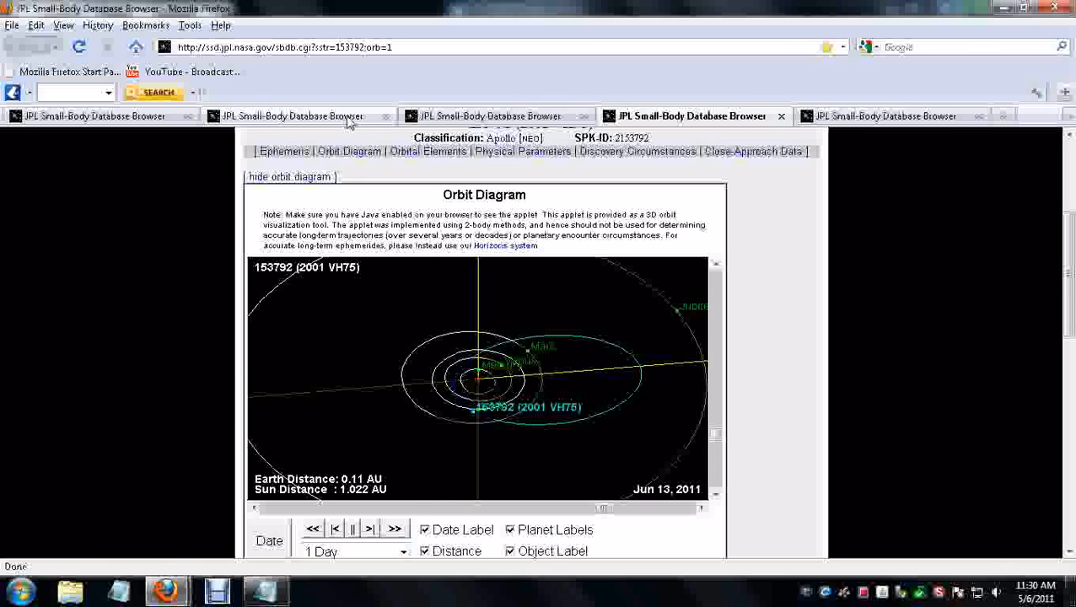
left_click(295, 116)
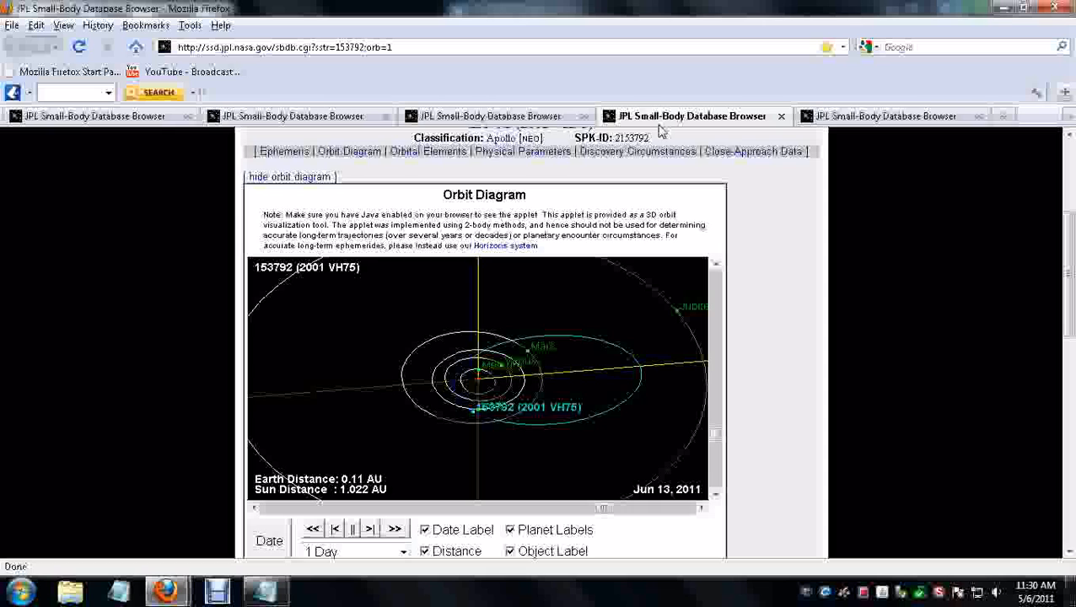
mouse_move(603, 237)
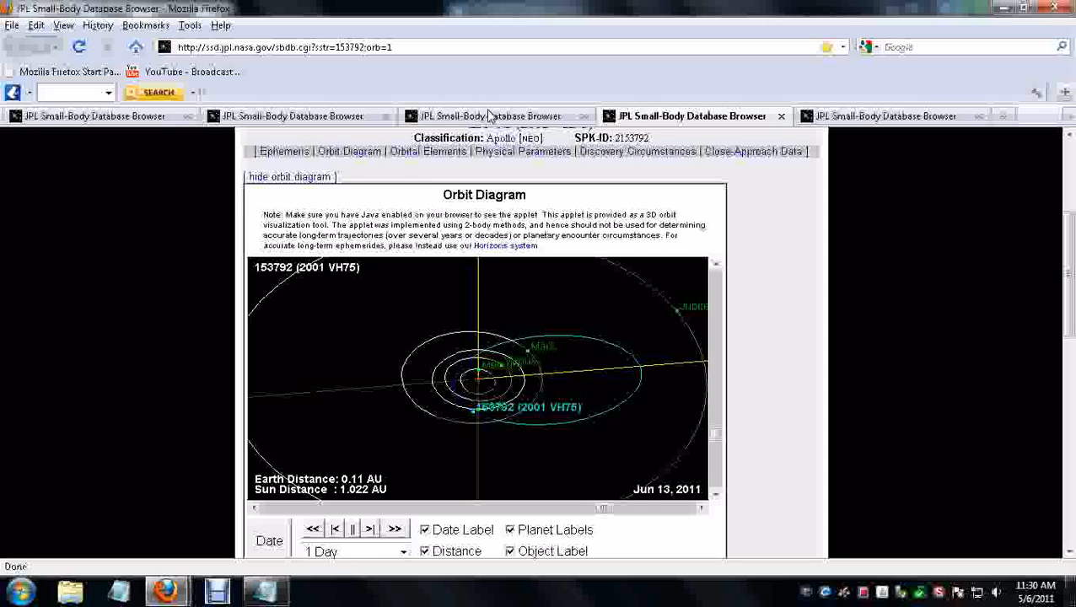
left_click(489, 116)
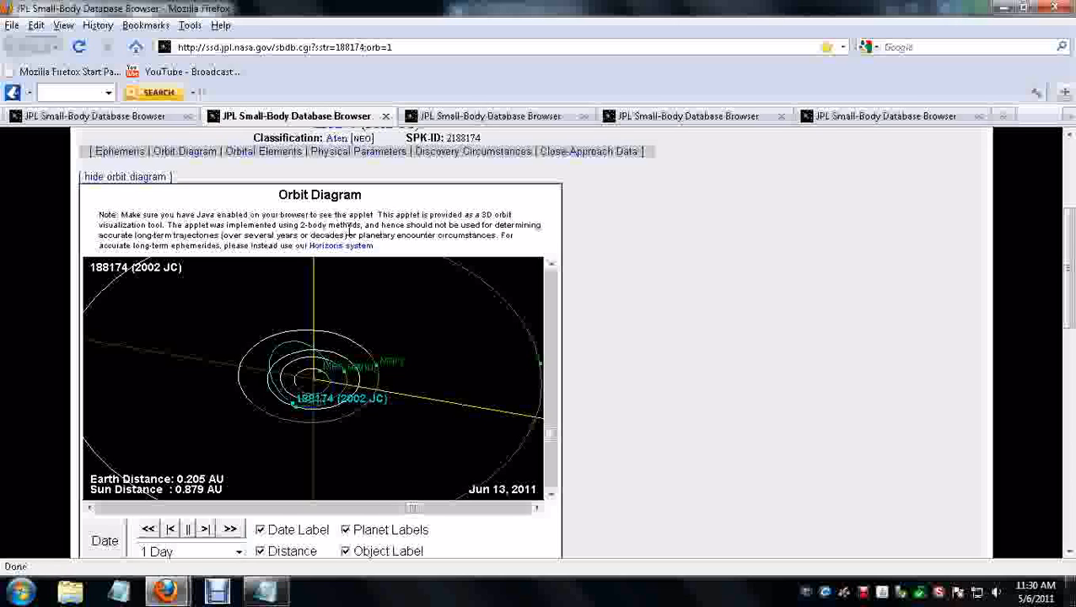
mouse_move(341, 246)
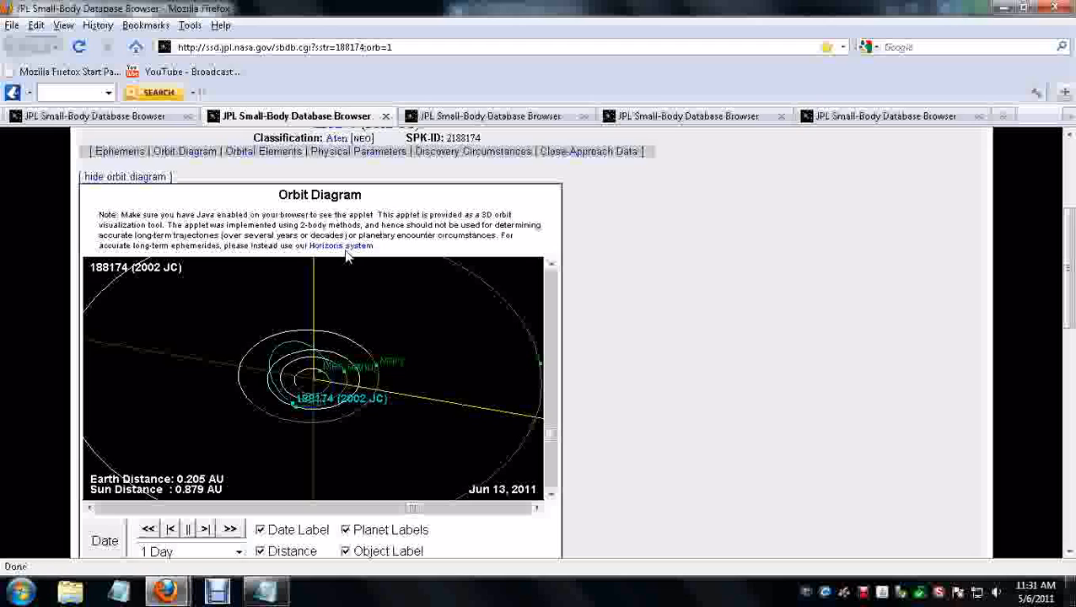
mouse_move(578, 340)
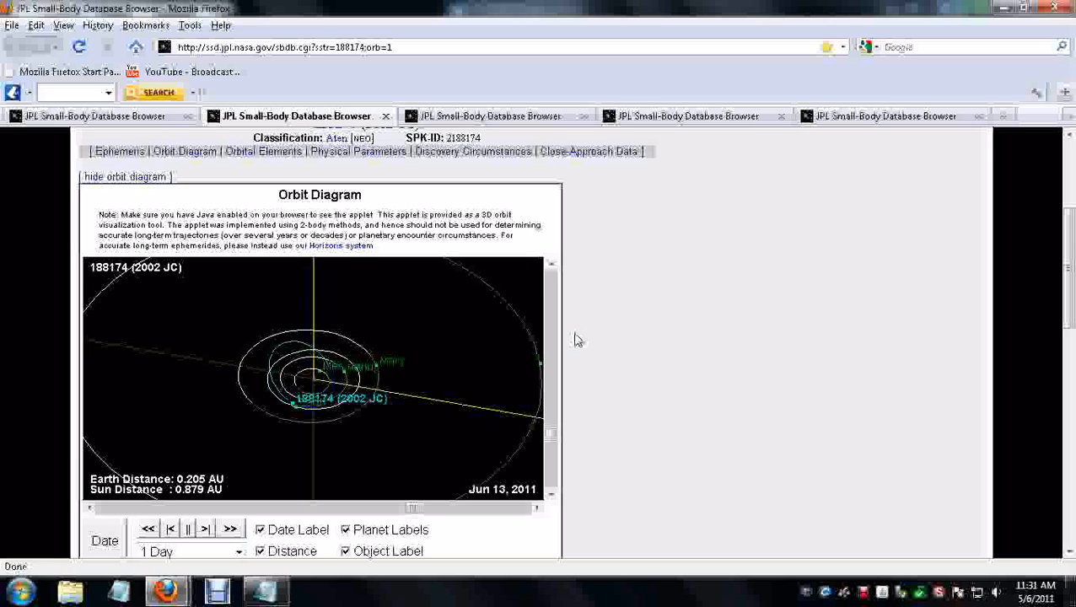
mouse_move(579, 343)
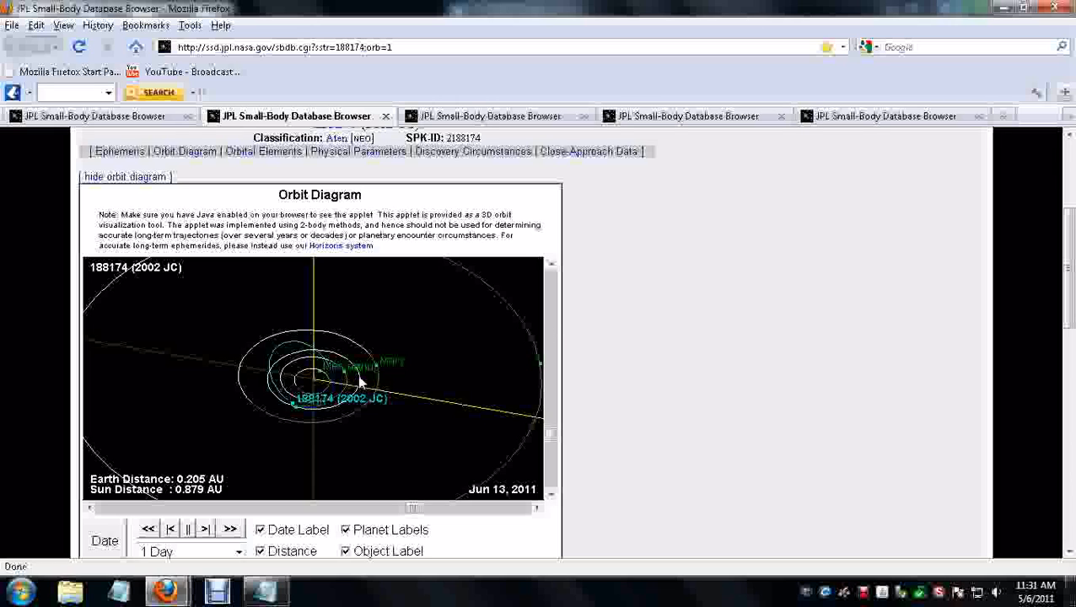
mouse_move(356, 381)
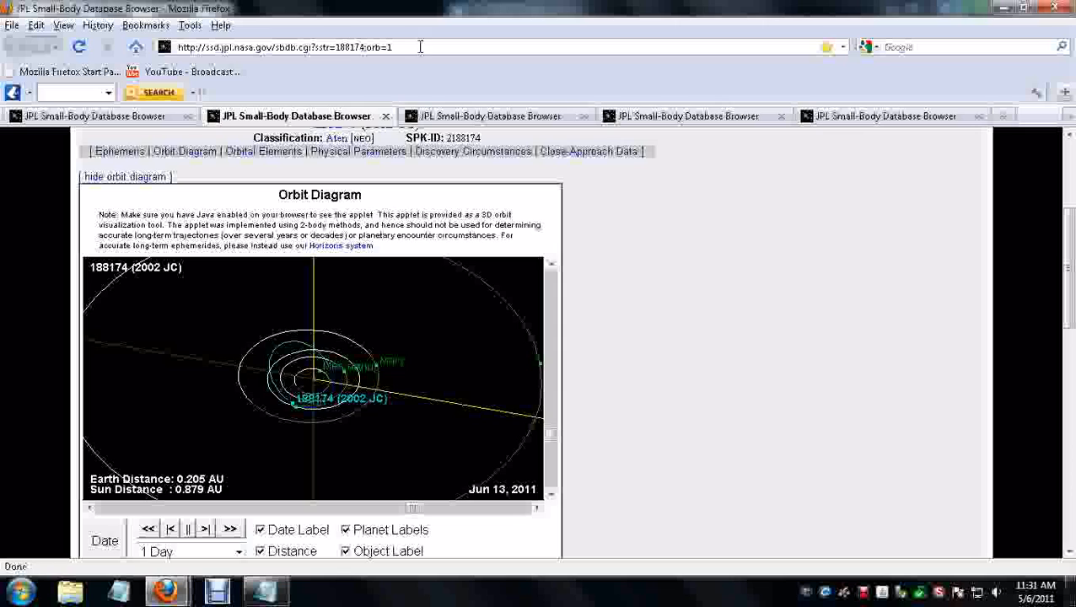
mouse_move(392, 171)
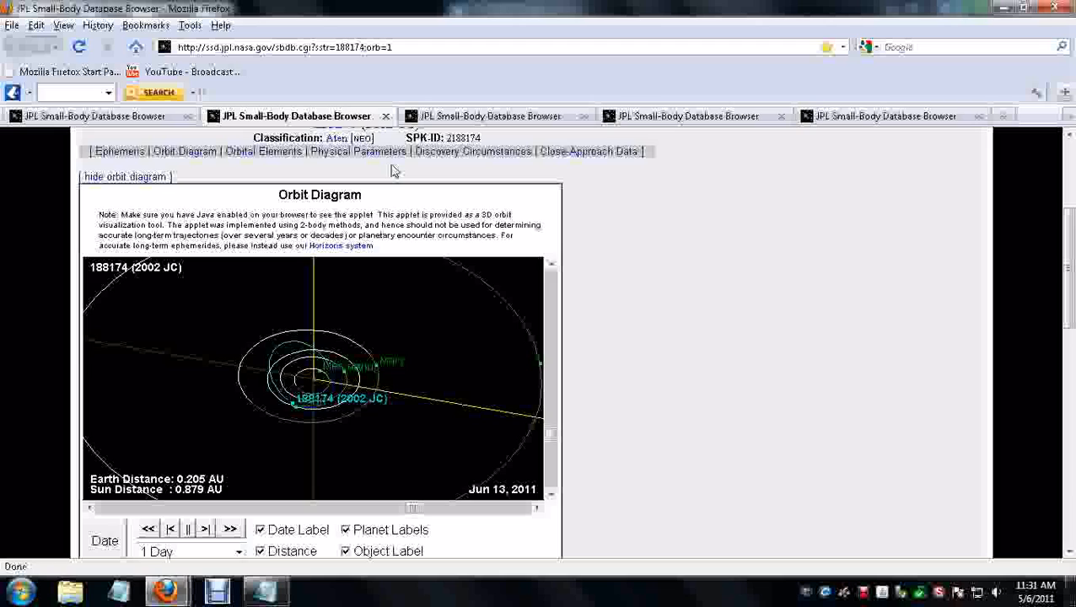
mouse_move(497, 430)
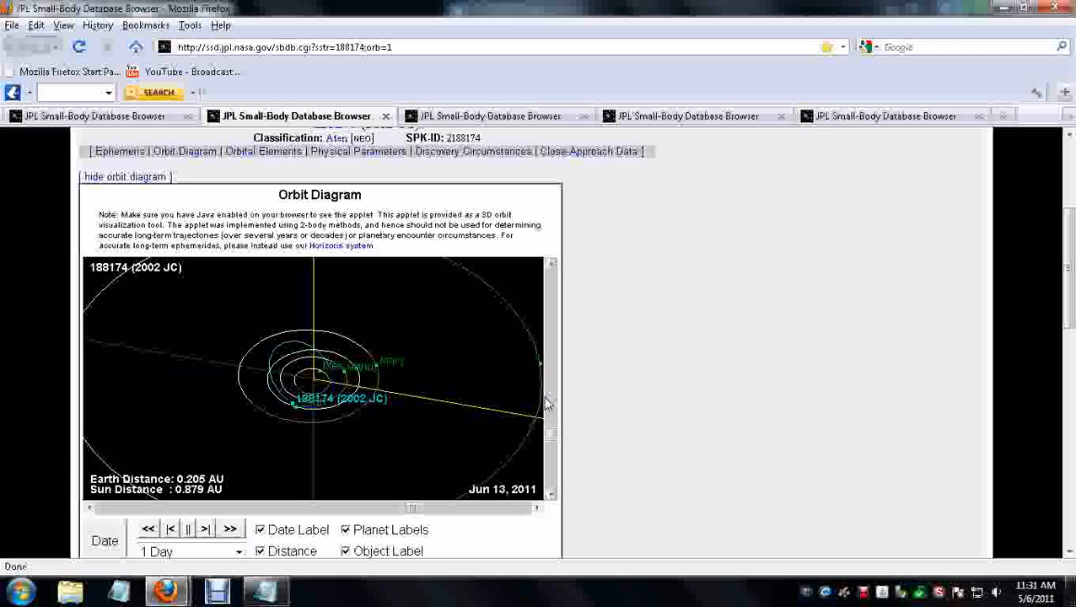
mouse_move(546, 405)
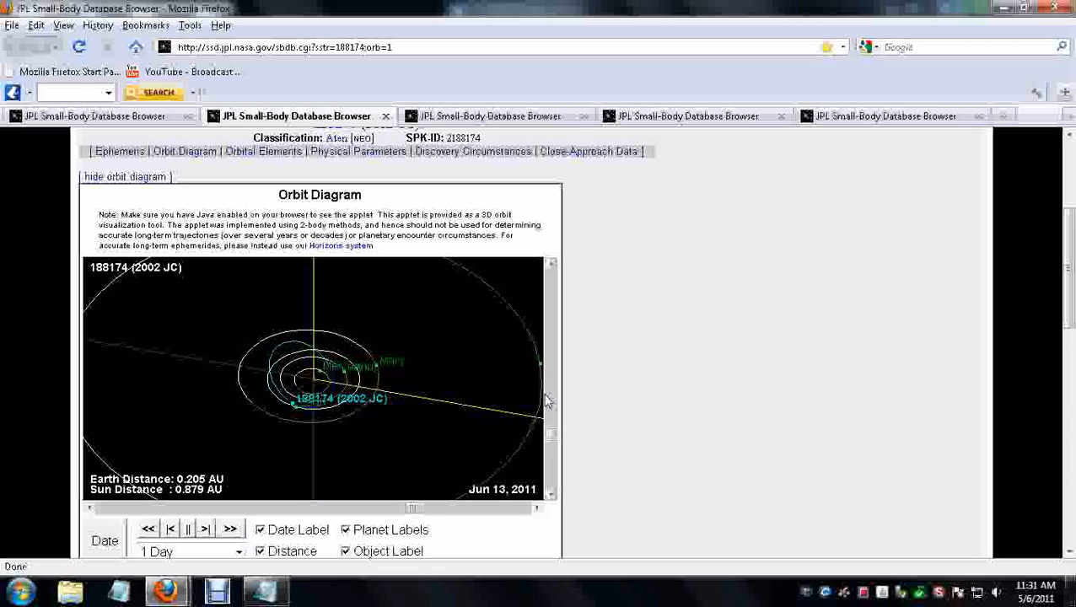
mouse_move(546, 392)
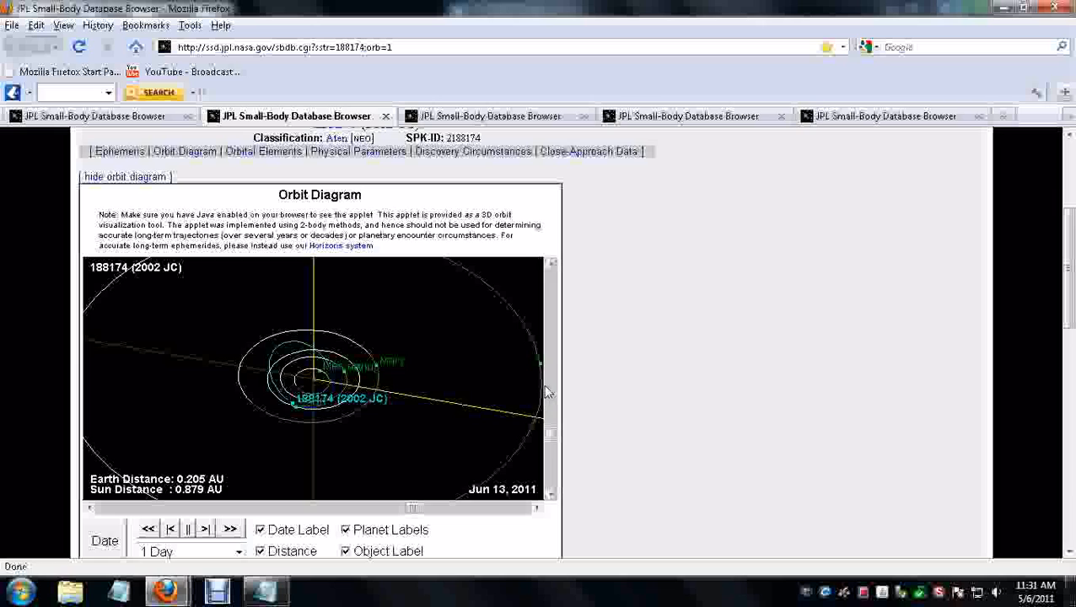
mouse_move(557, 371)
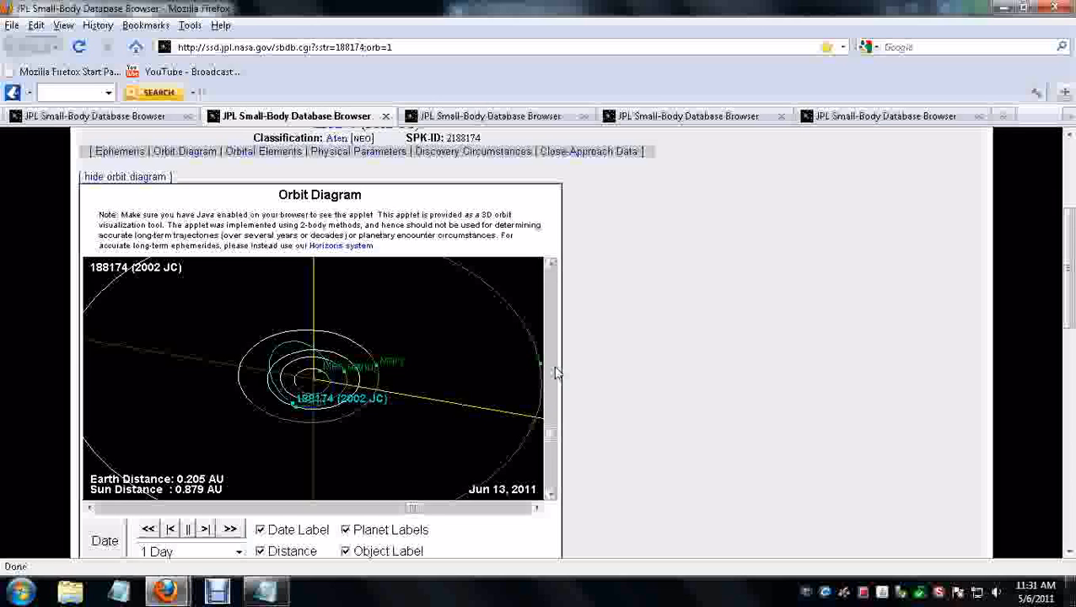
mouse_move(549, 394)
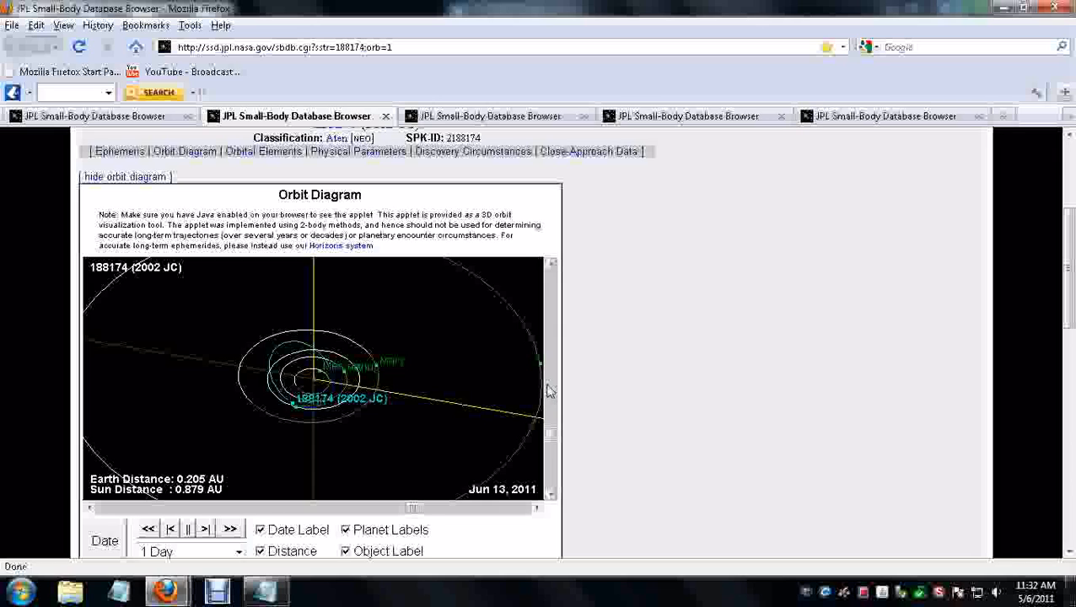
mouse_move(542, 388)
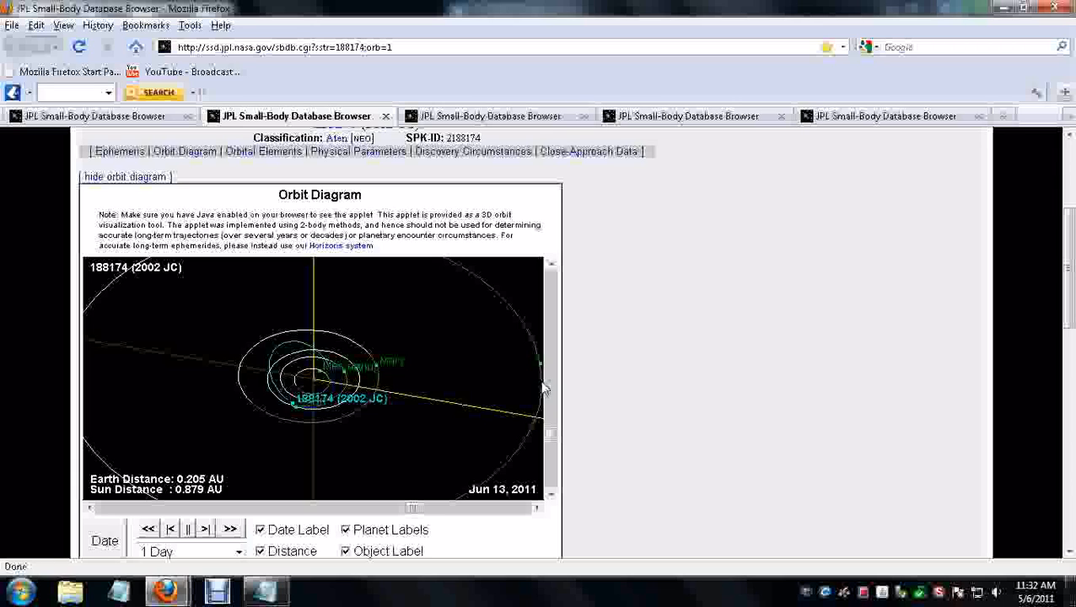
mouse_move(540, 379)
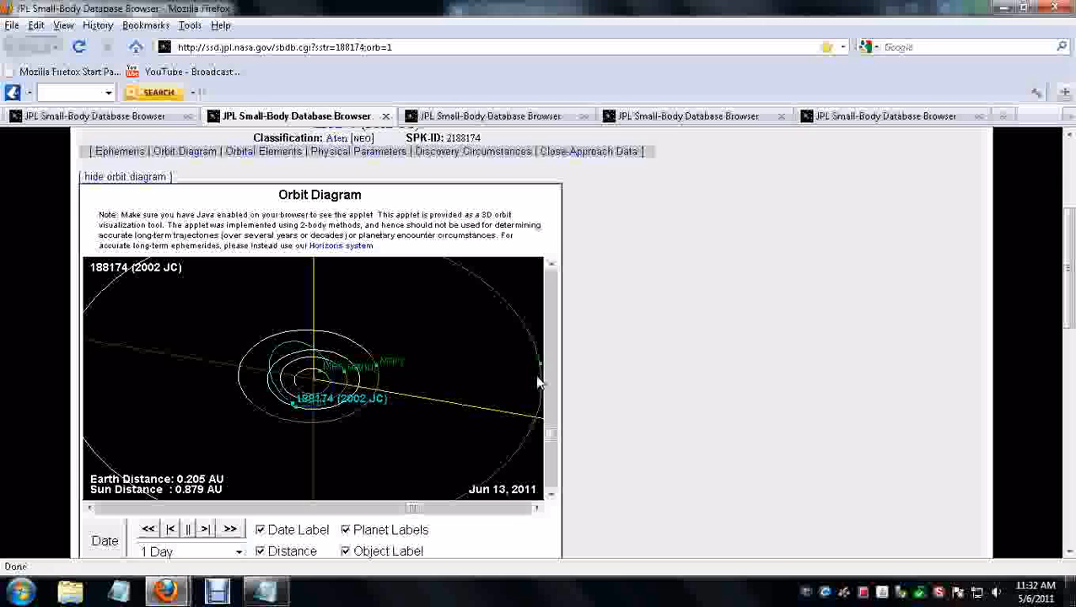
mouse_move(563, 107)
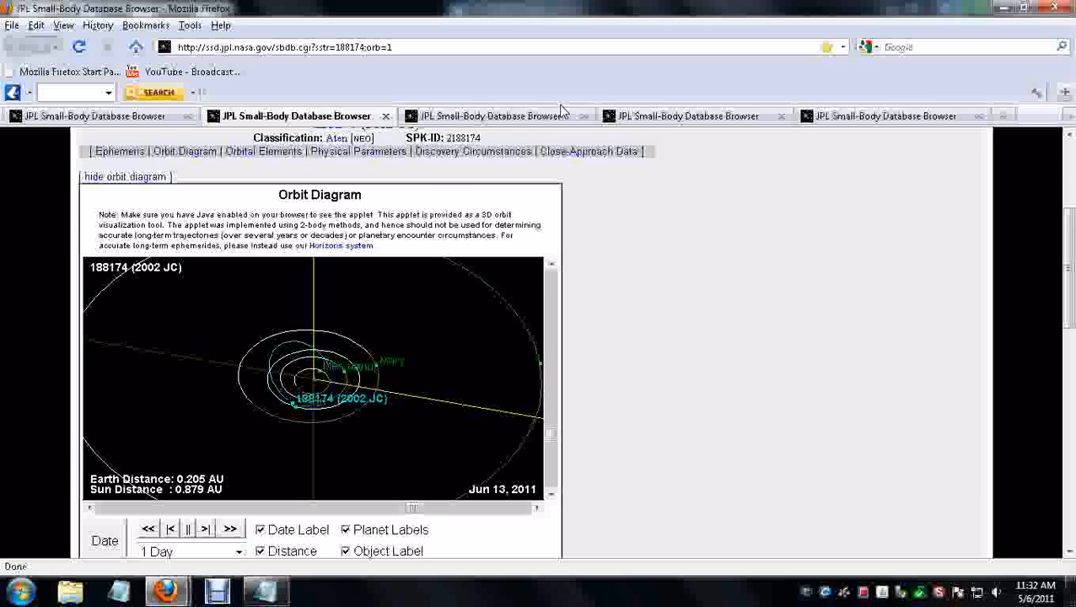
Step: Show the 2005 YU55 diagram at 0.0022 AU from Earth on November 9, 2011
left_click(891, 115)
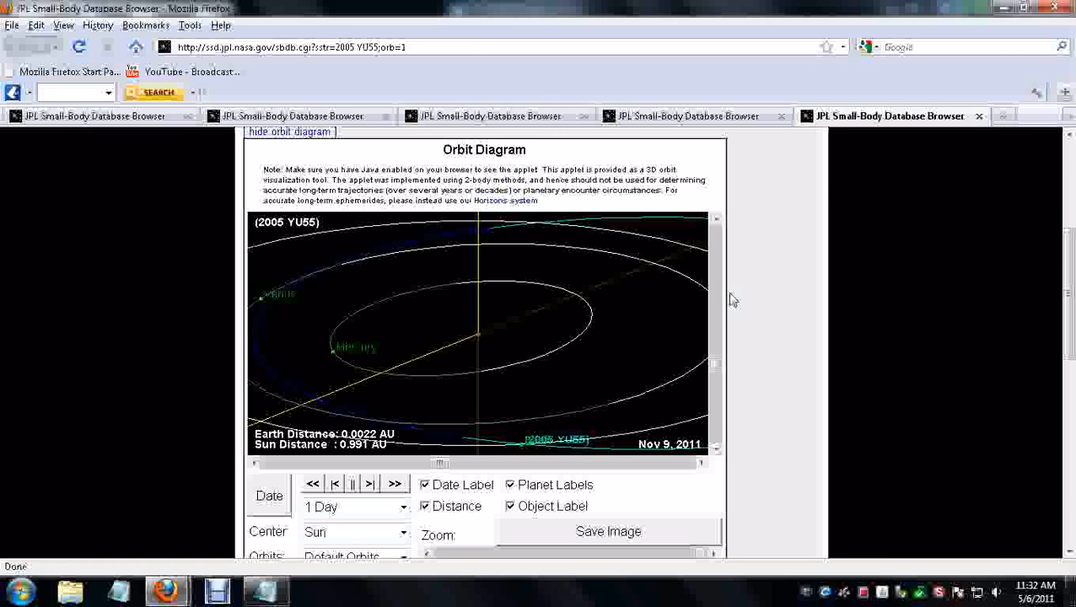
mouse_move(528, 463)
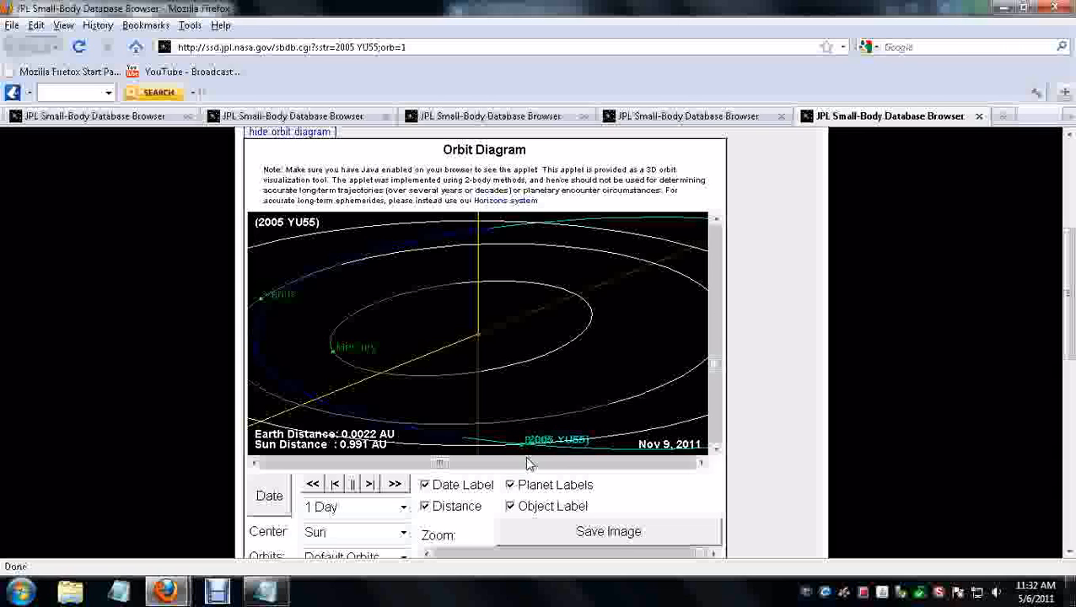
mouse_move(498, 468)
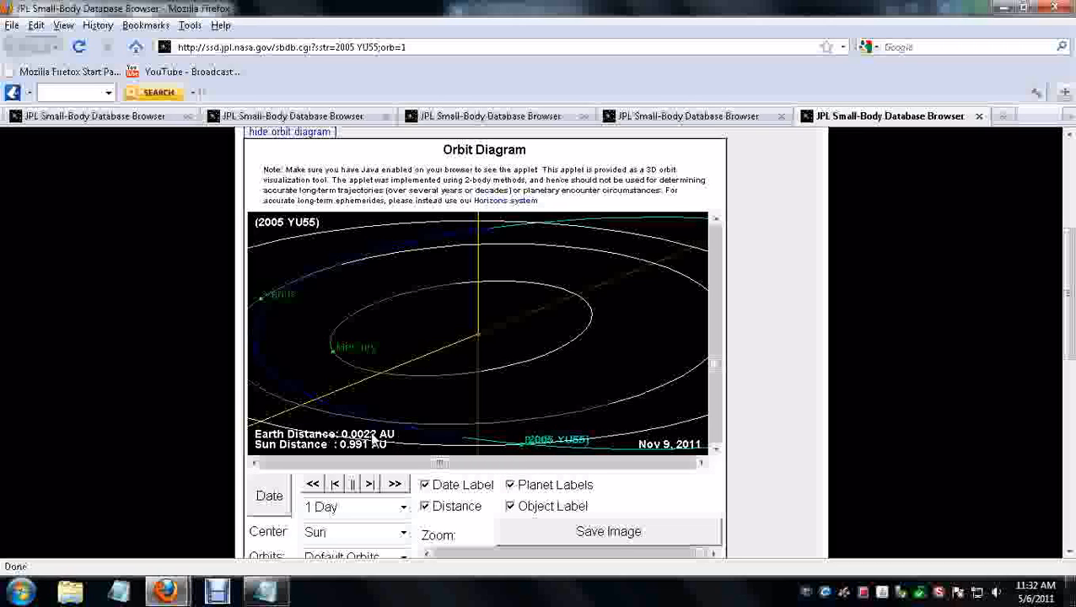
mouse_move(421, 439)
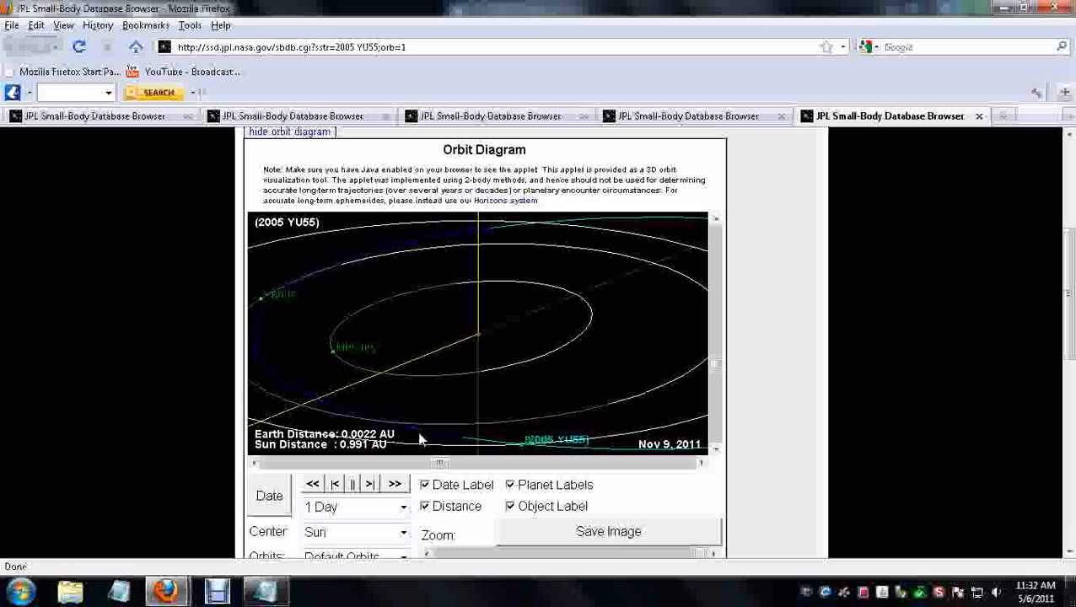
mouse_move(472, 455)
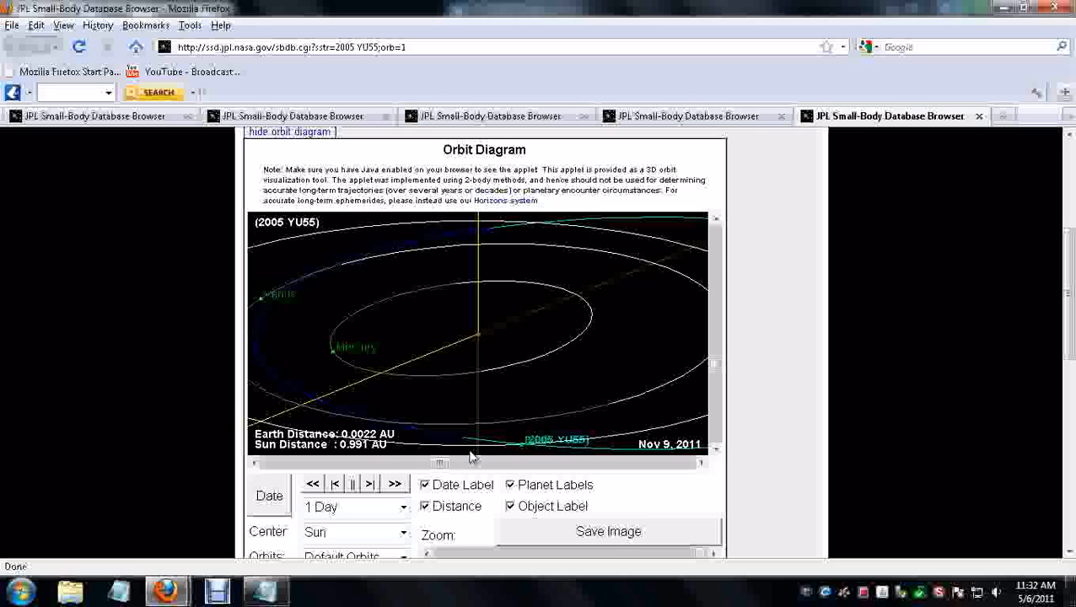
mouse_move(480, 434)
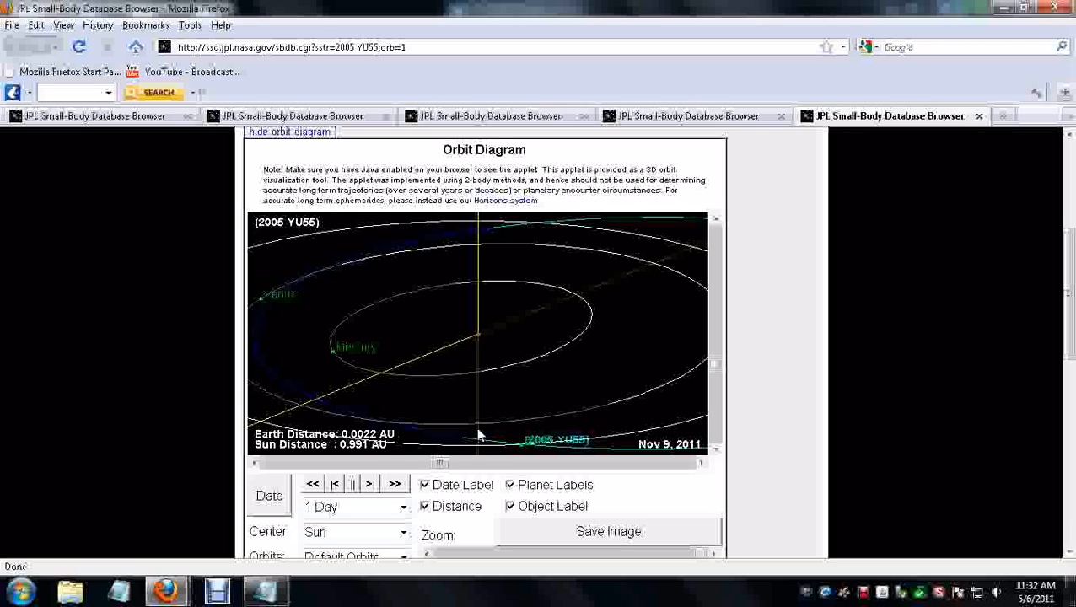
mouse_move(486, 414)
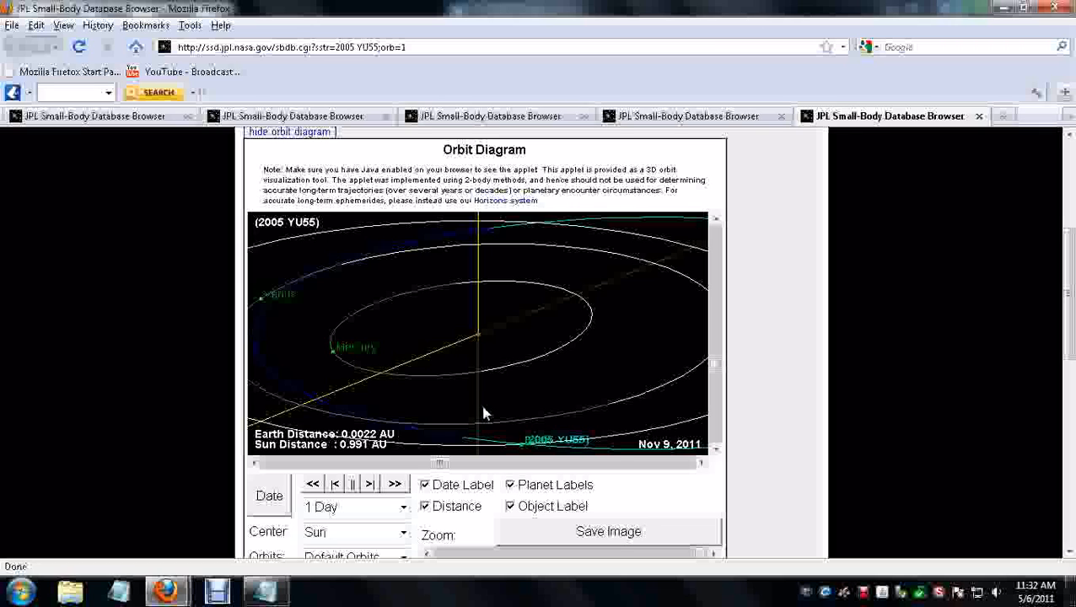
mouse_move(505, 417)
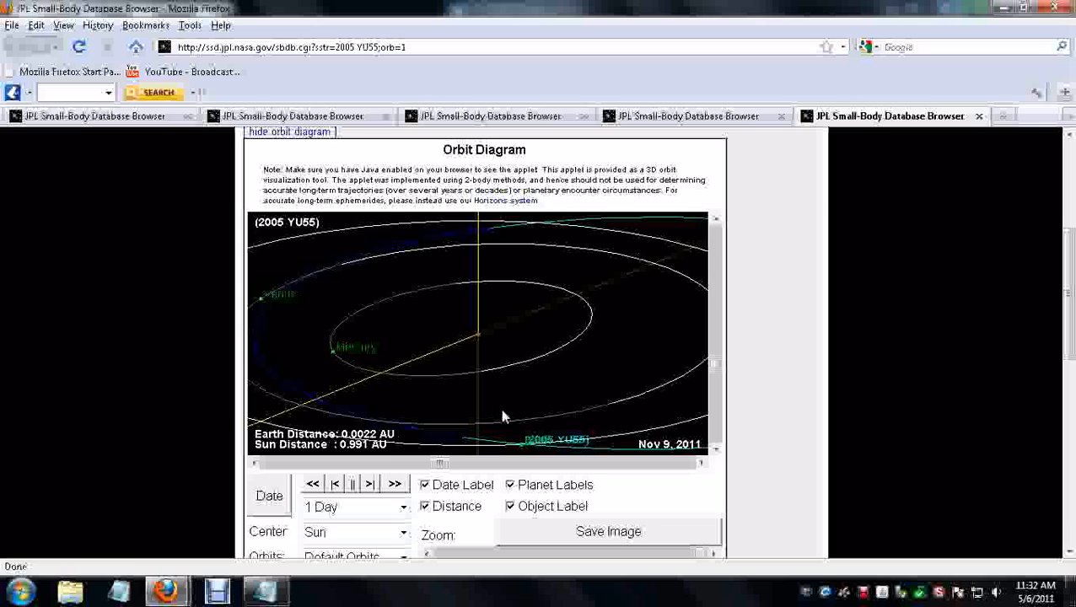
mouse_move(666, 456)
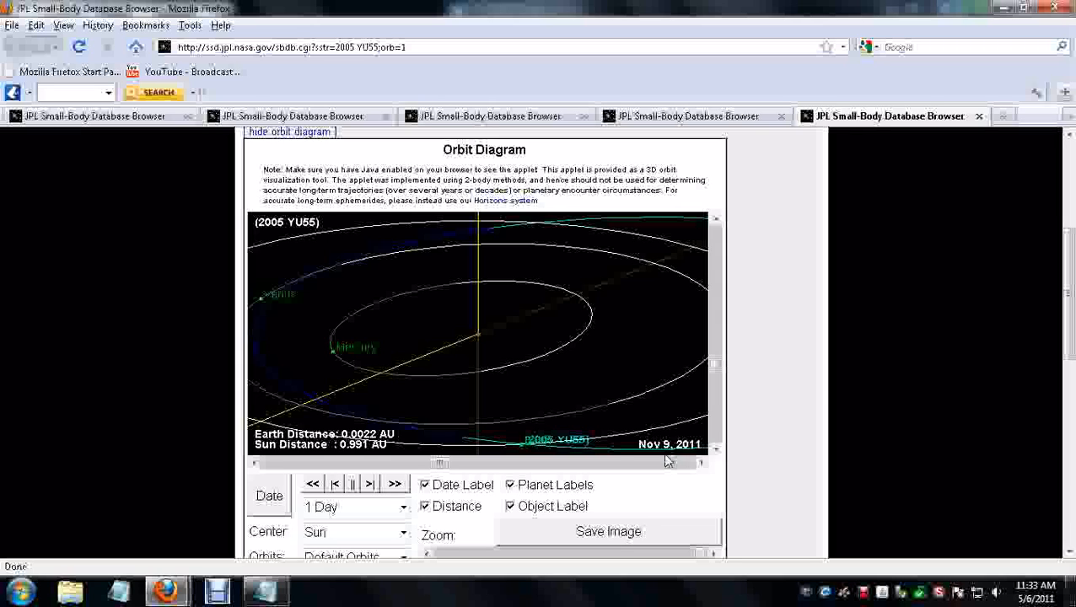
mouse_move(518, 445)
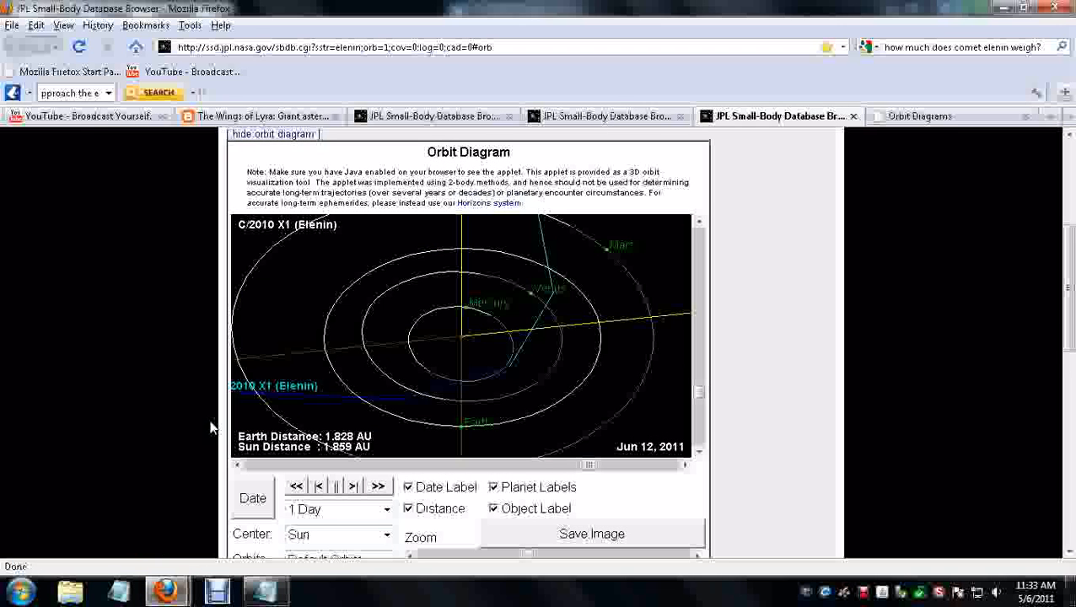
Step: Switch to the Wings of Lyra post 'Giant asteroid heading close to Earth'
left_click(262, 115)
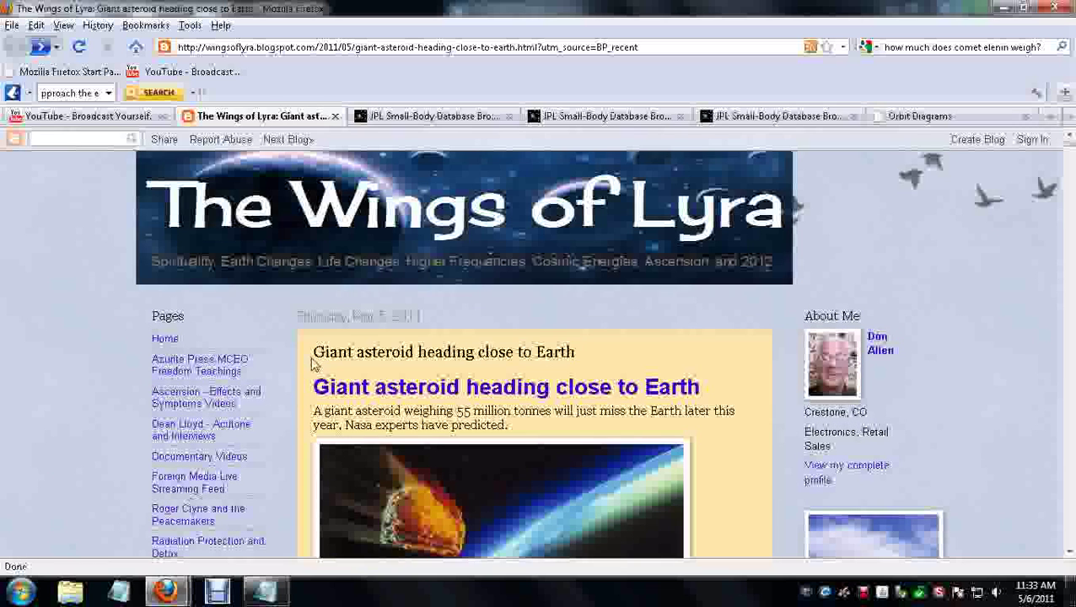
mouse_move(347, 371)
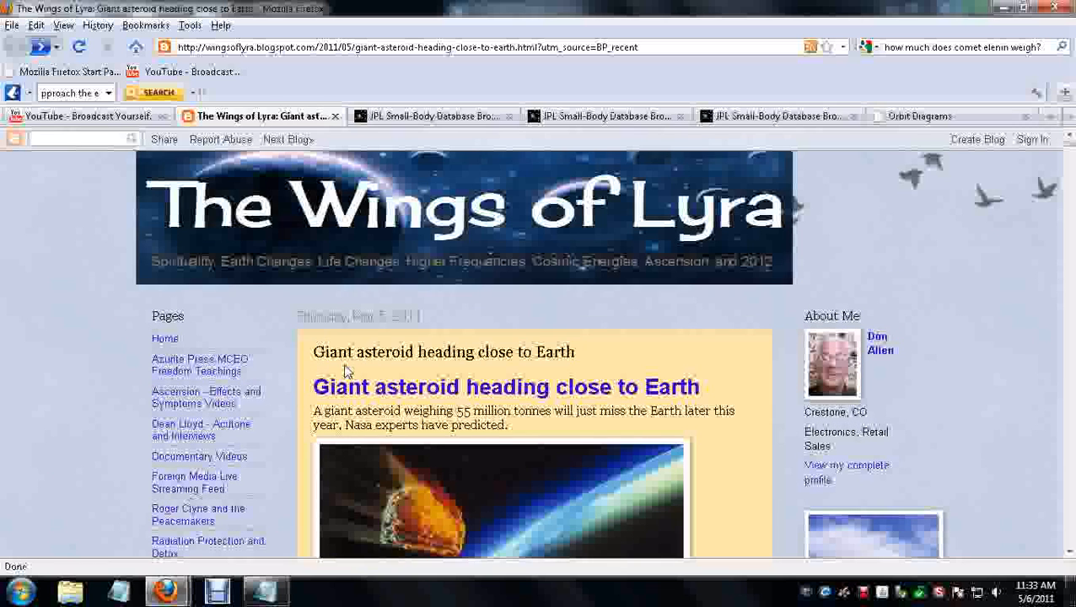
Step: Scroll through the YU55 article past its 201,000-mile close-pass details
scroll("down", 3)
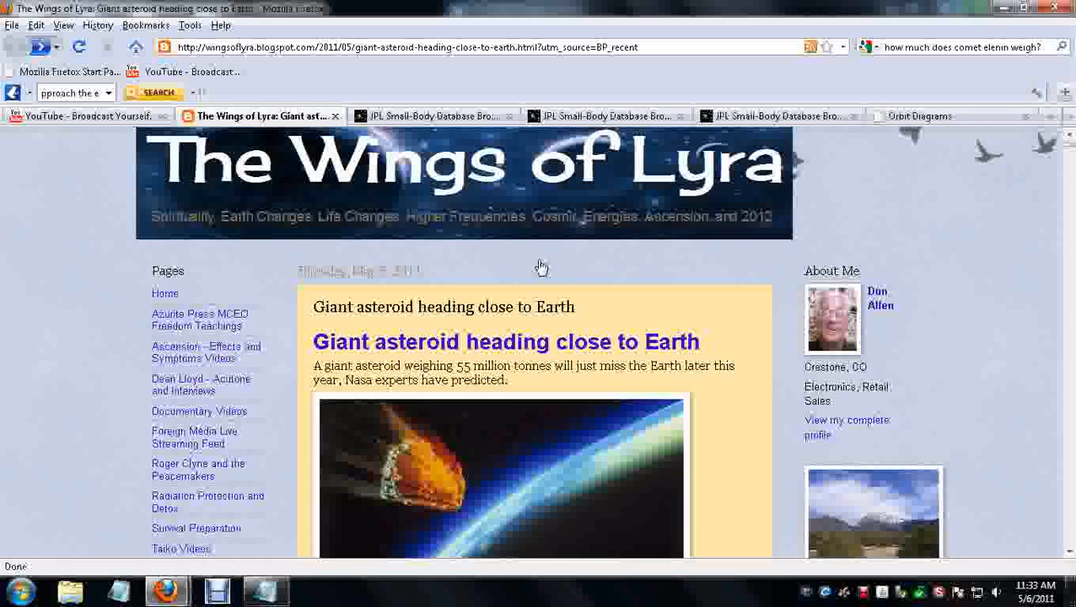
scroll("down", 3)
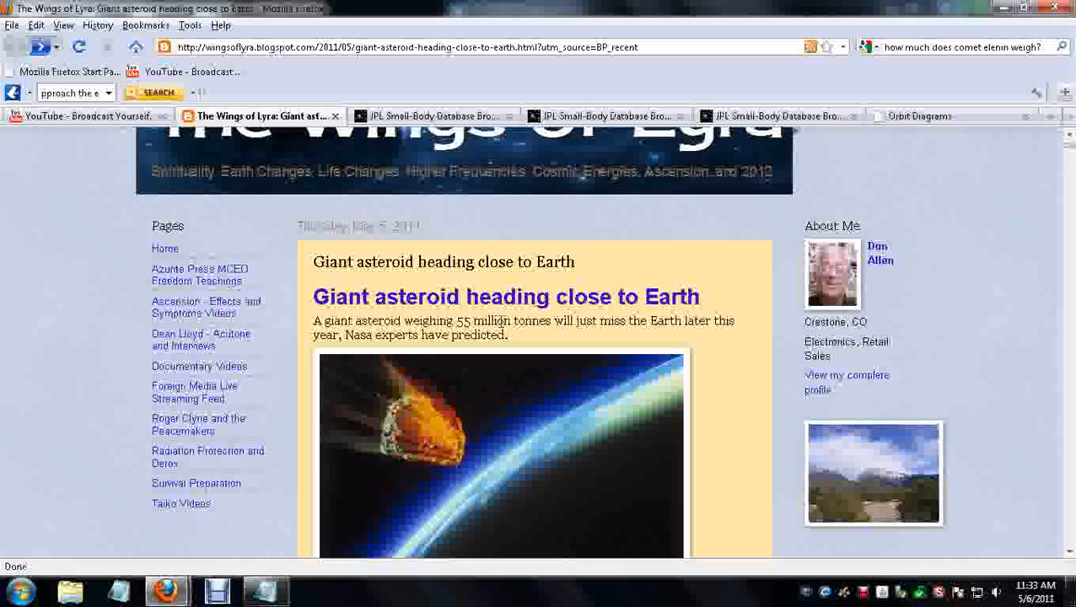
mouse_move(607, 343)
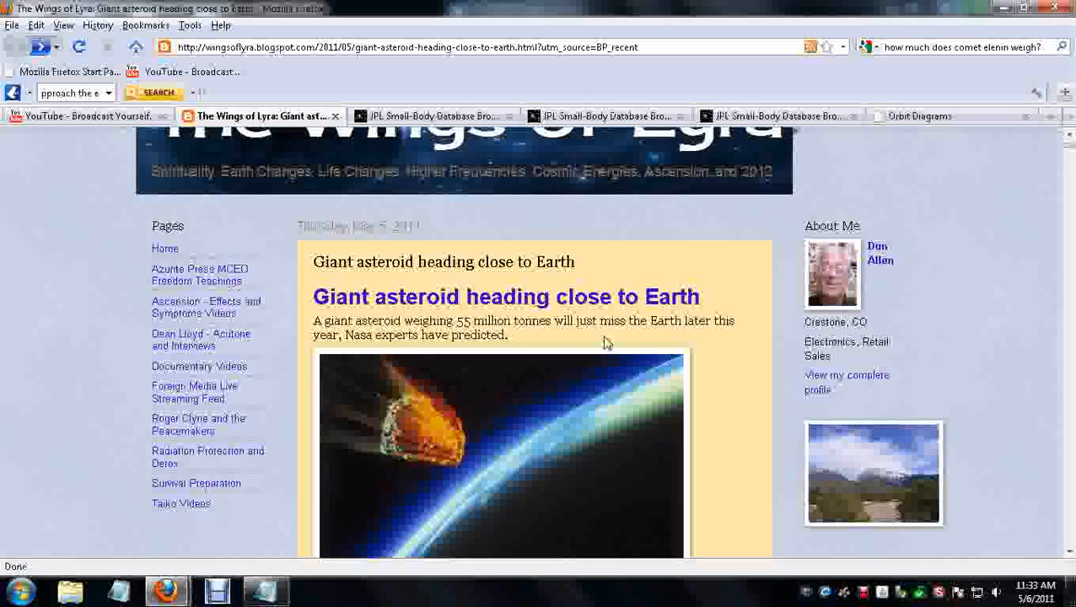
scroll("down", 3)
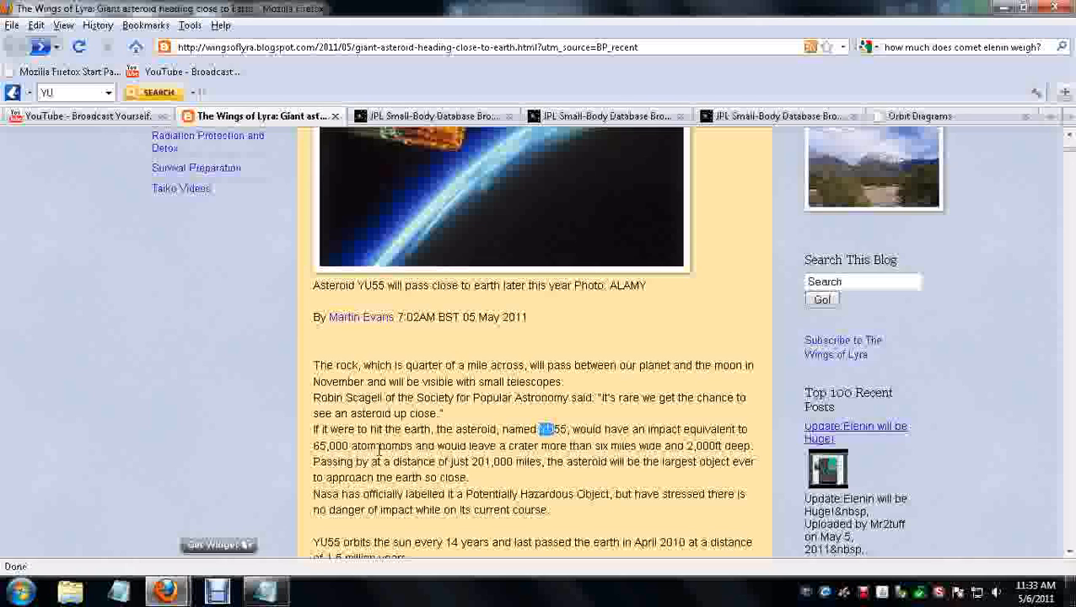
mouse_move(611, 446)
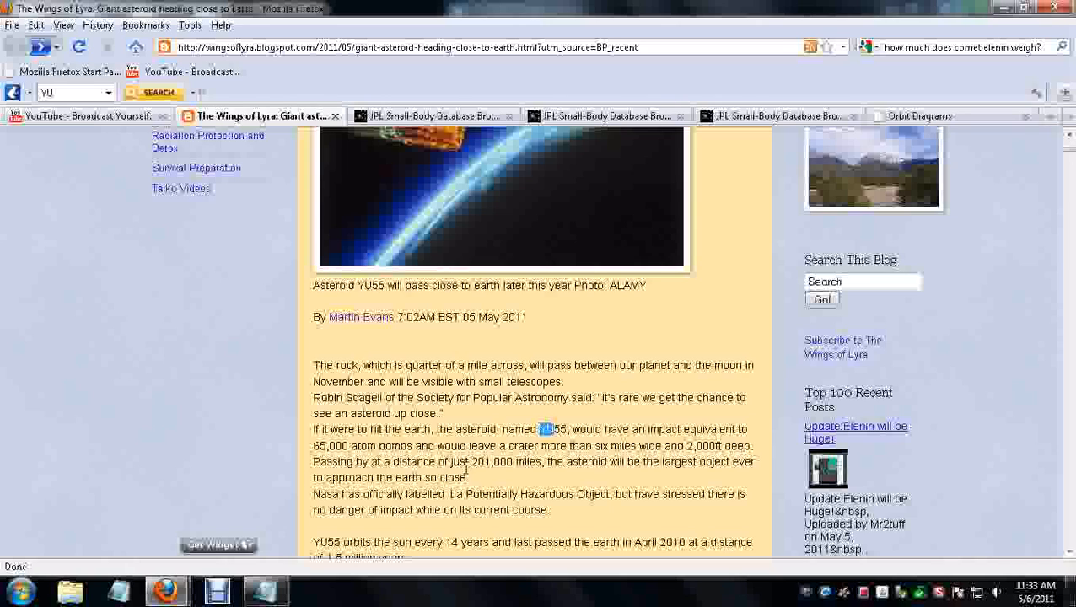
mouse_move(584, 468)
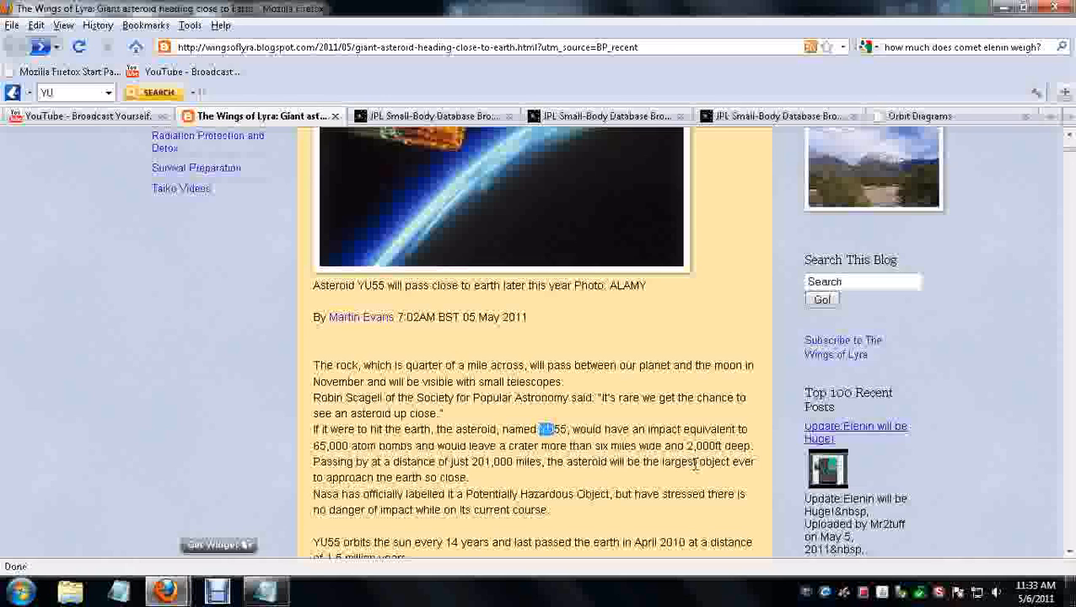
mouse_move(559, 495)
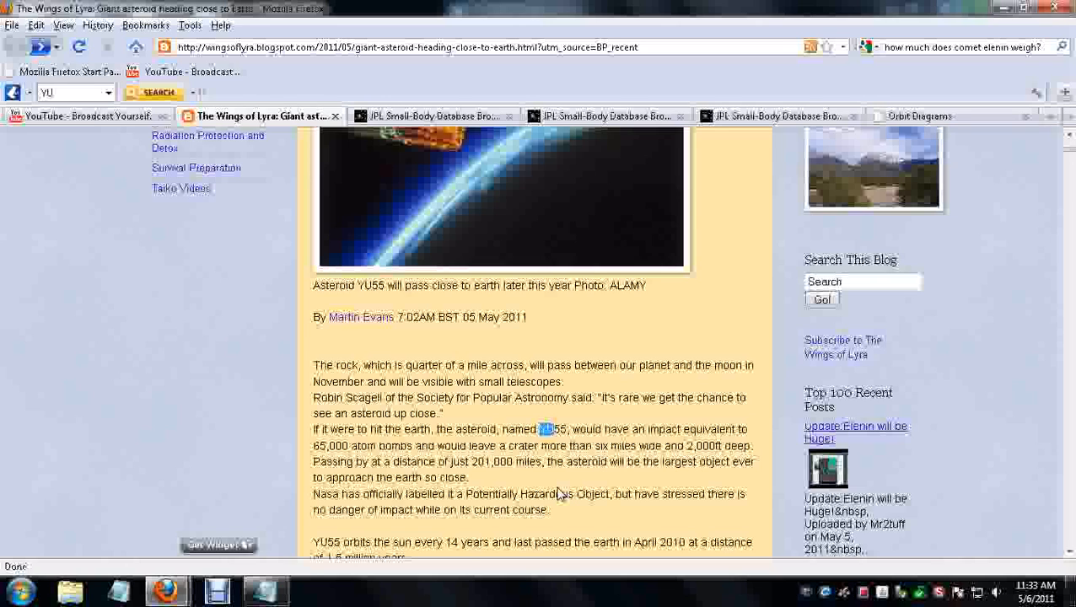
mouse_move(430, 445)
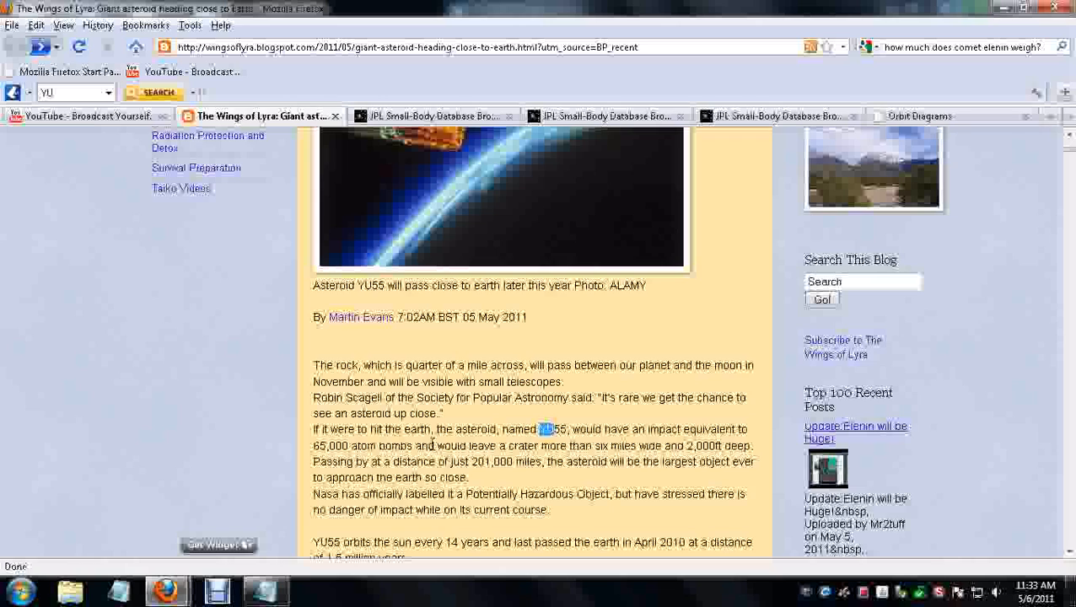
mouse_move(435, 430)
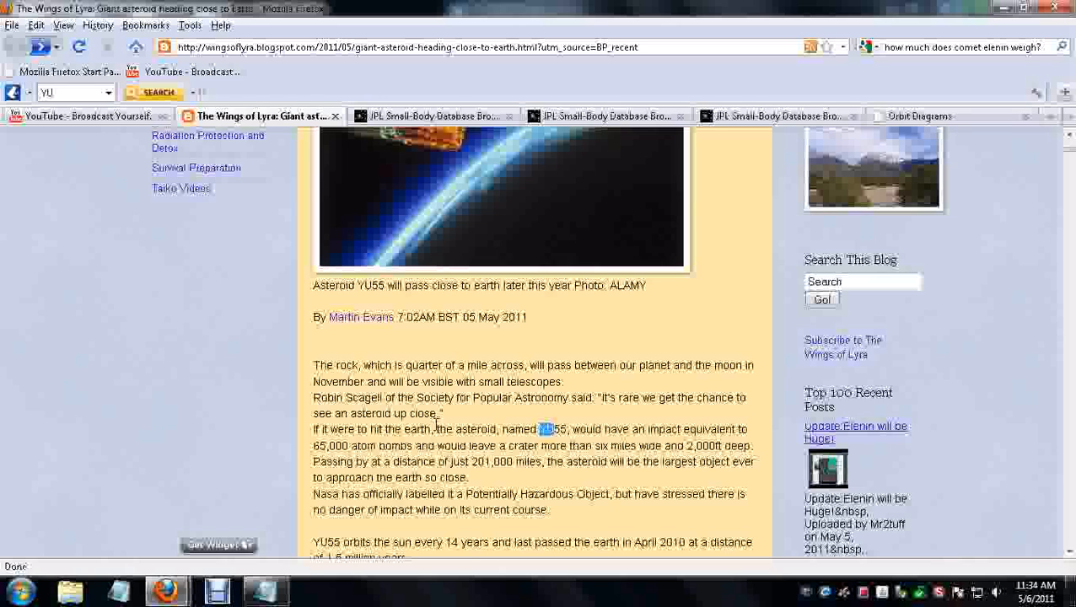
mouse_move(444, 430)
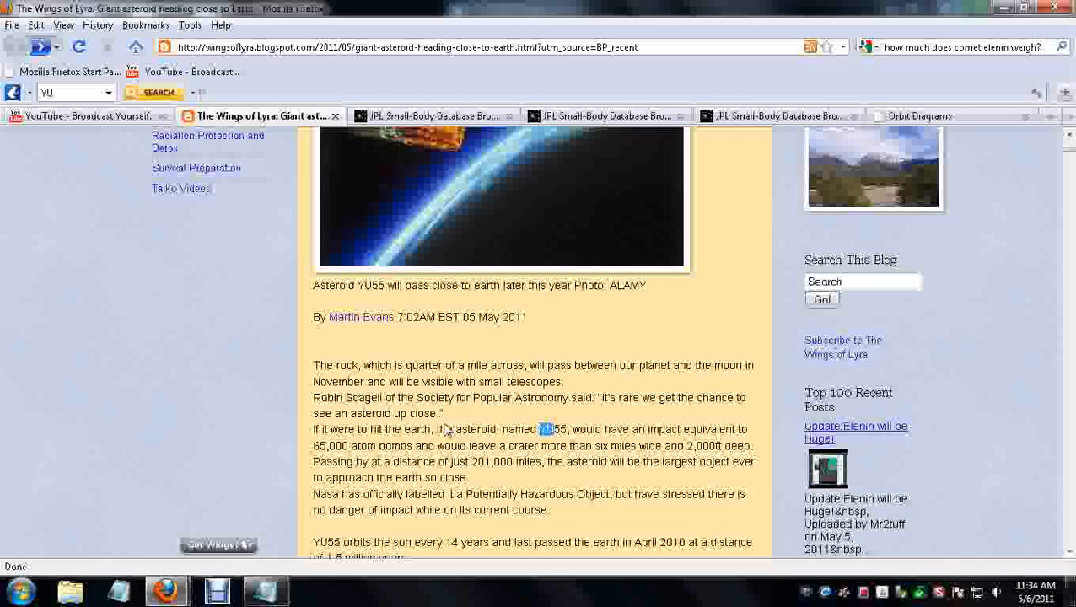
mouse_move(451, 428)
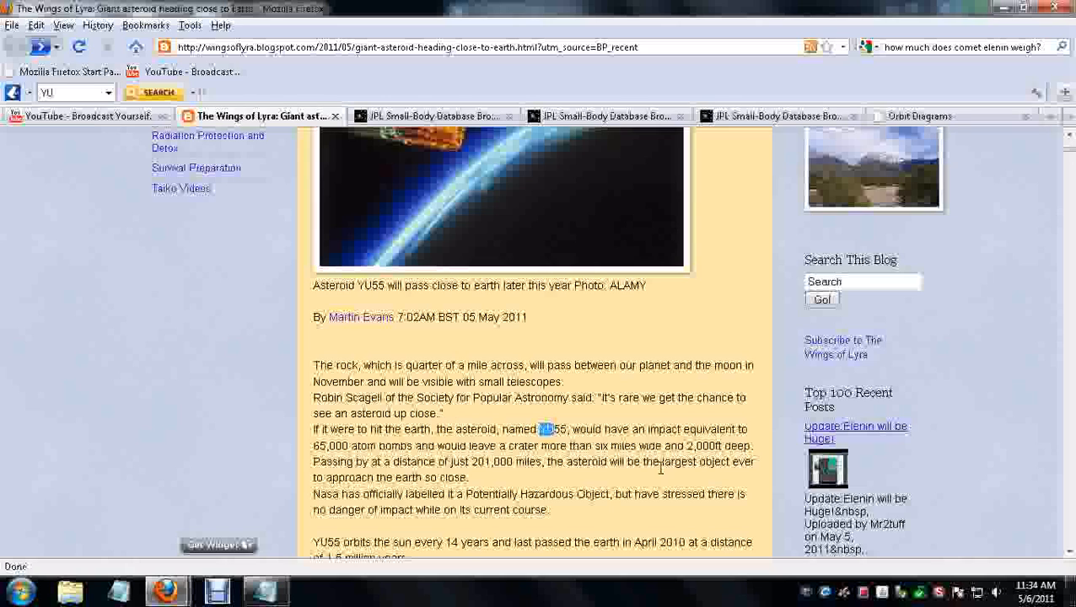
mouse_move(666, 479)
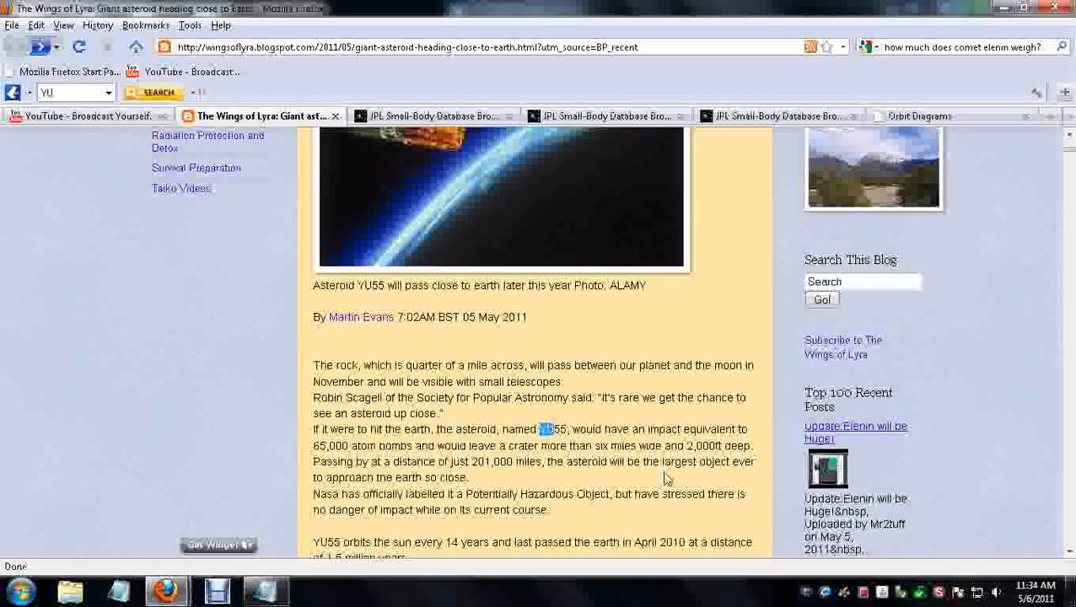
mouse_move(667, 481)
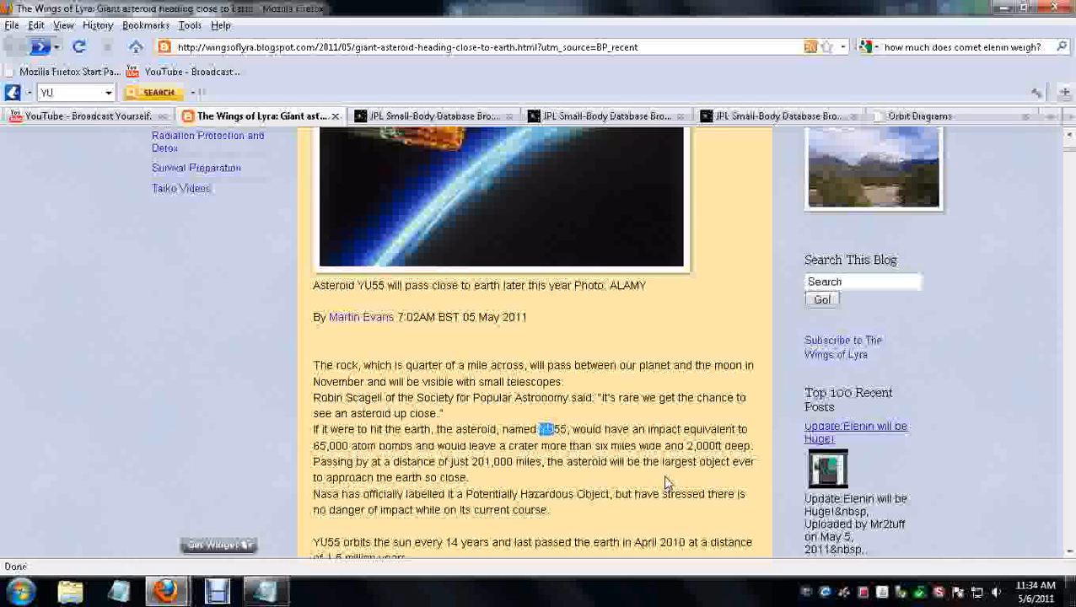
mouse_move(566, 415)
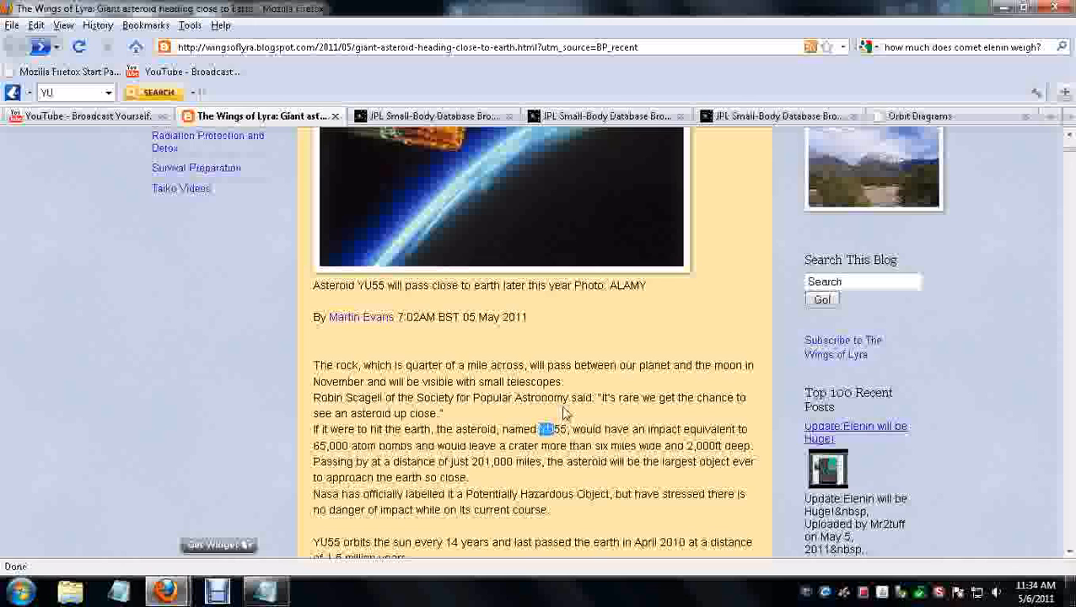
scroll("down", 3)
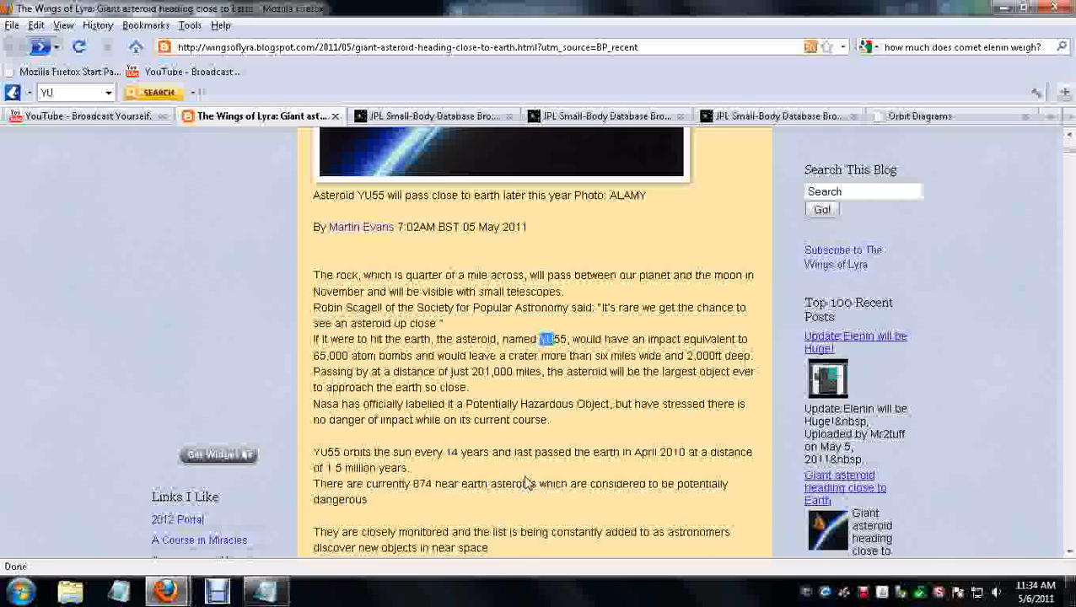
scroll("down", 3)
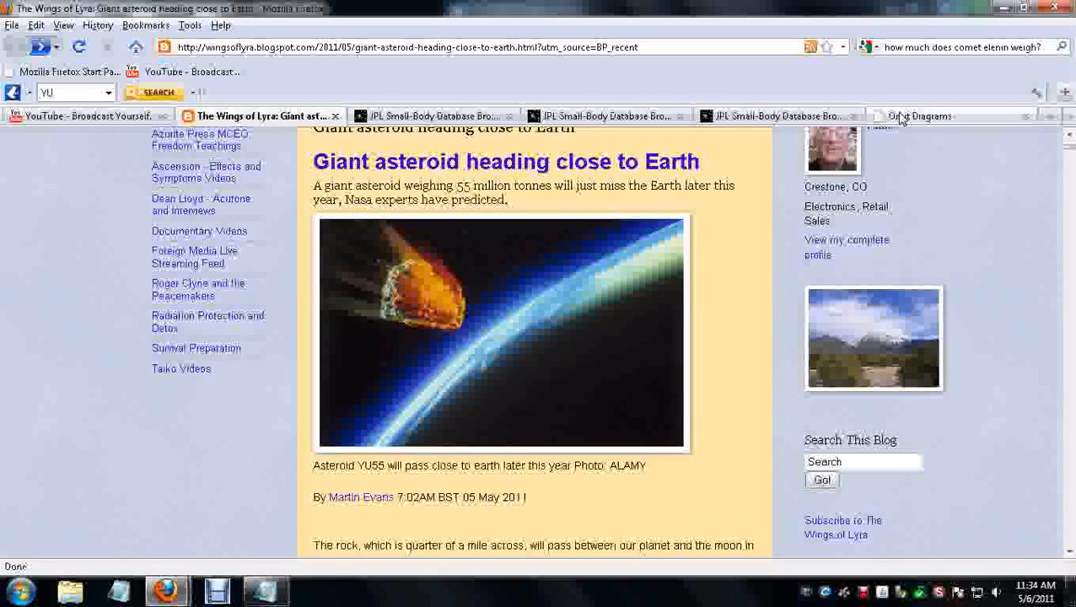
Step: Flip between the Elenin, 45P and 3103 Eger tabs, settling on 45P at page top
left_click(610, 116)
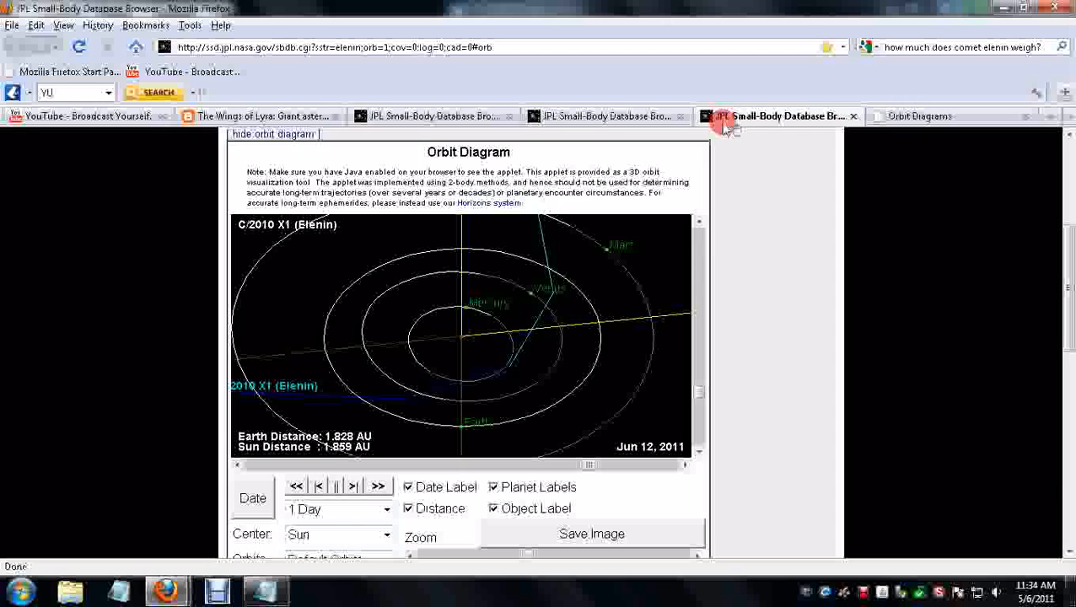
left_click(603, 115)
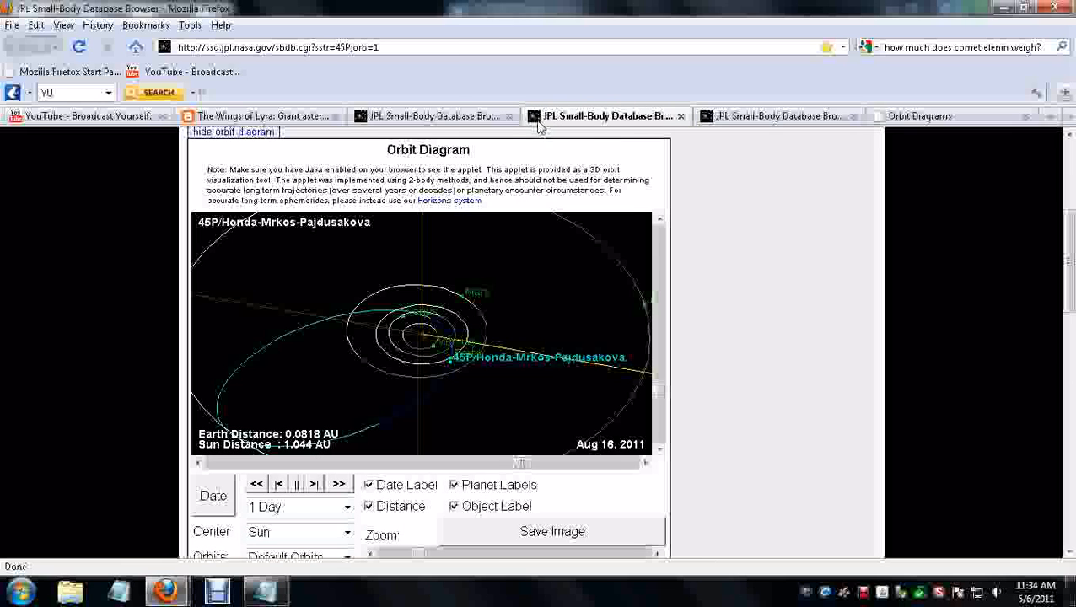
left_click(434, 116)
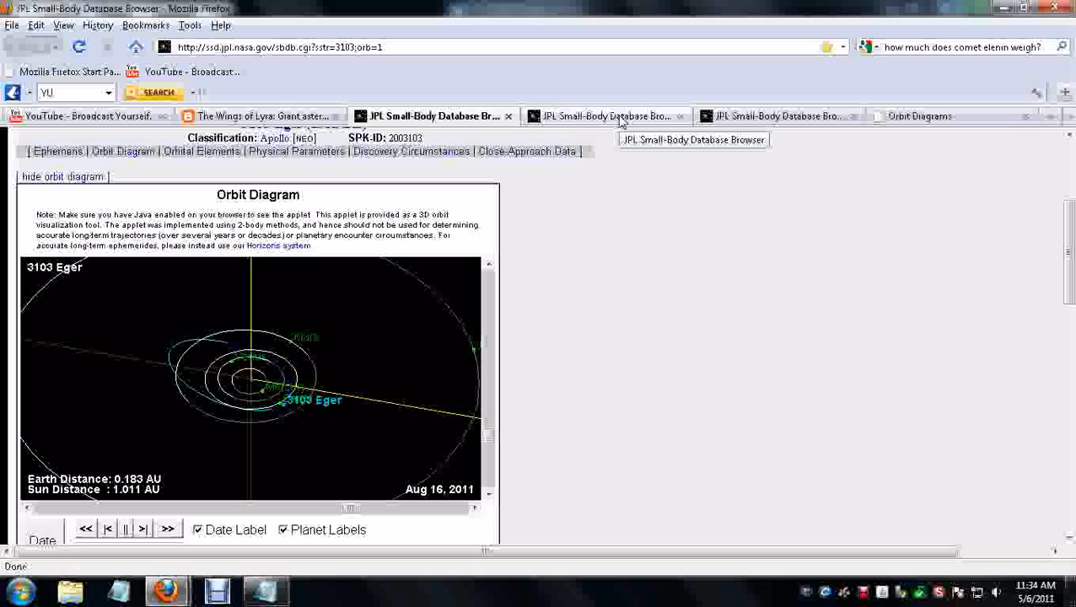
left_click(605, 115)
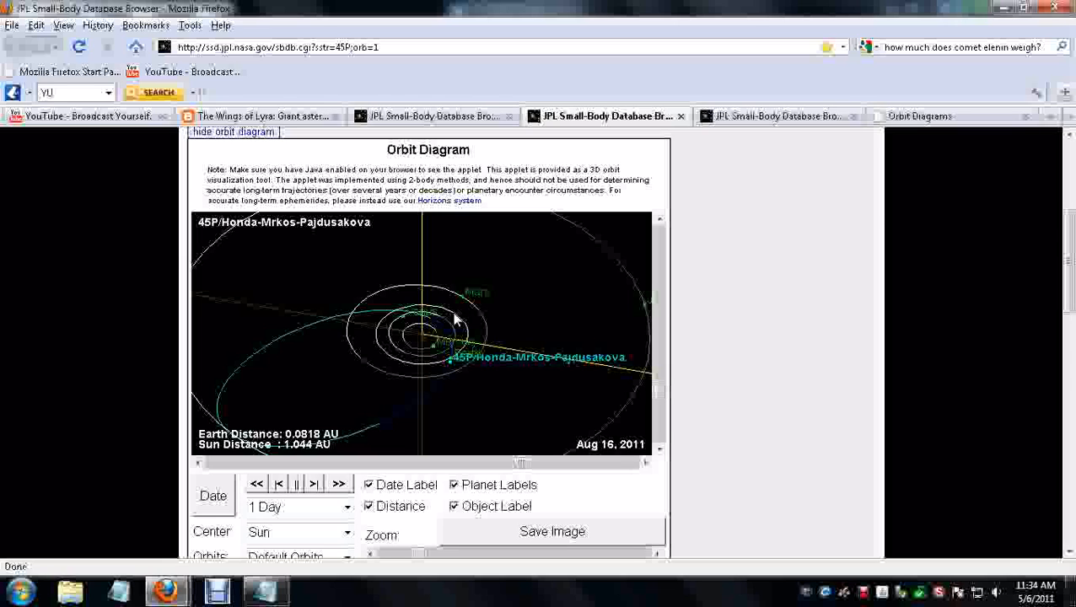
mouse_move(485, 293)
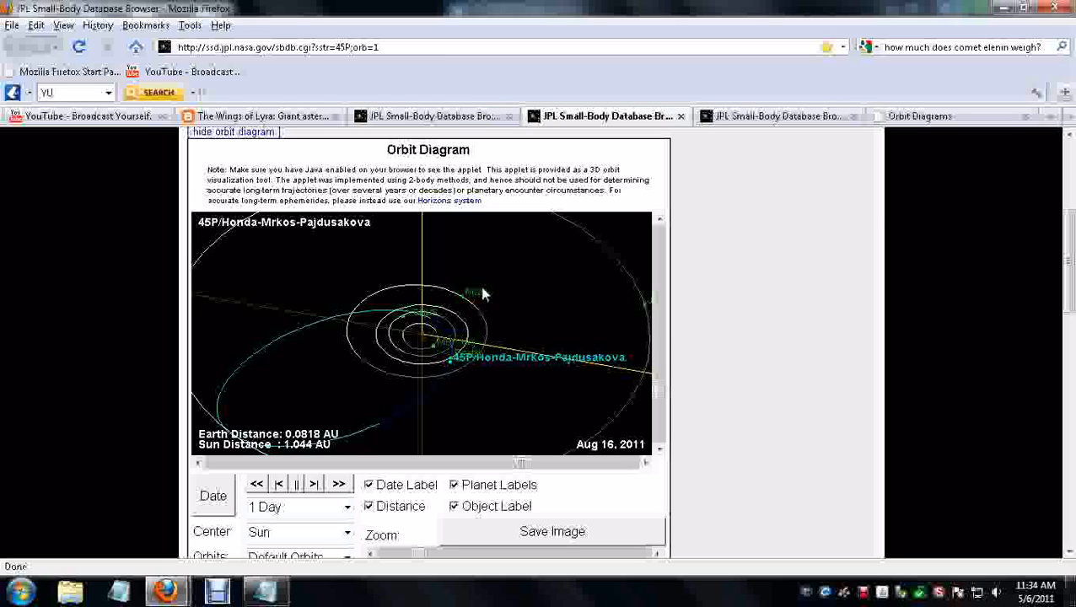
mouse_move(532, 334)
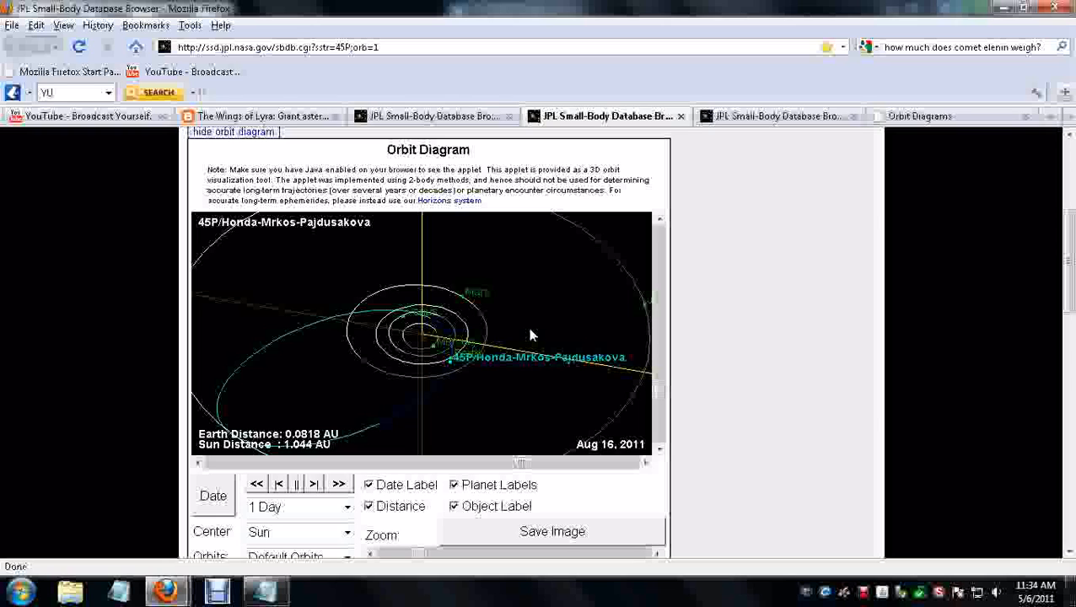
mouse_move(538, 319)
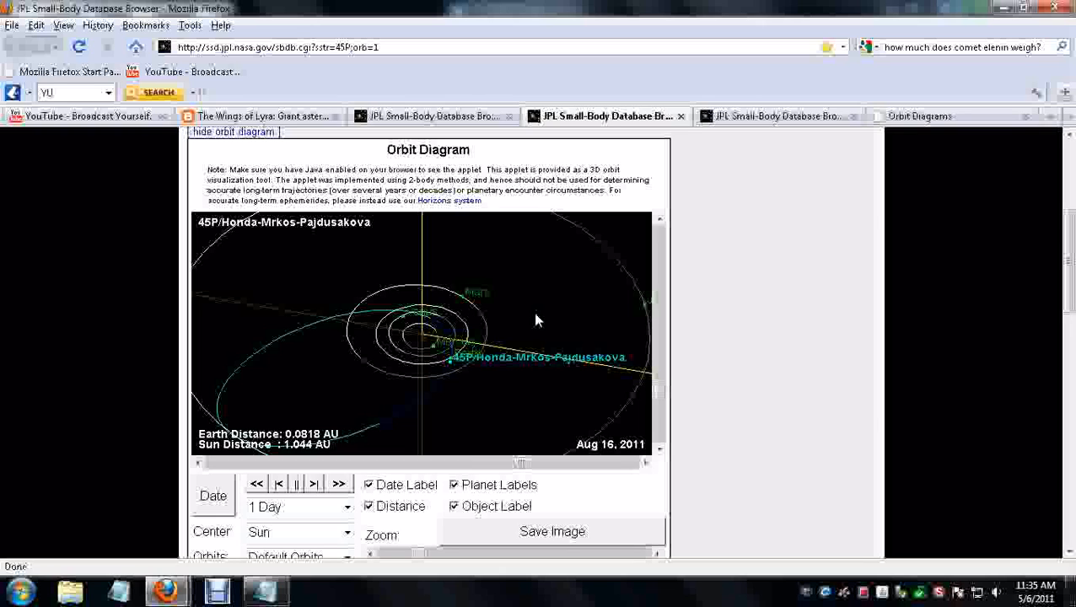
mouse_move(545, 306)
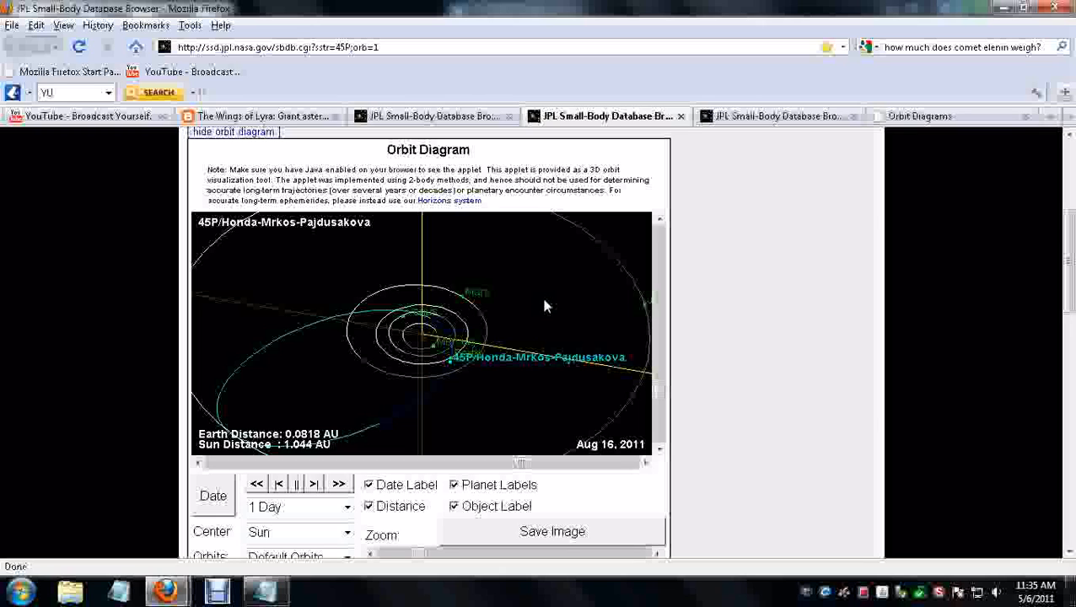
mouse_move(552, 295)
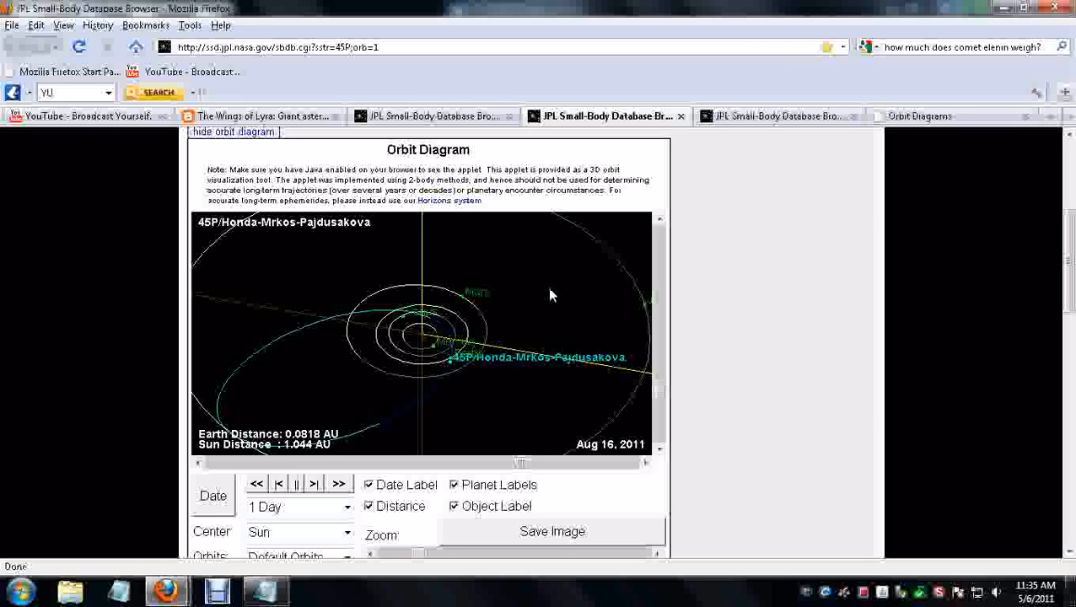
mouse_move(556, 305)
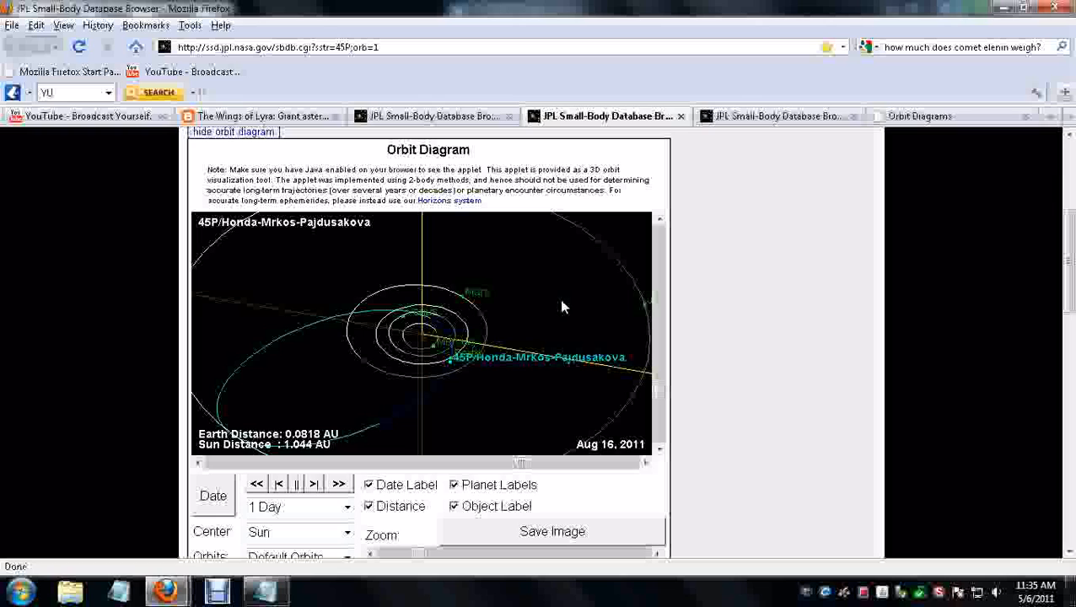
mouse_move(578, 211)
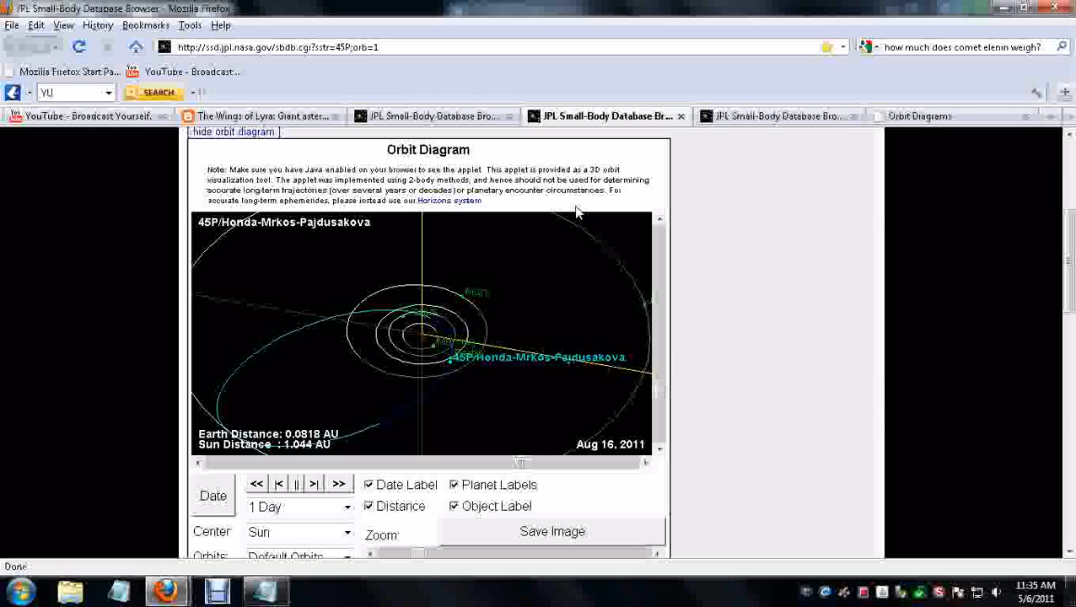
mouse_move(565, 247)
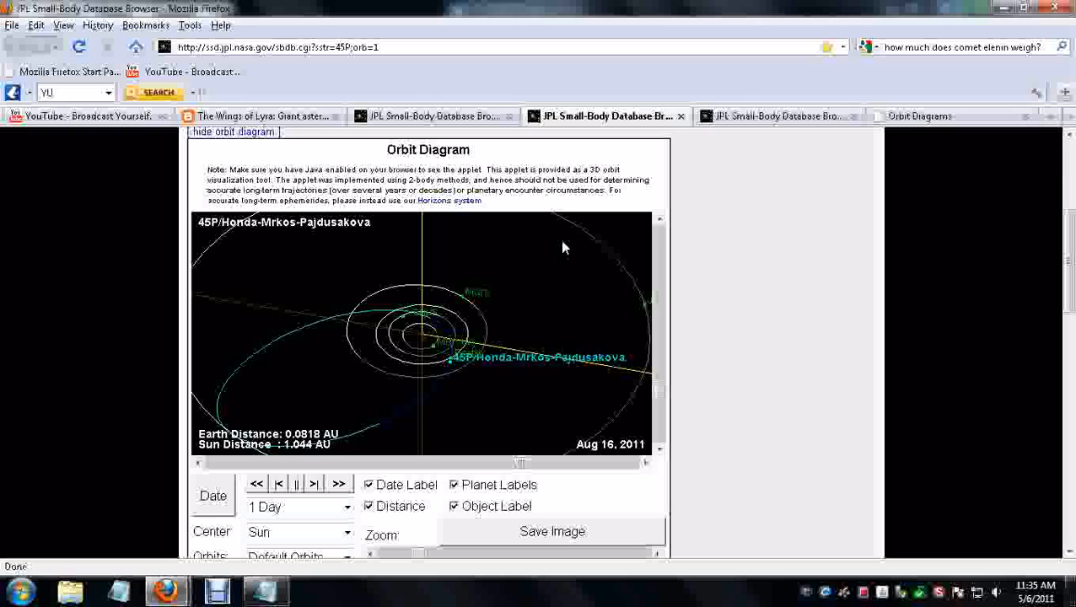
mouse_move(800, 237)
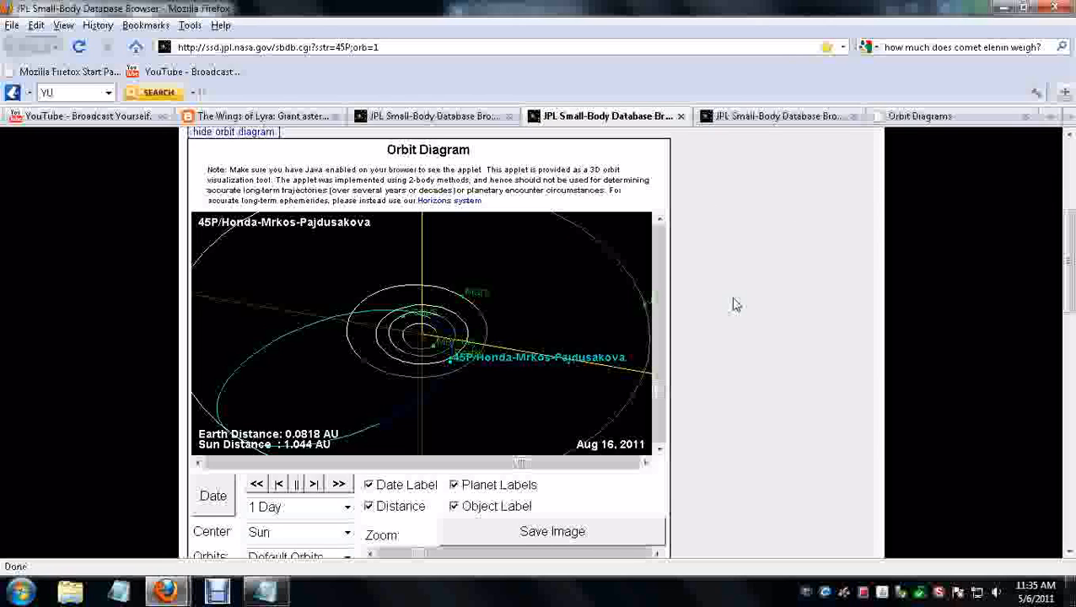
mouse_move(737, 300)
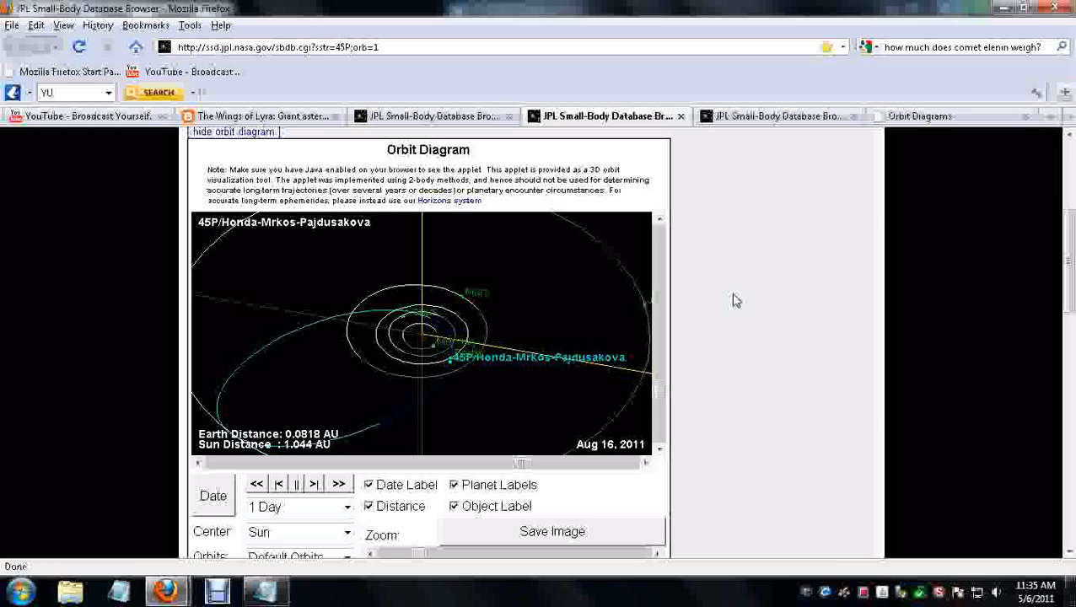
mouse_move(1032, 579)
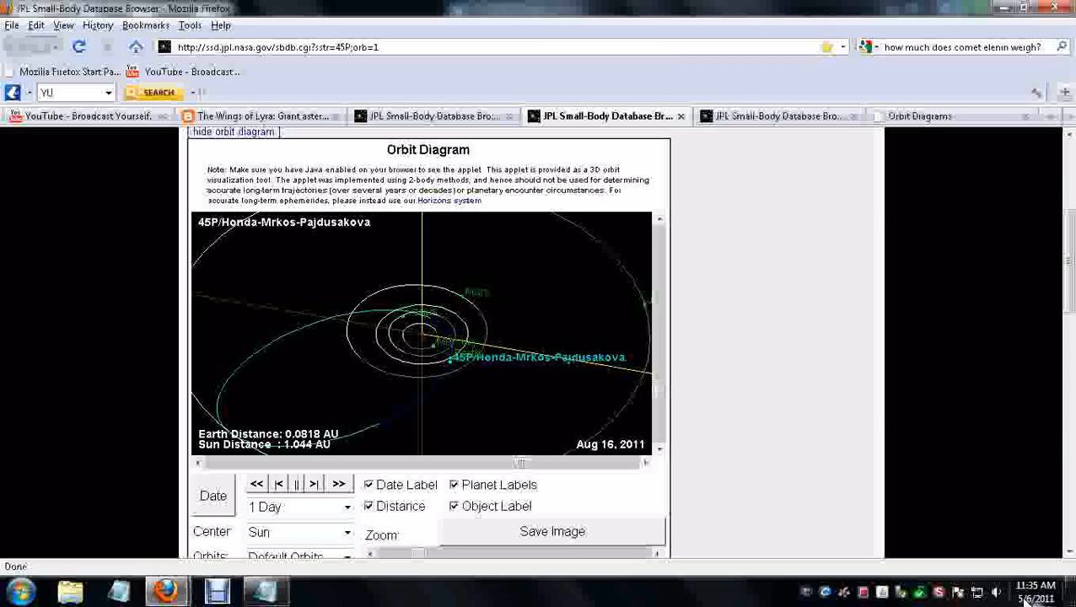
mouse_move(1027, 592)
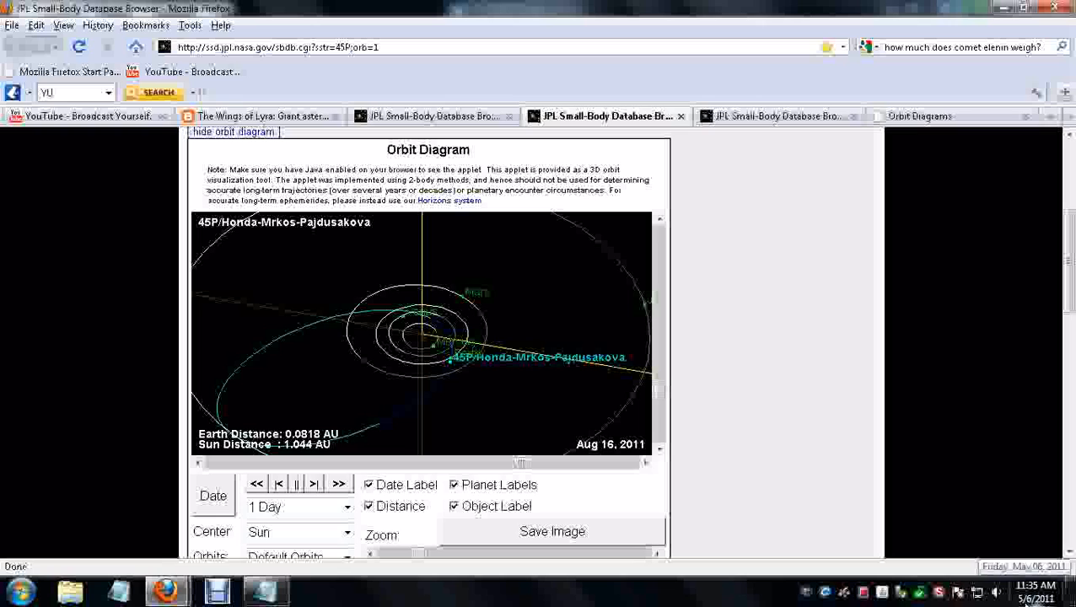
mouse_move(800, 424)
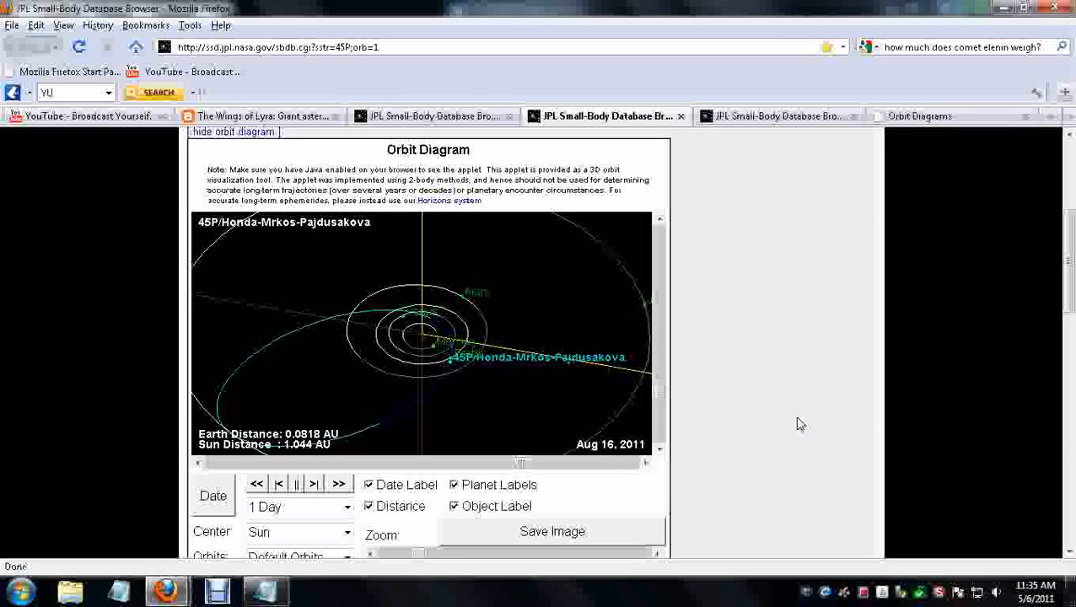
mouse_move(641, 505)
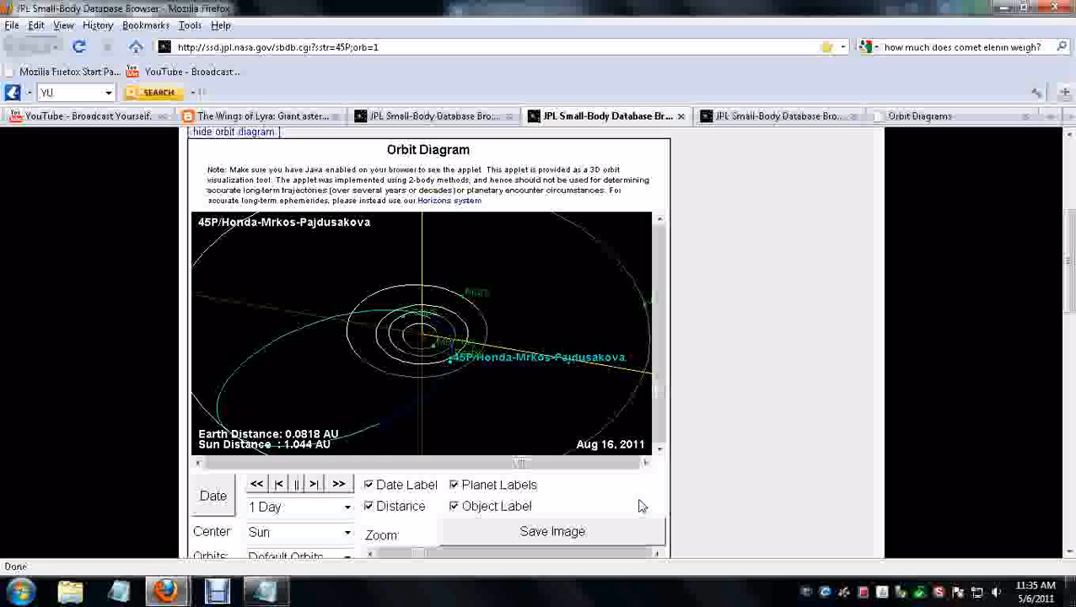
scroll("up", 3)
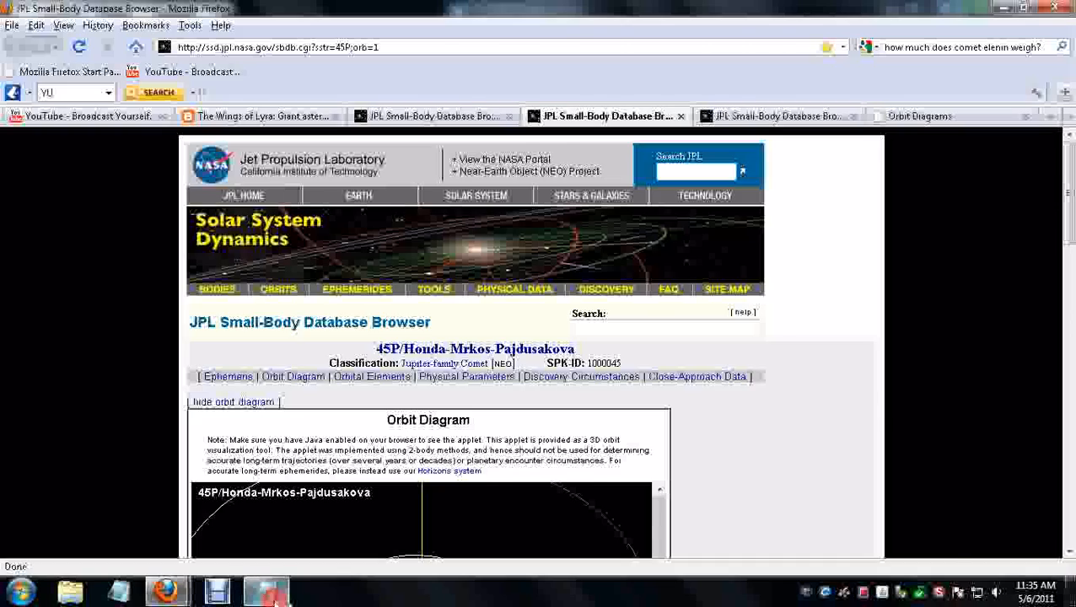
Step: Bring Notepad forward and scroll to the closing 'God bless and have a good day' line
left_click(248, 587)
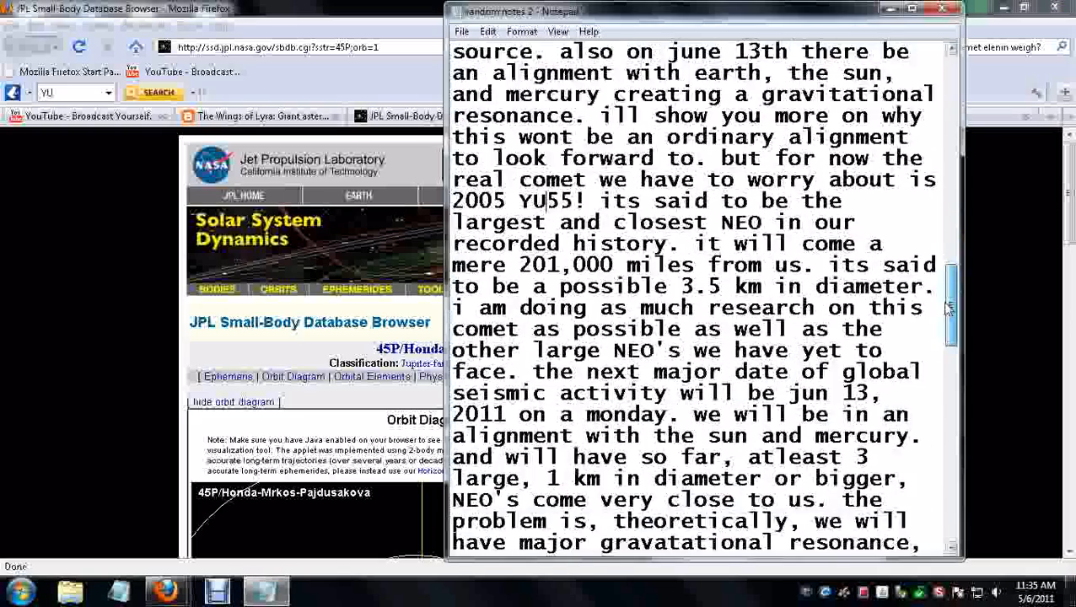
scroll("down", 3)
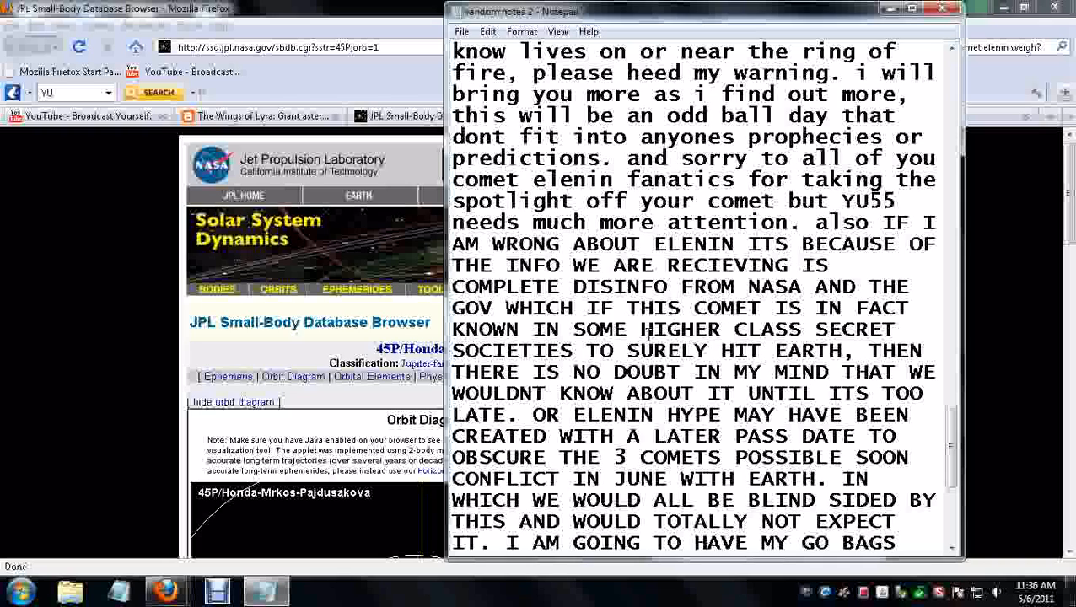
mouse_move(736, 296)
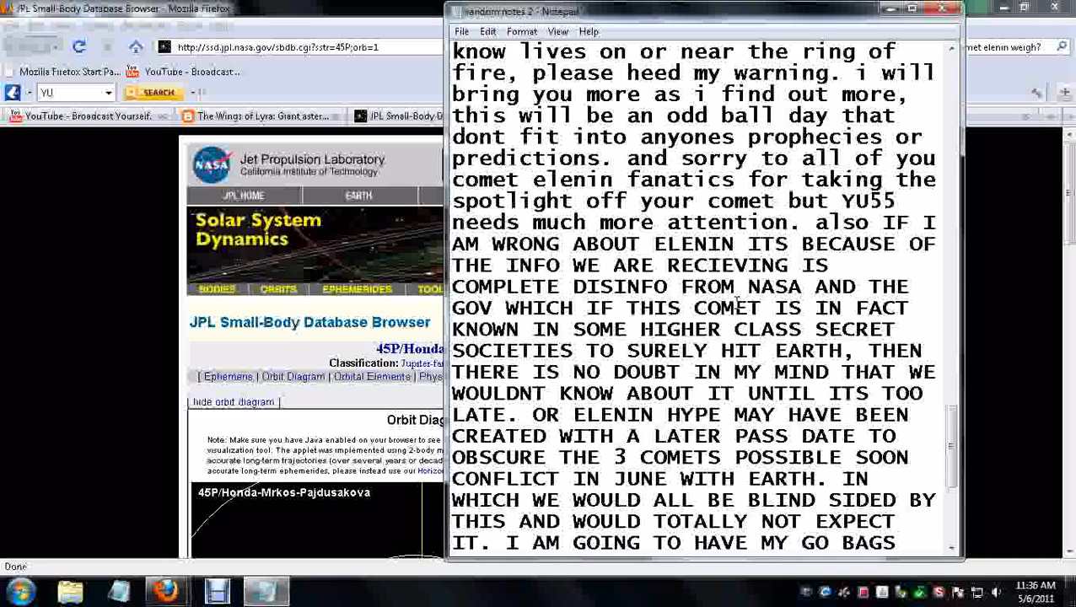
mouse_move(703, 393)
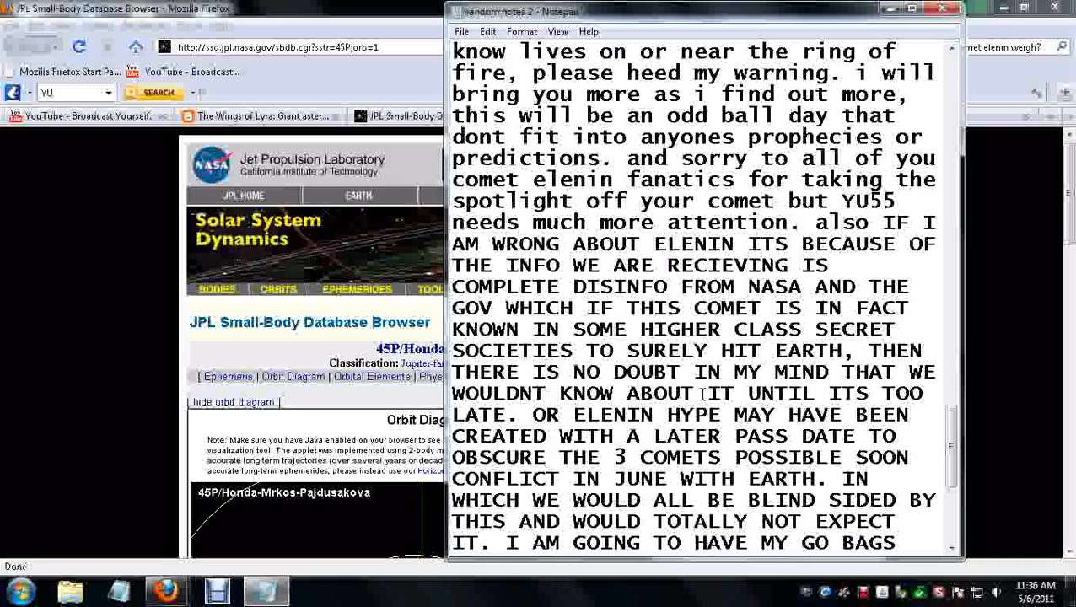
mouse_move(719, 414)
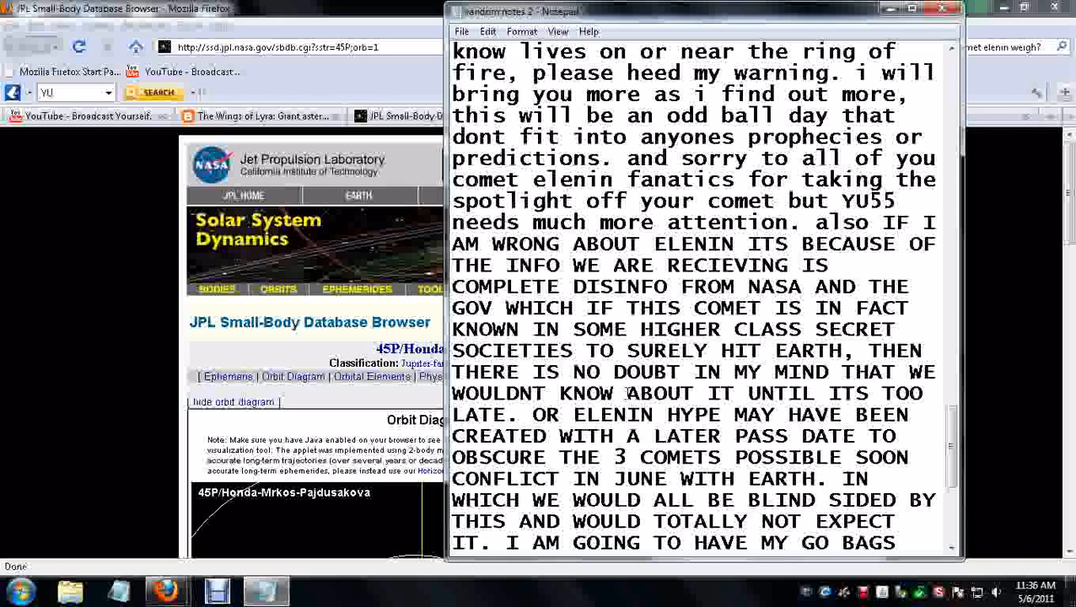
mouse_move(564, 414)
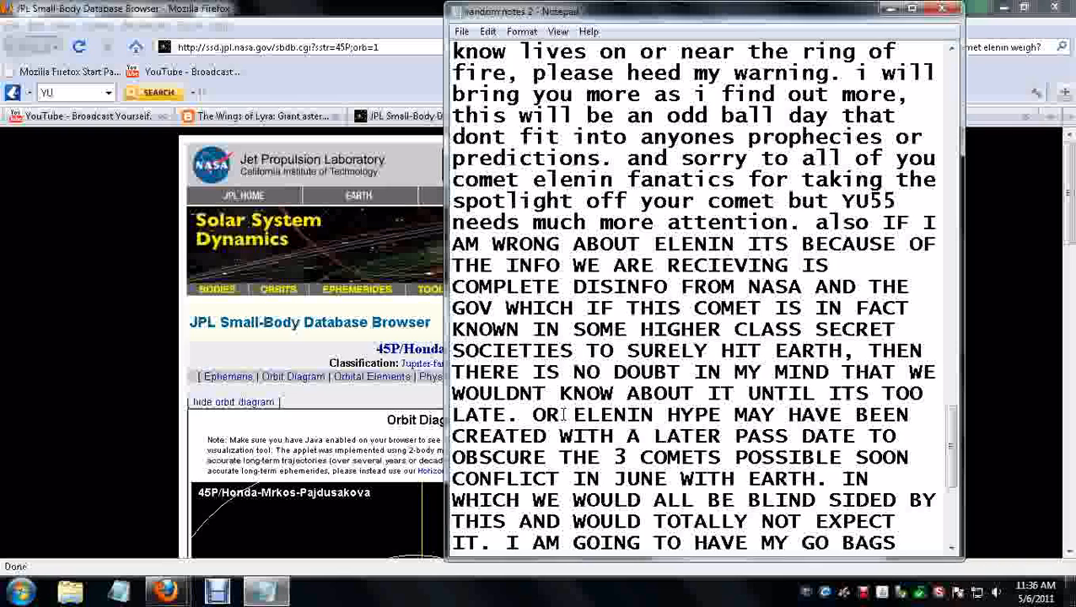
mouse_move(559, 436)
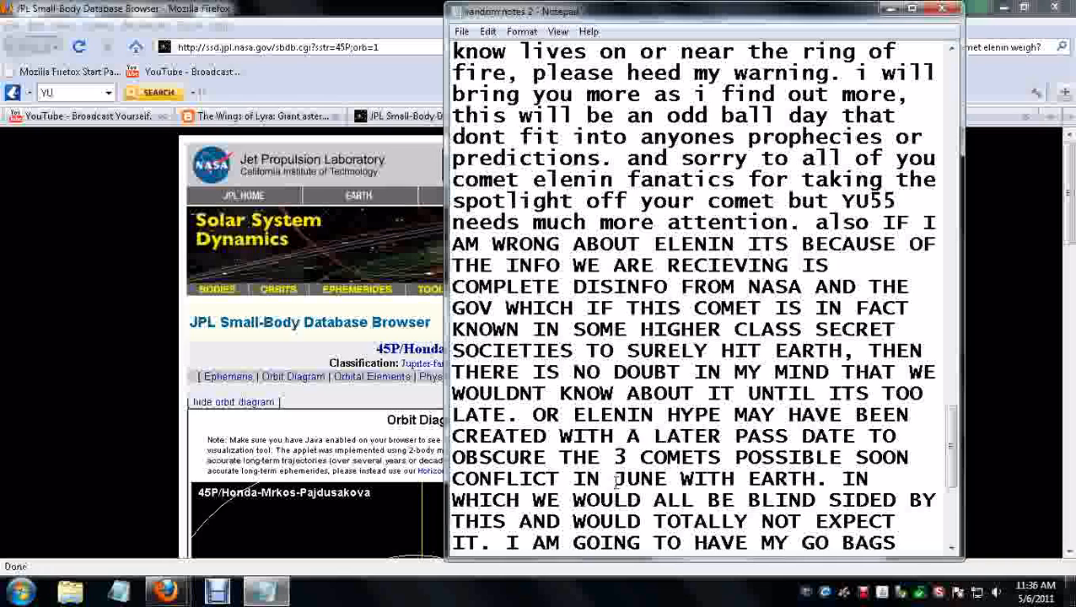
mouse_move(942, 576)
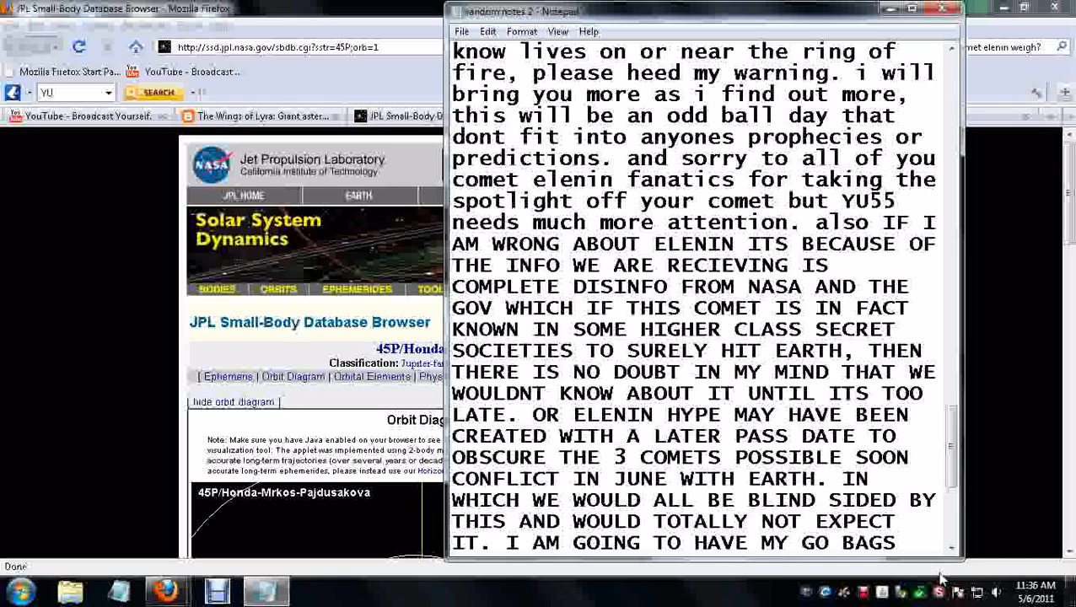
mouse_move(950, 438)
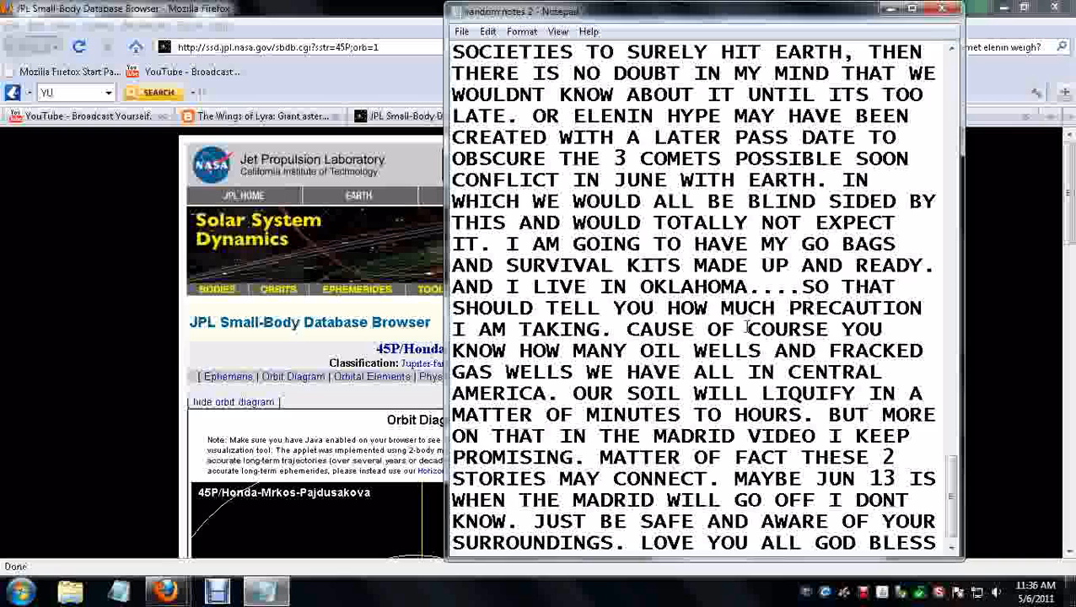
mouse_move(777, 395)
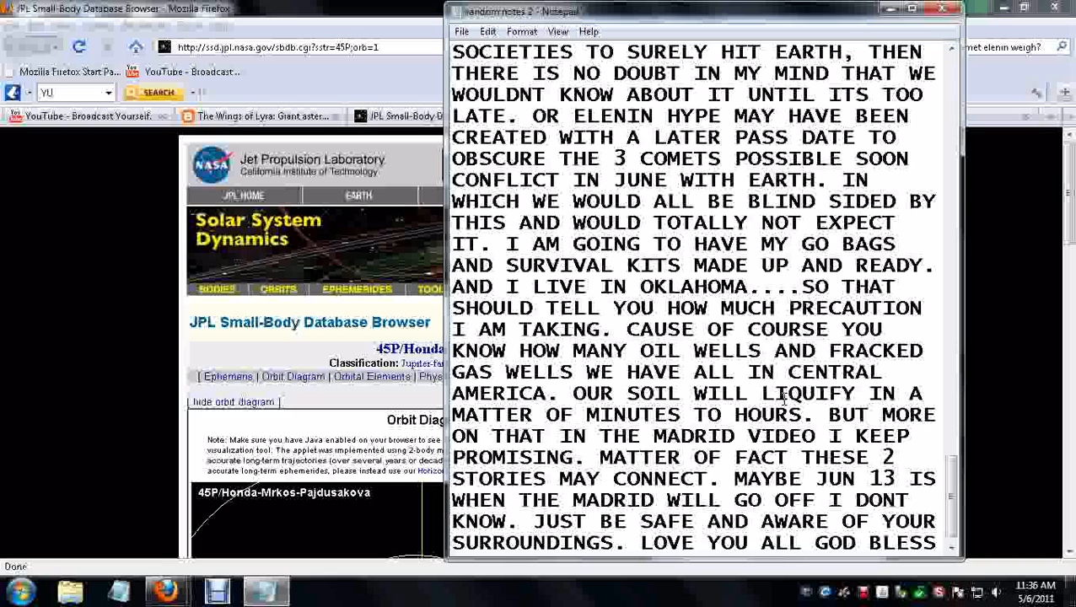
mouse_move(786, 409)
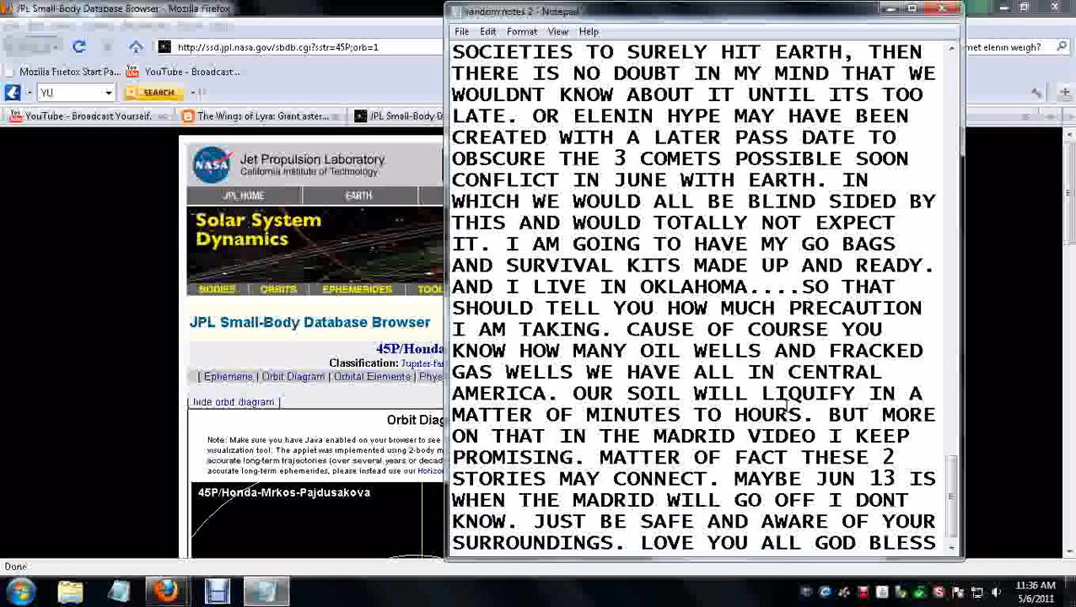
mouse_move(796, 436)
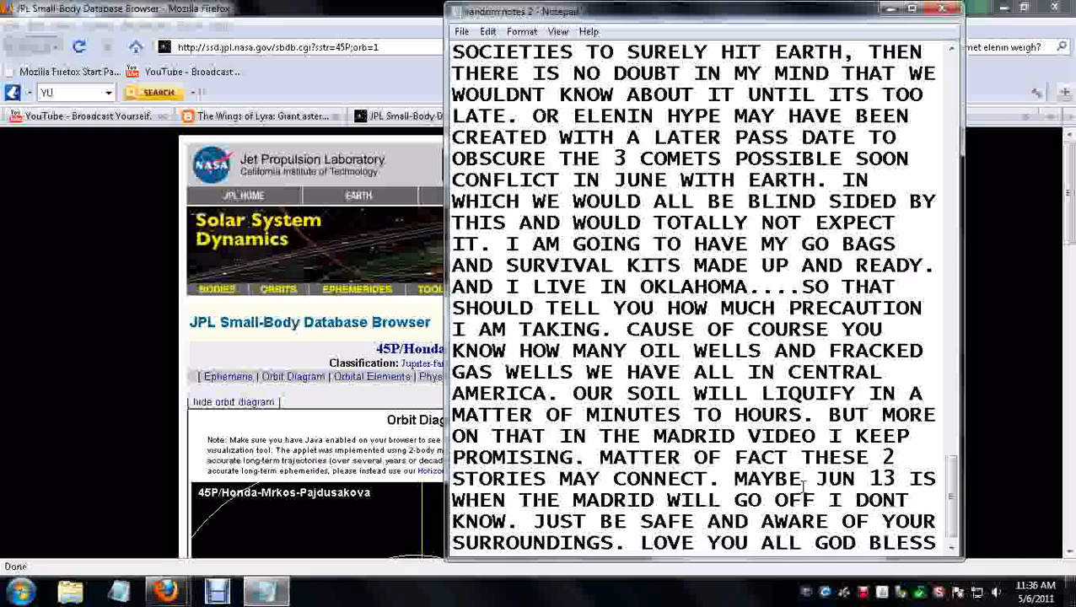
mouse_move(723, 457)
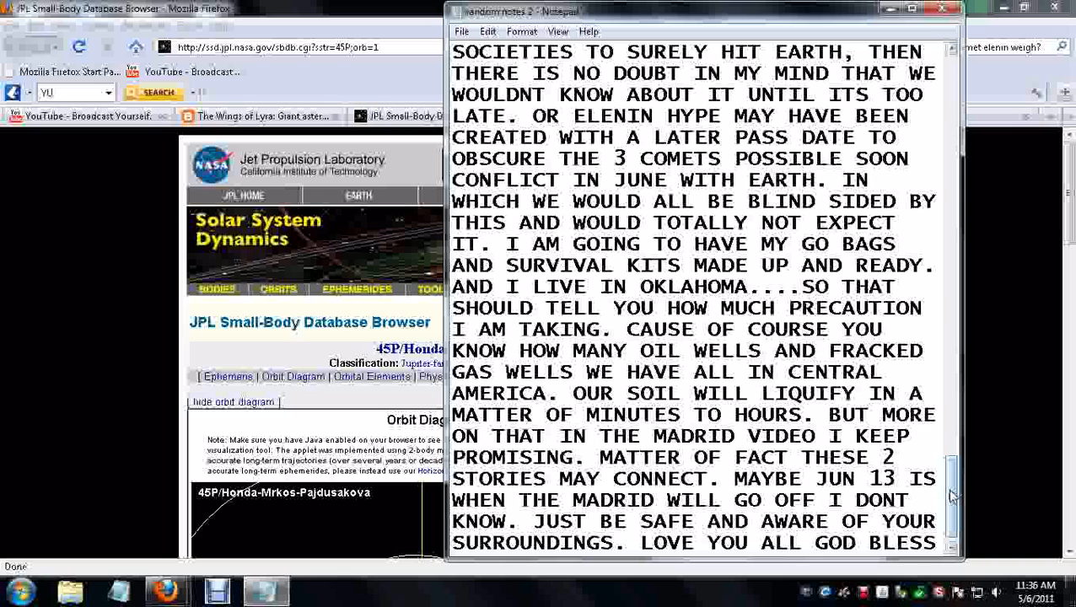
scroll("down", 3)
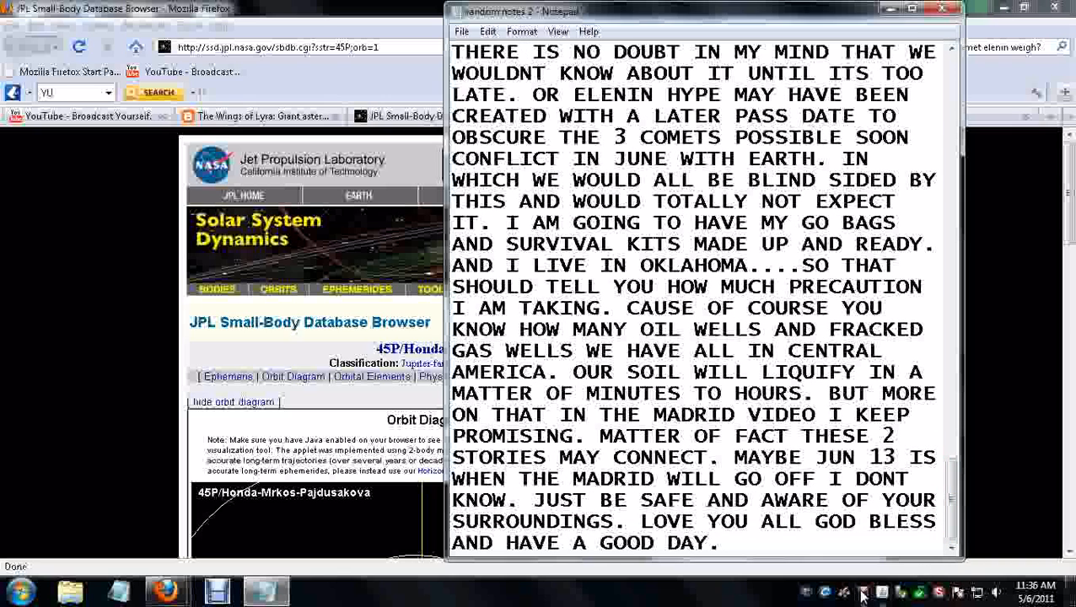